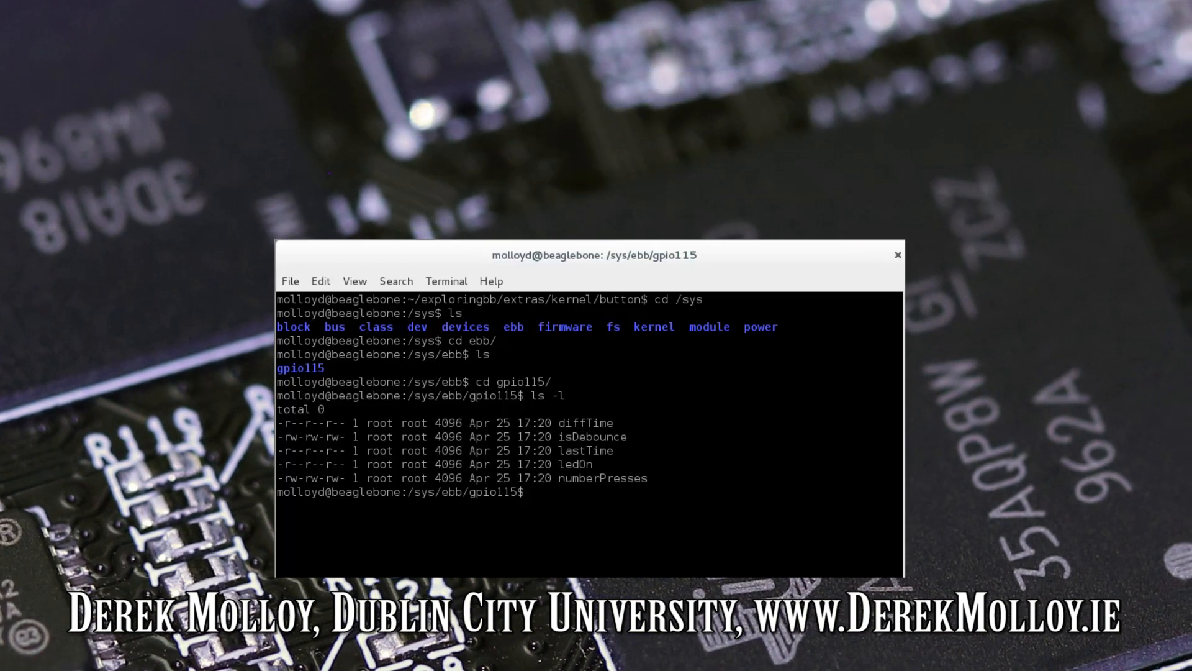
- Read the button driver's attribute files in /sys/ebb/gpio115 with cat
type("cat")
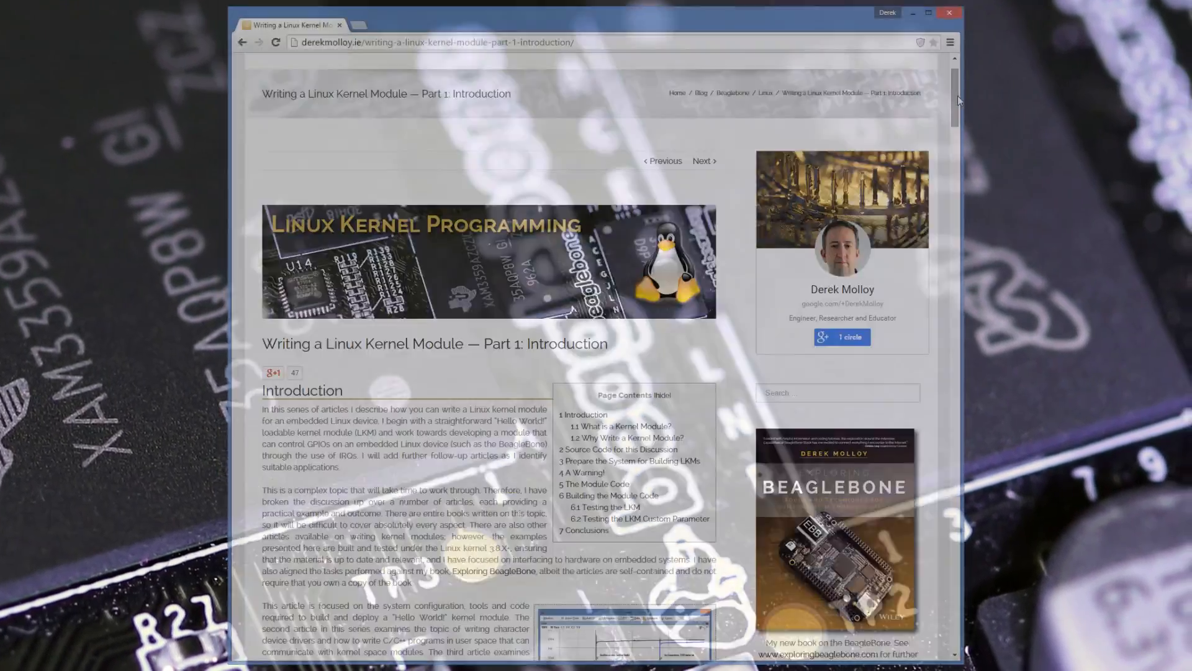
- Scroll down through the Part 1 kernel module article toward the Part 2 character device link
scroll("down", 3)
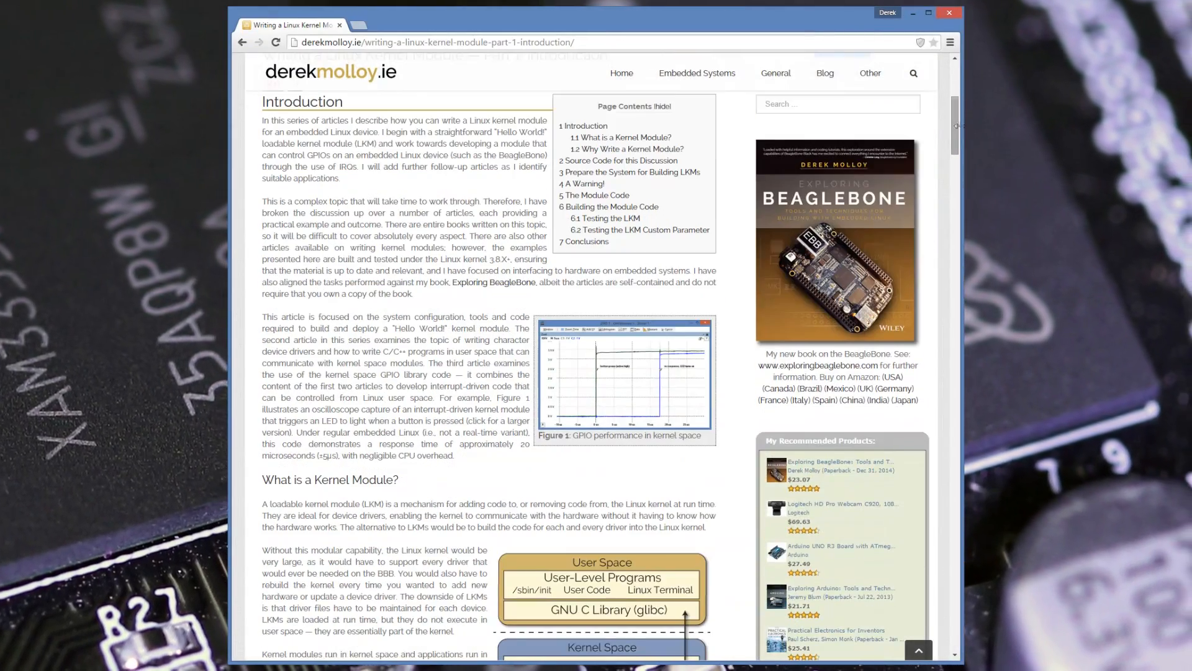
scroll("down", 3)
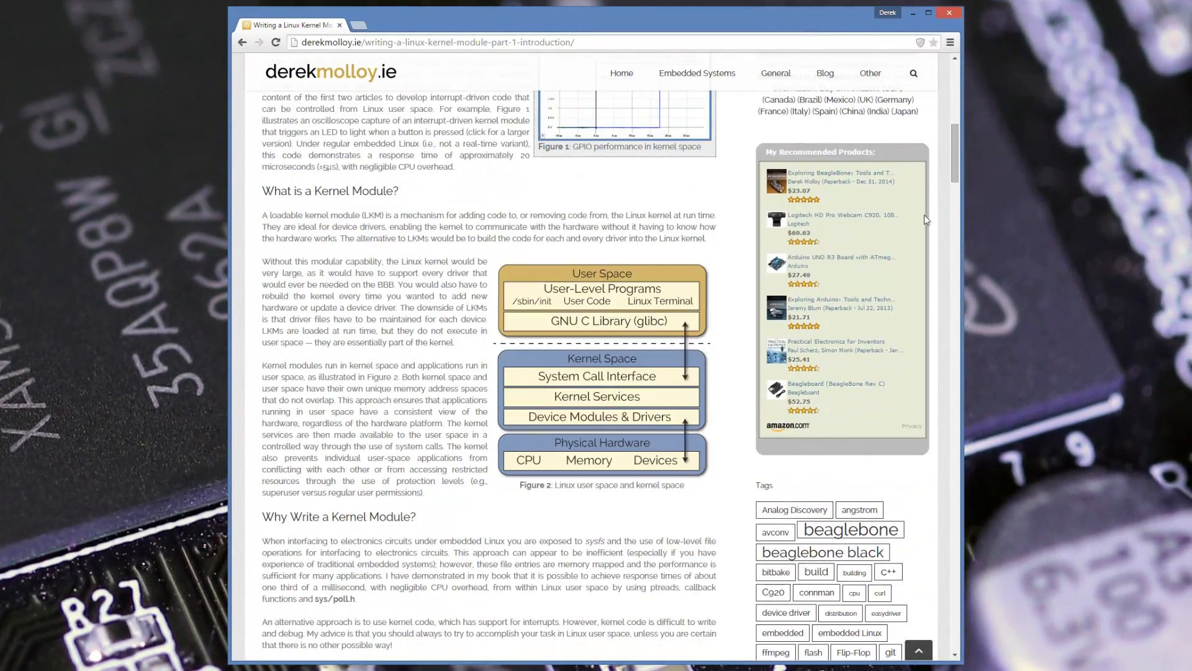
scroll("down", 3)
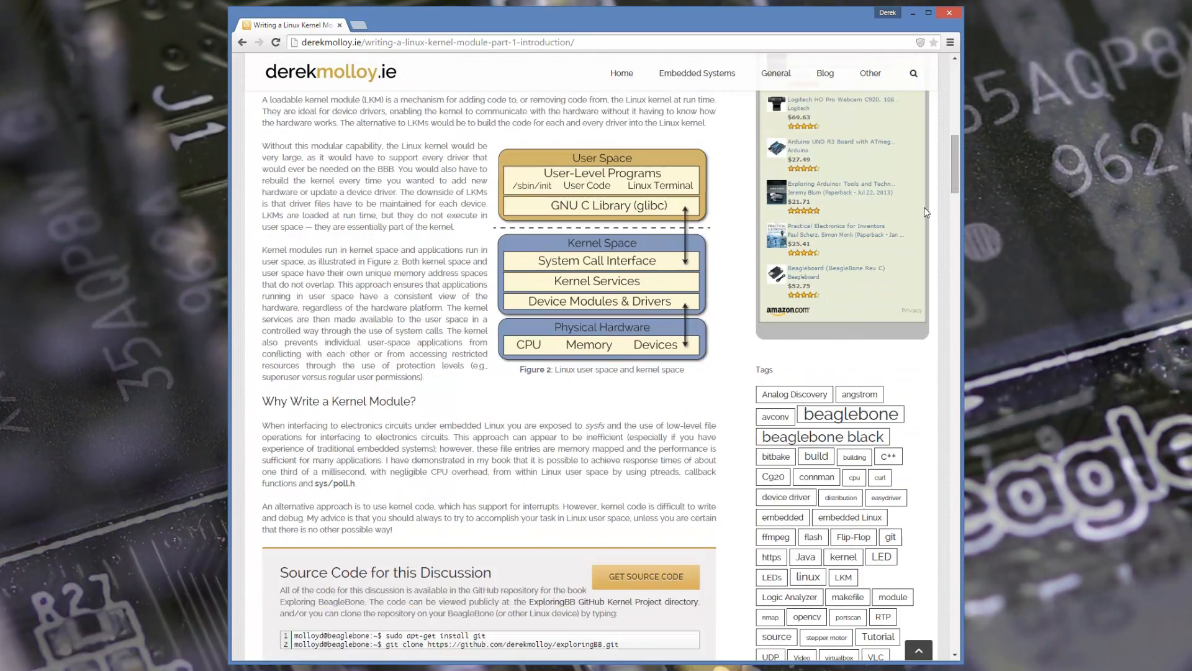
scroll("down", 3)
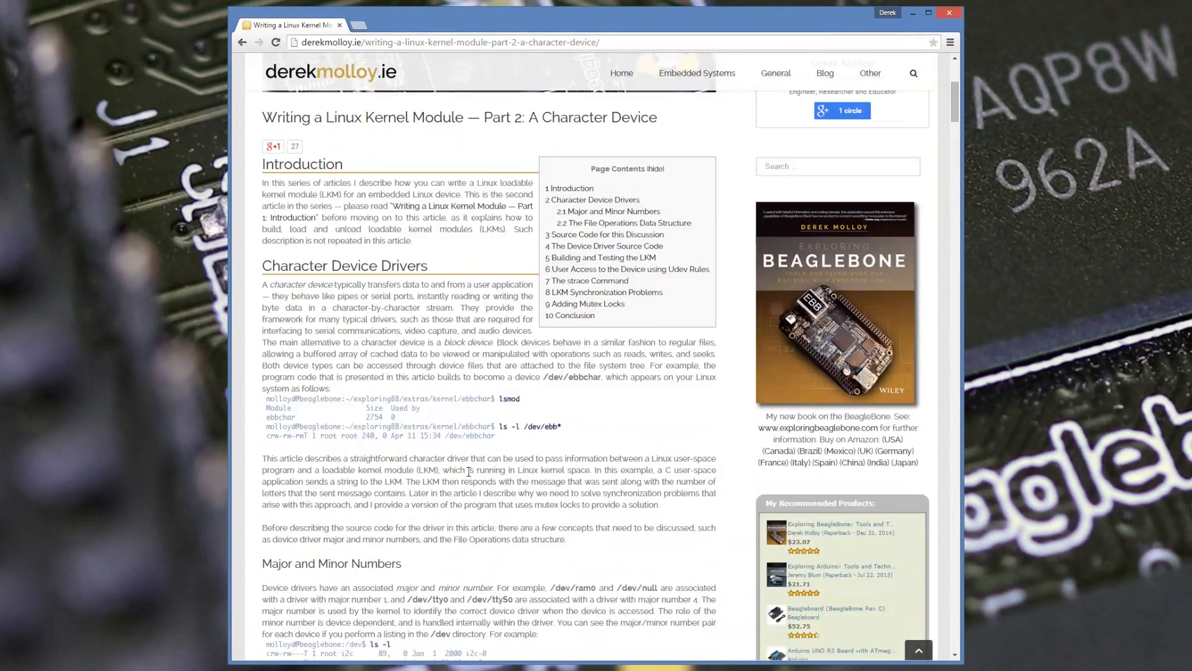
scroll("down", 3)
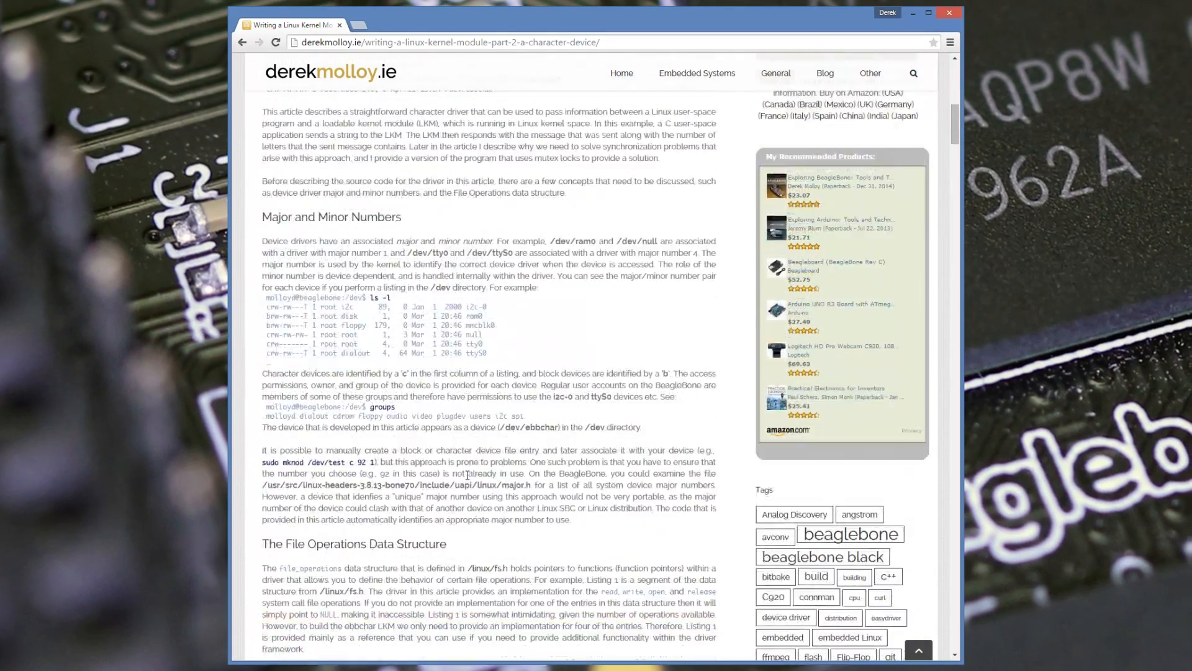
scroll("down", 3)
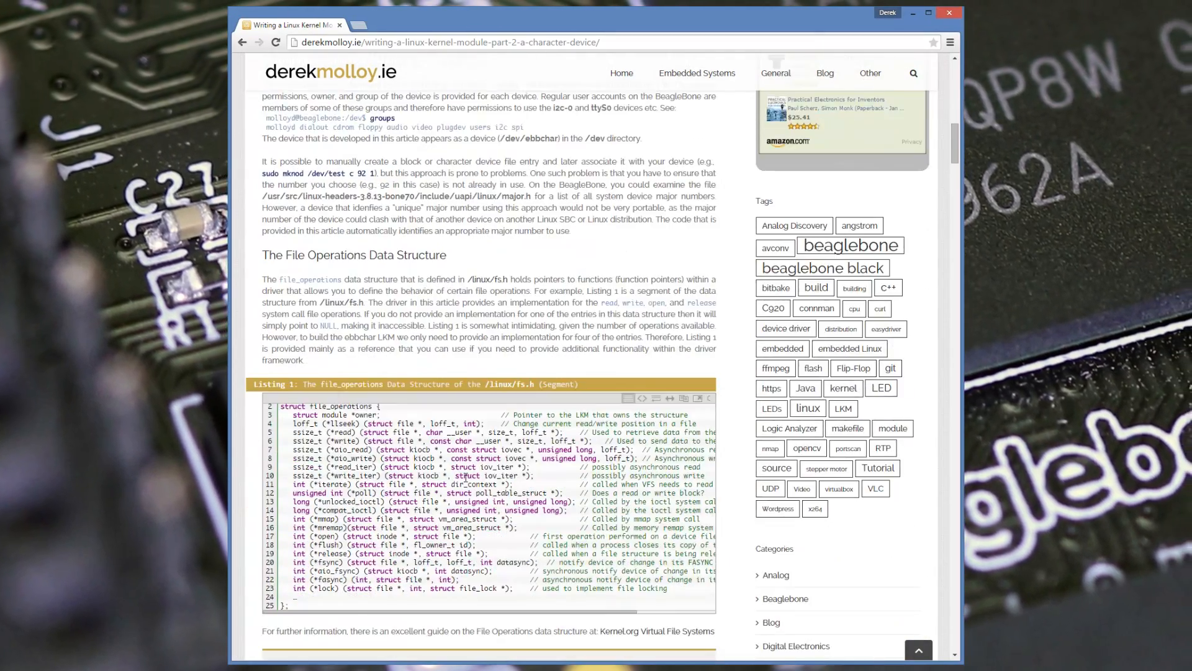
scroll("down", 3)
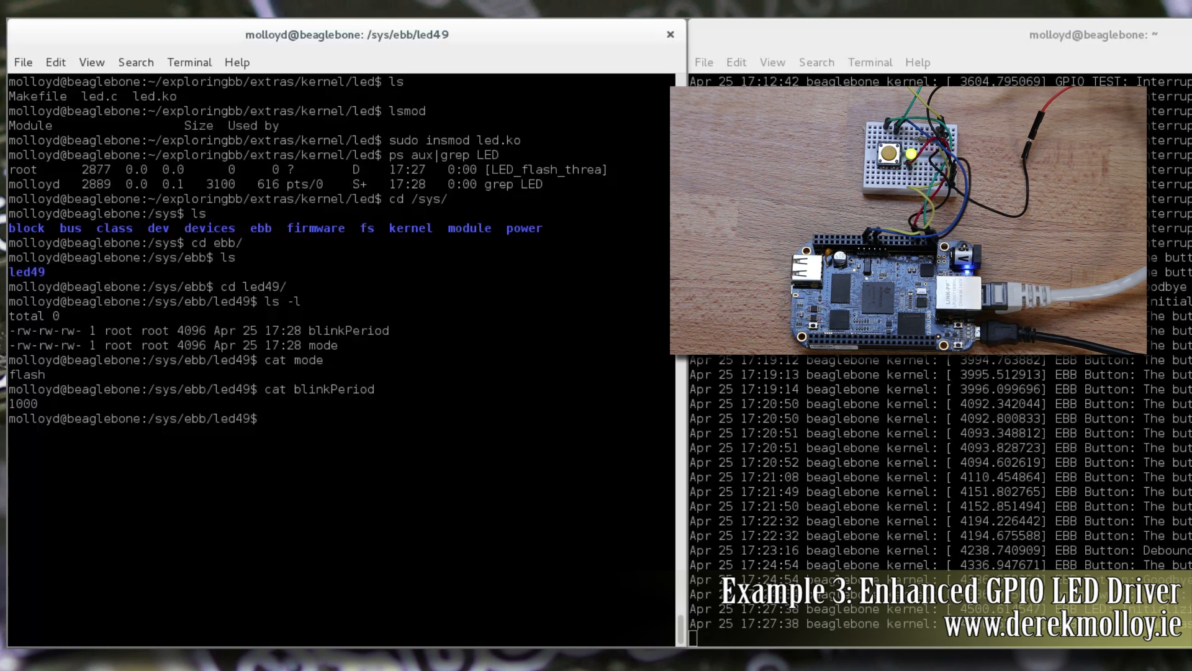
- Write 200 into blinkPeriod for led49 with echo 200 > blinkPeriod
type("e")
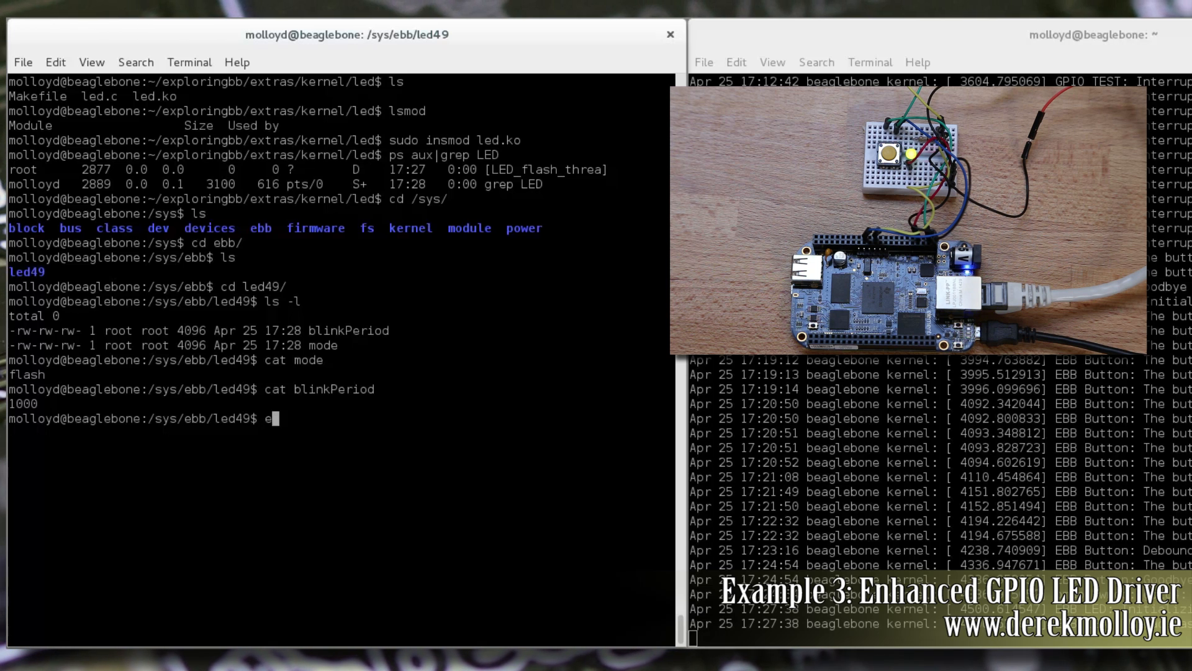
type("cho")
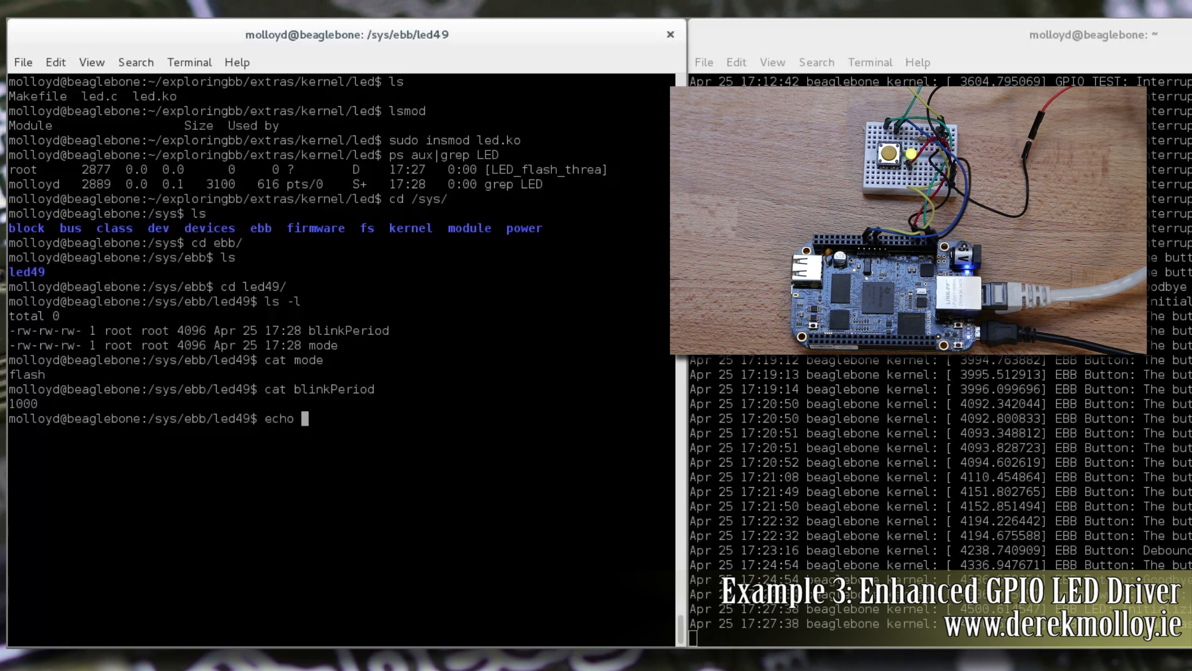
type("200")
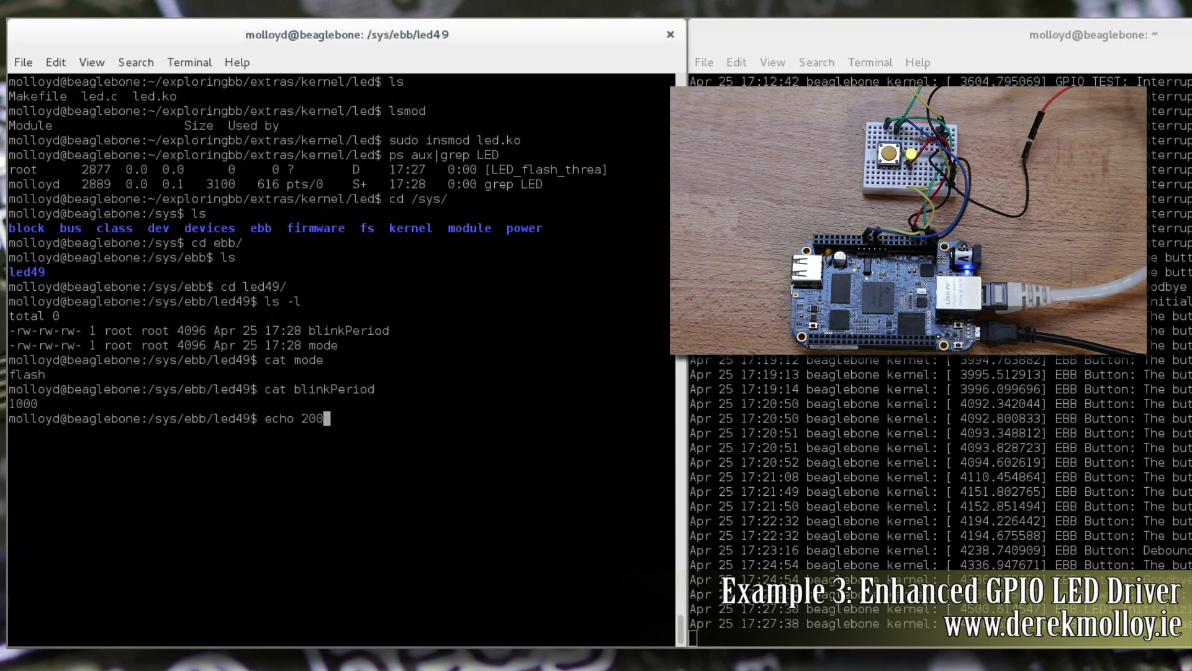
type("> blinkPeriod")
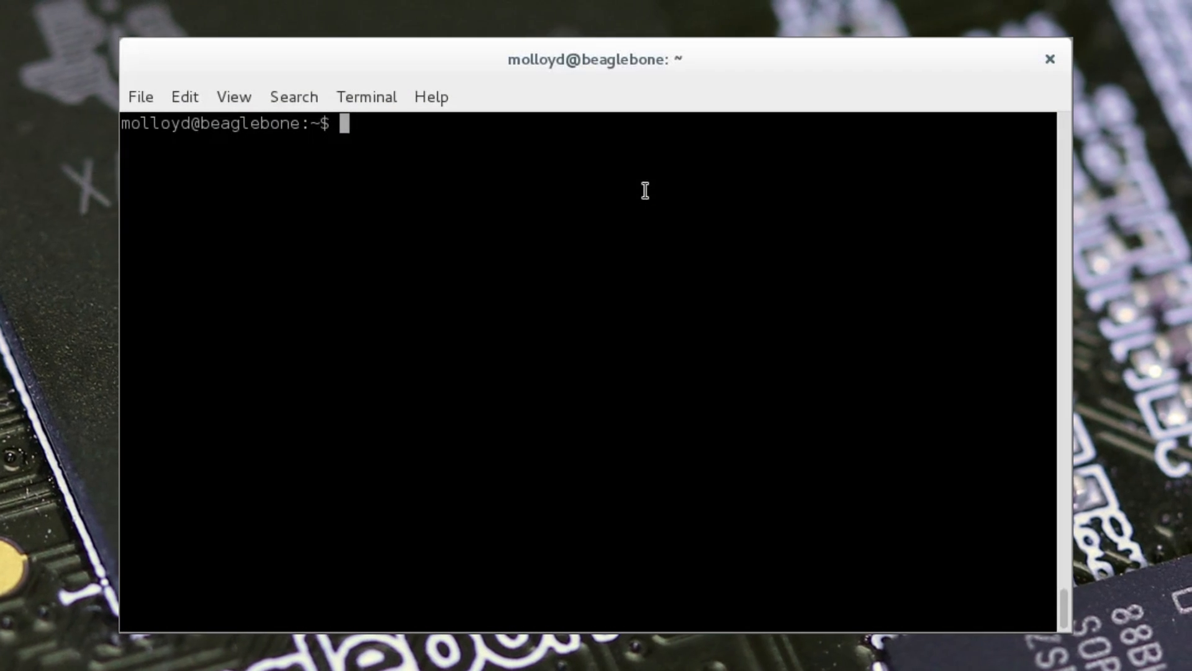
type("git clone")
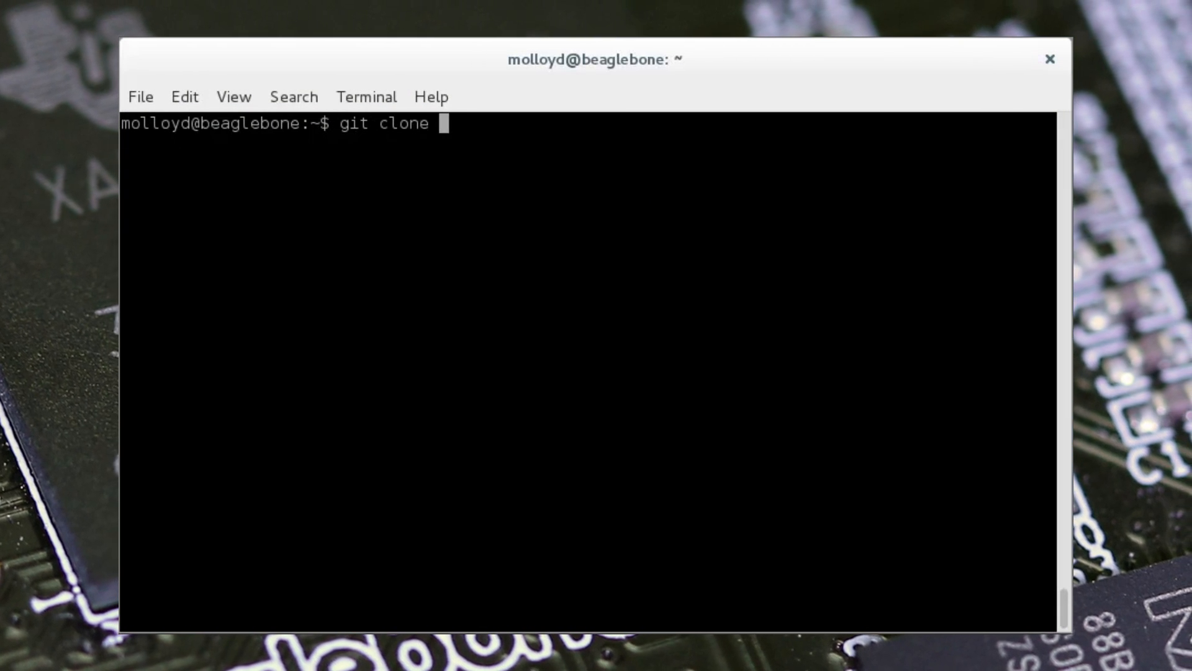
type("https://")
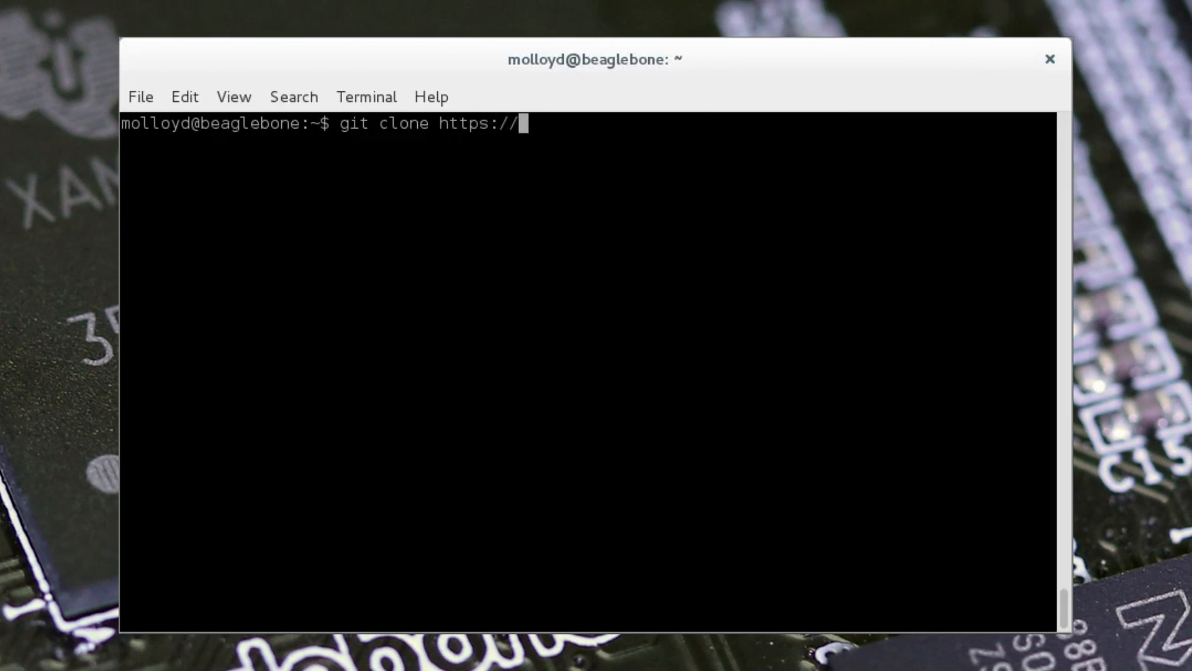
type("github")
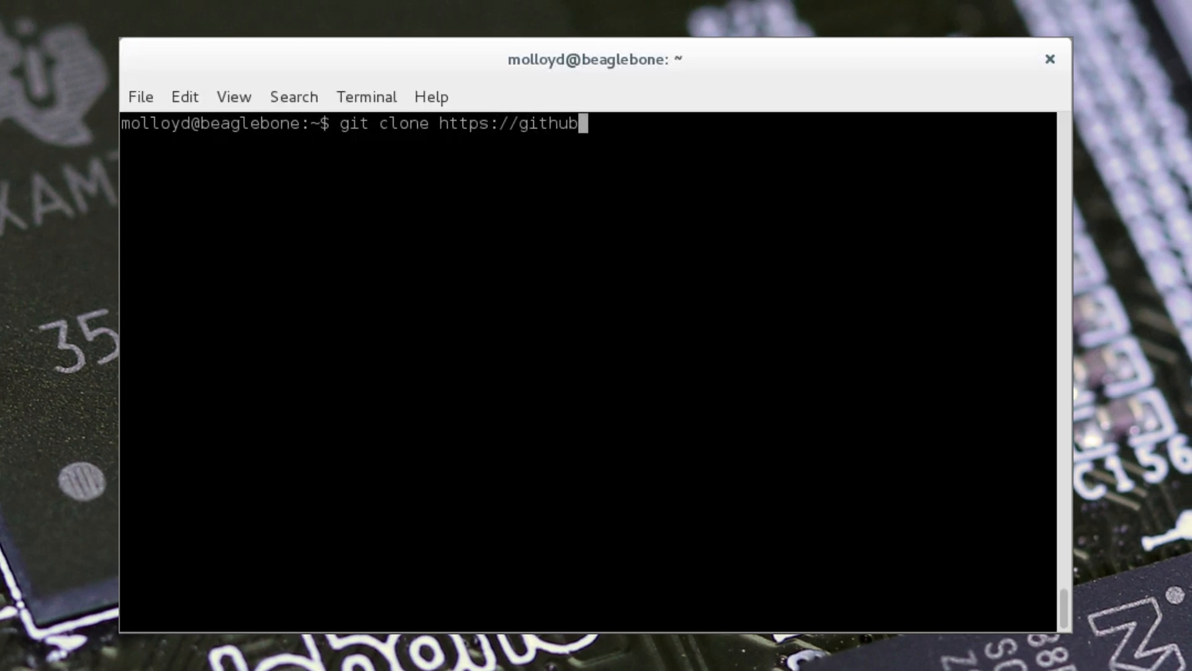
type(".com/e")
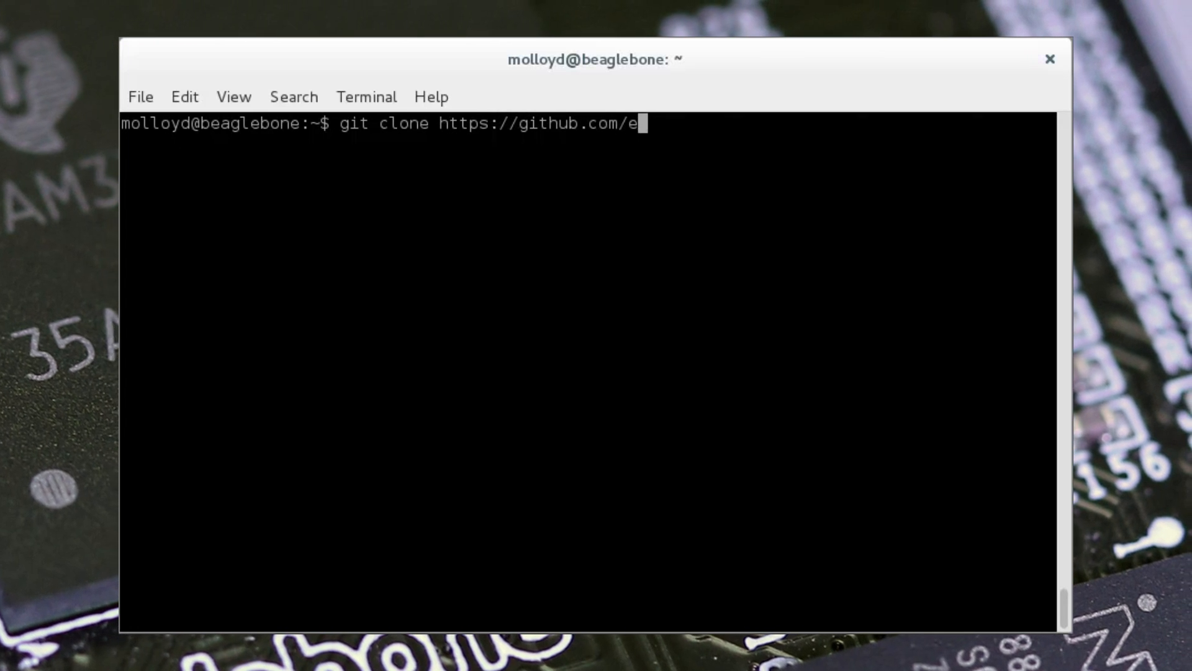
type("derekmolloy/")
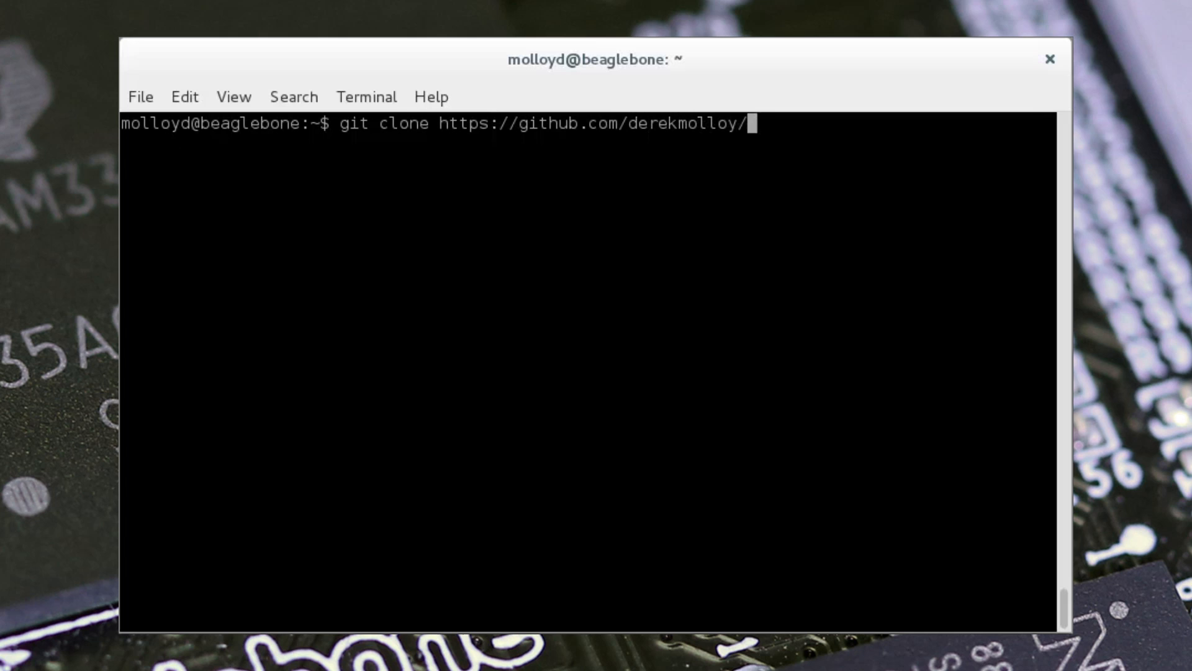
type("explorin")
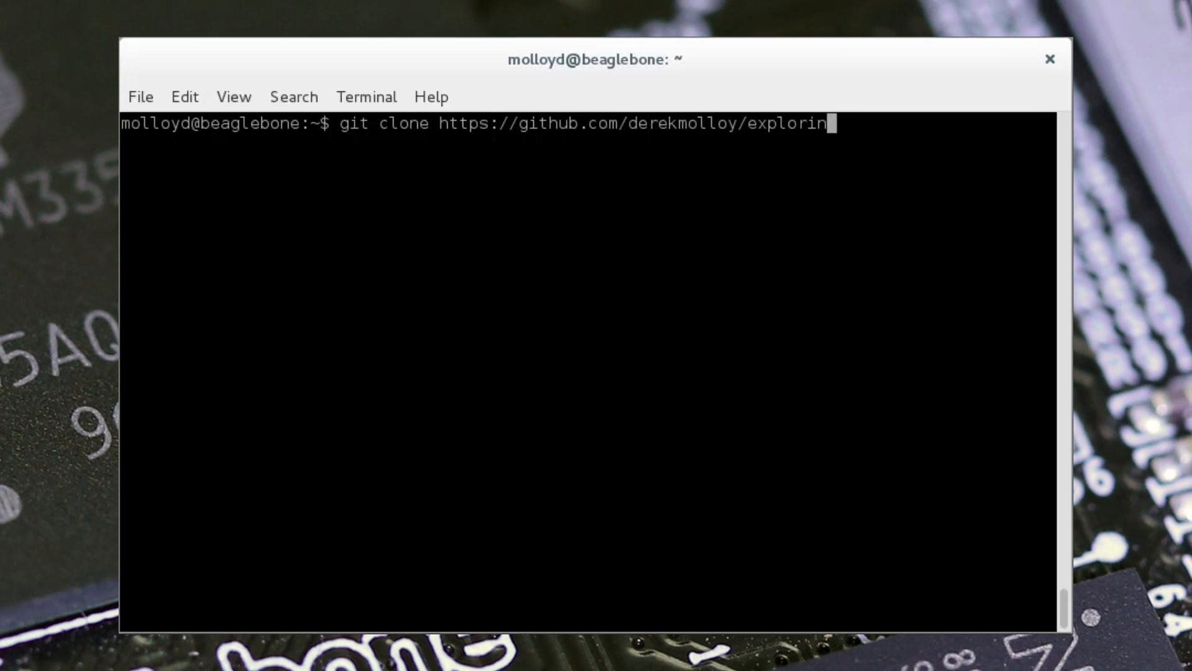
type("gbb.git")
type("c")
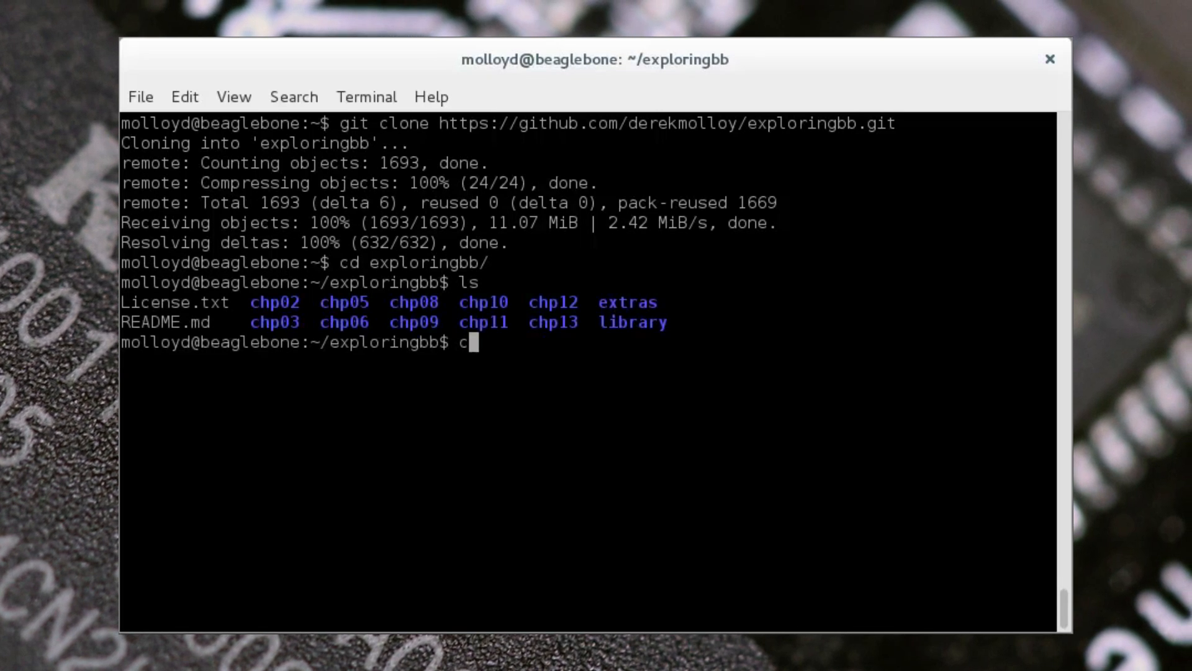
- Change directory into the repository's extras/kernel examples folder
type("d")
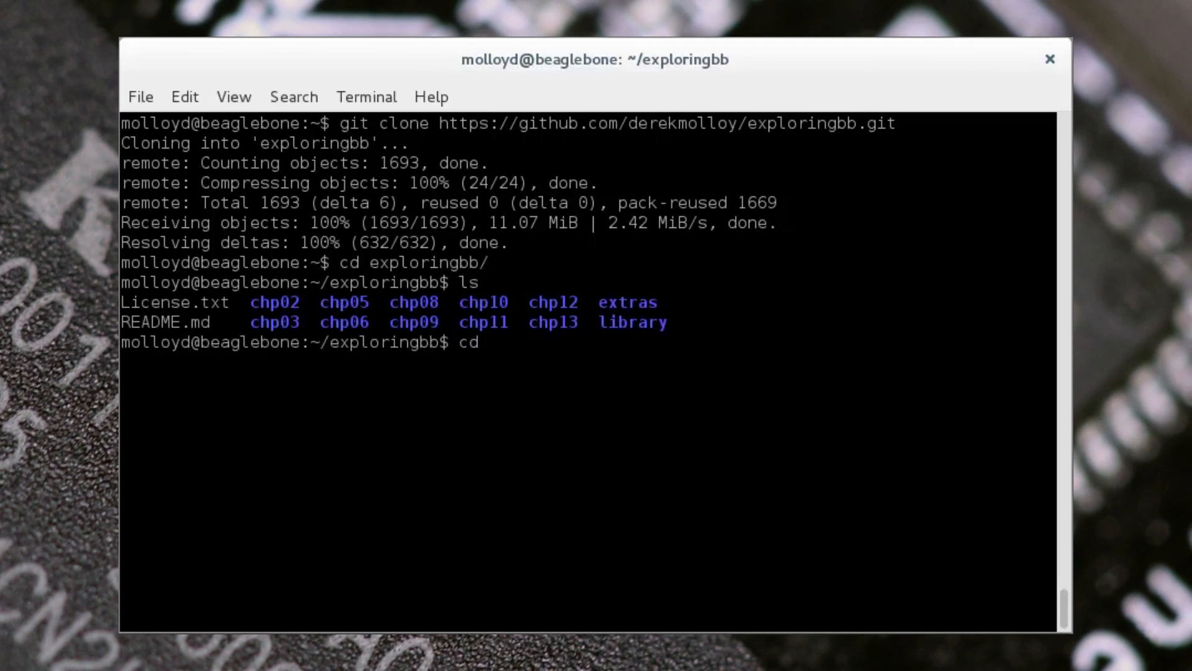
type("extras/kernel/")
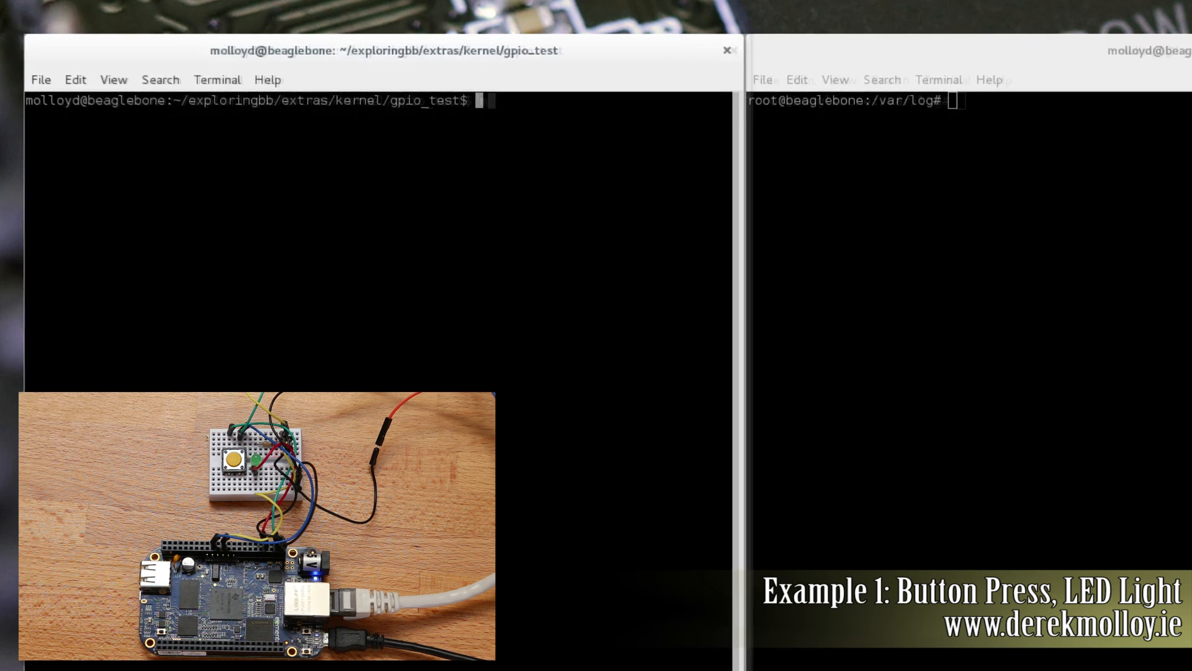
- Build the gpio_test module with make and list gpio_test.ko with ls -l *.ko
type("make")
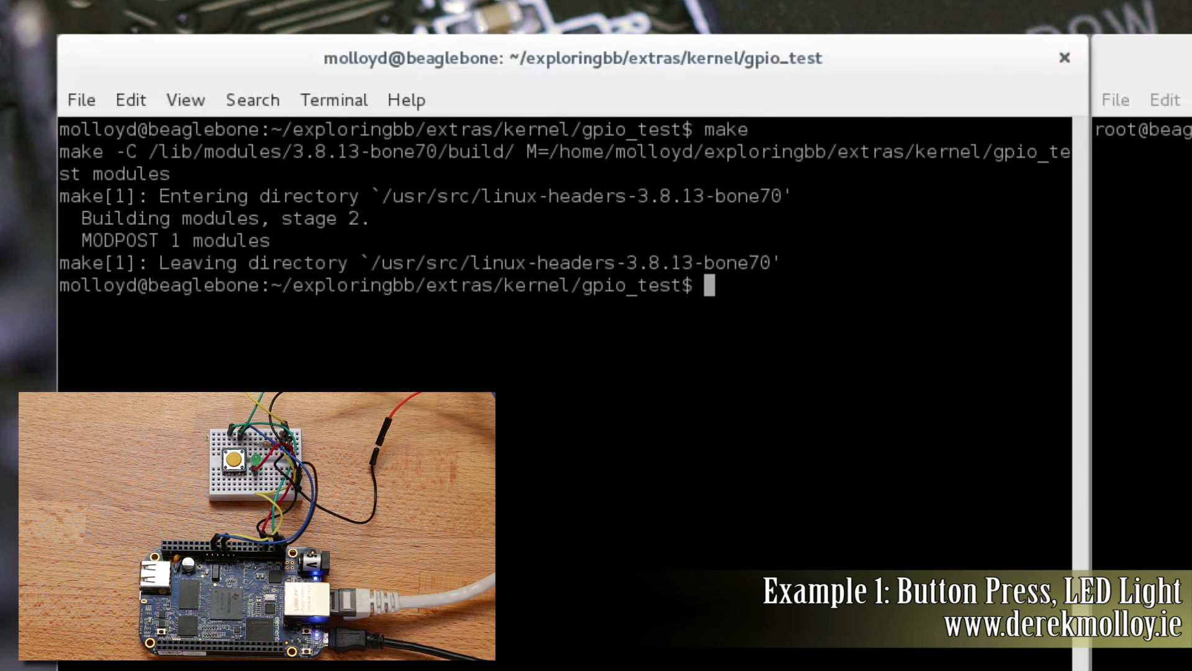
type("ls")
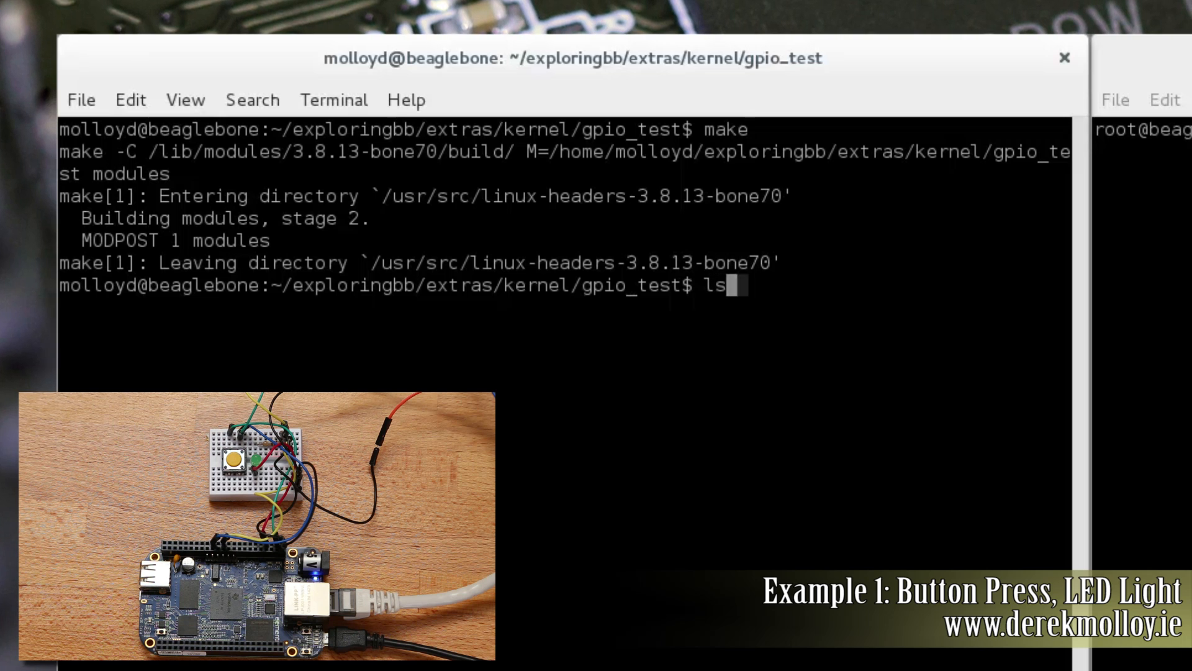
type("-l *.ko")
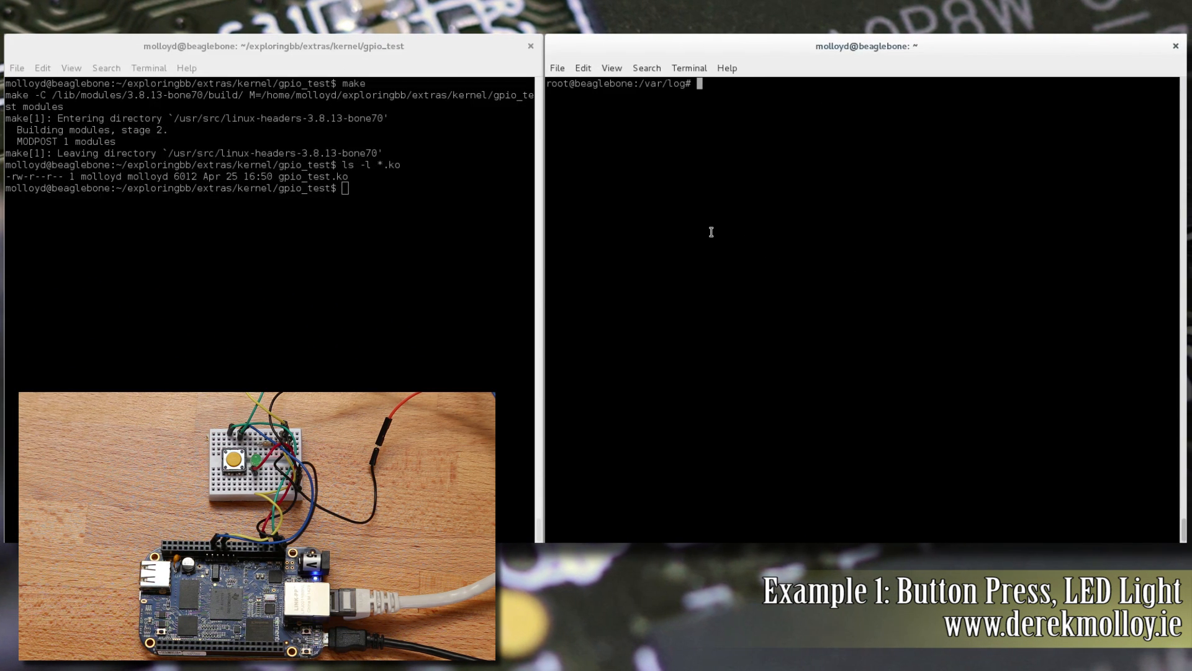
- Follow kern.log with tail -f in the root terminal
type("tail -f kern.log")
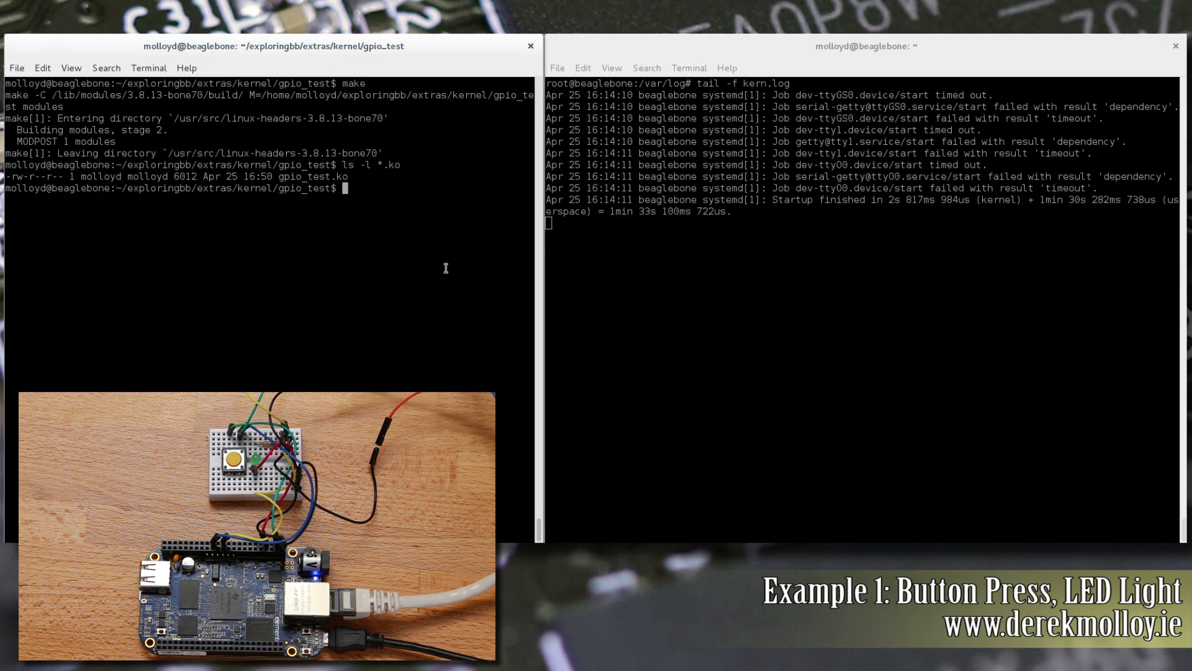
- Load the module with sudo insmod gpio_test.ko
type("s")
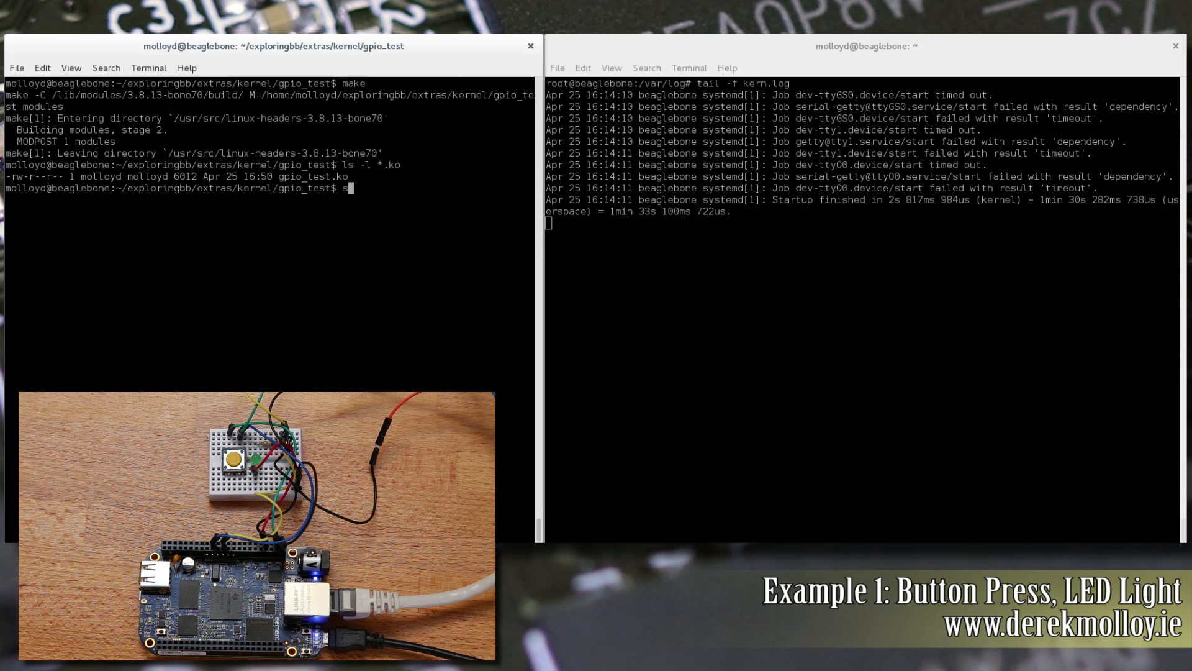
type("sudo")
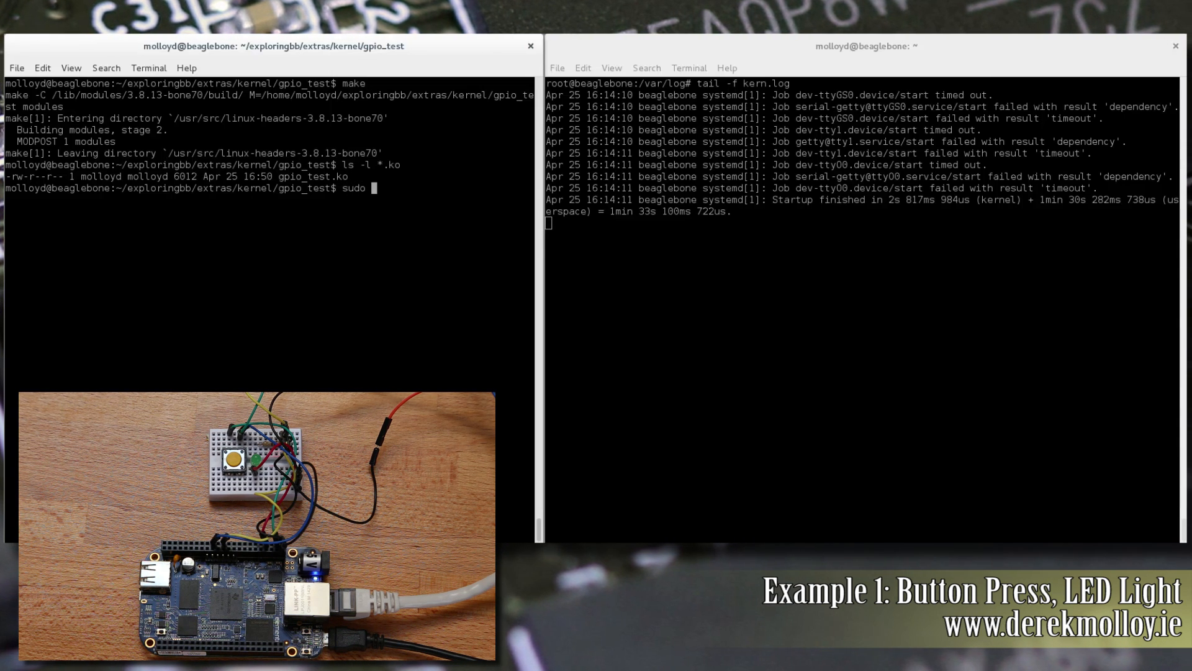
type("insmod")
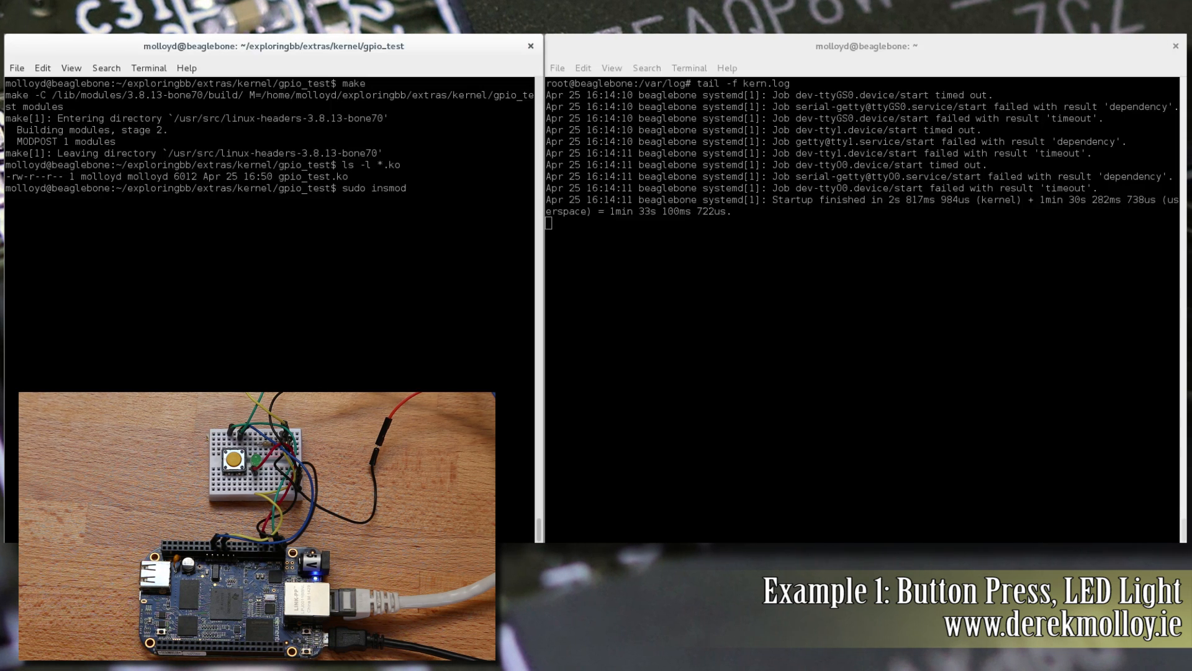
type("gpio_test.ko")
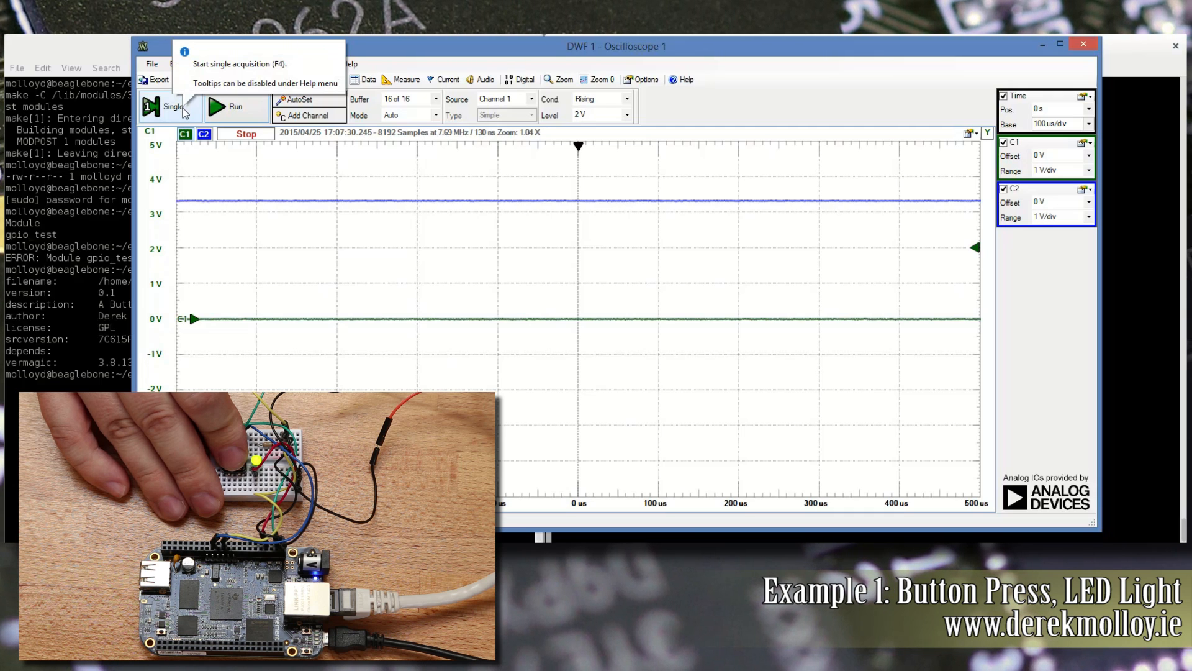
- Arm repeated Single captures to record the button rising edge and LED response on C1 and C2
left_click(169, 106)
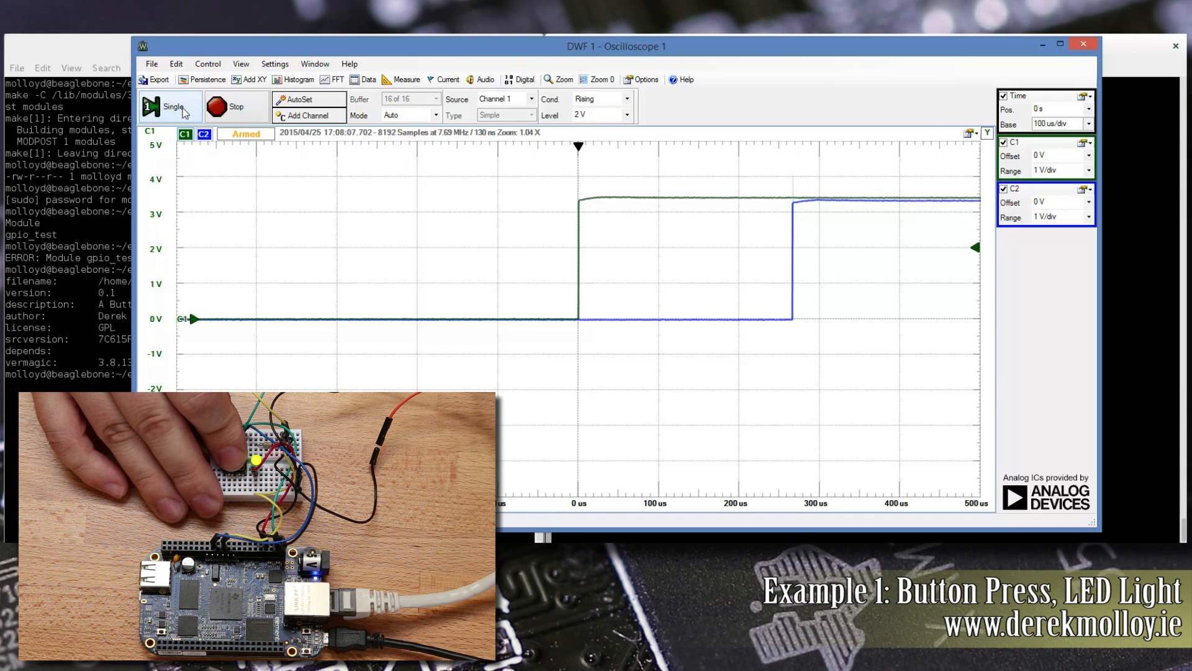
left_click(174, 107)
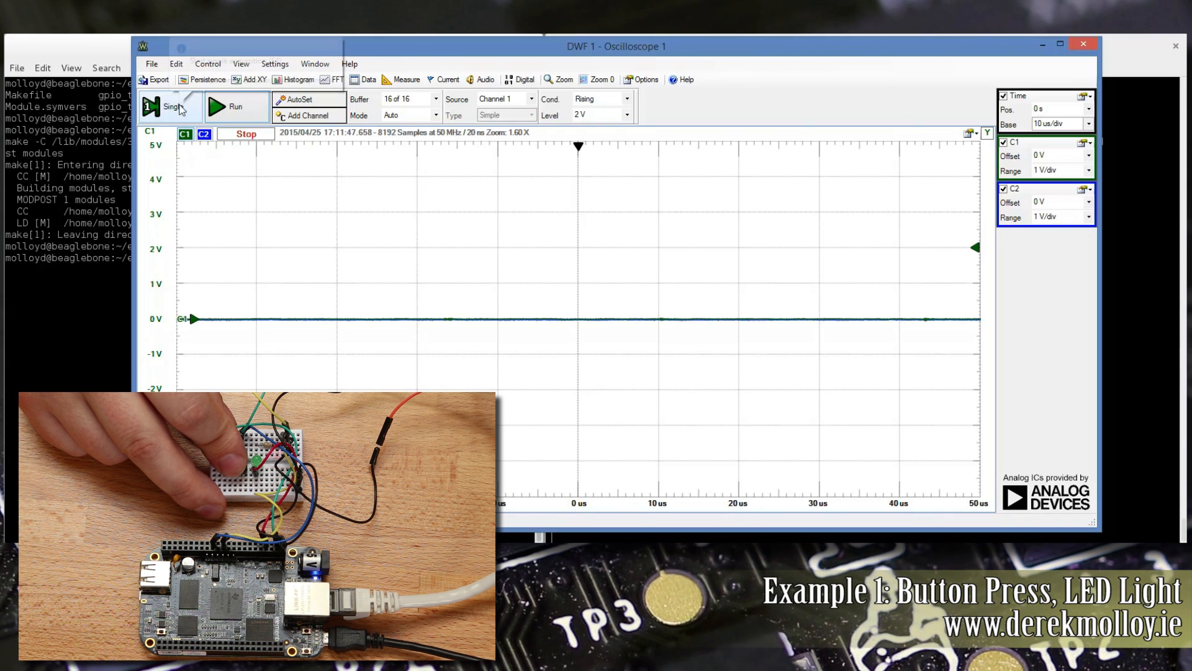
left_click(169, 105)
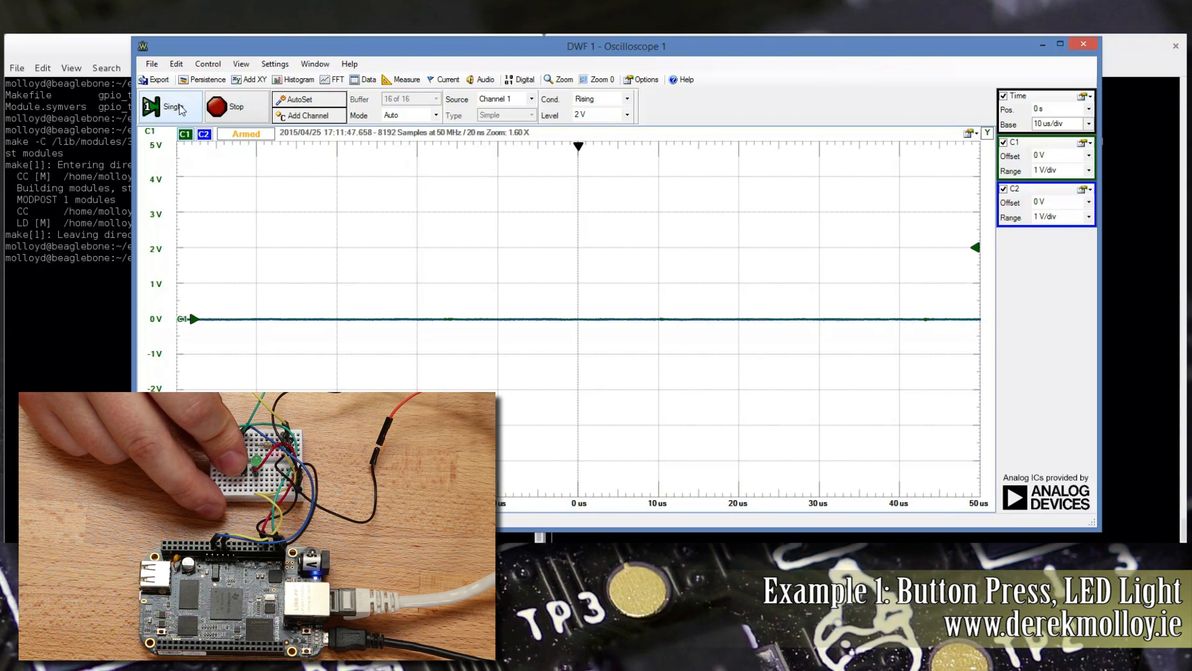
left_click(170, 106)
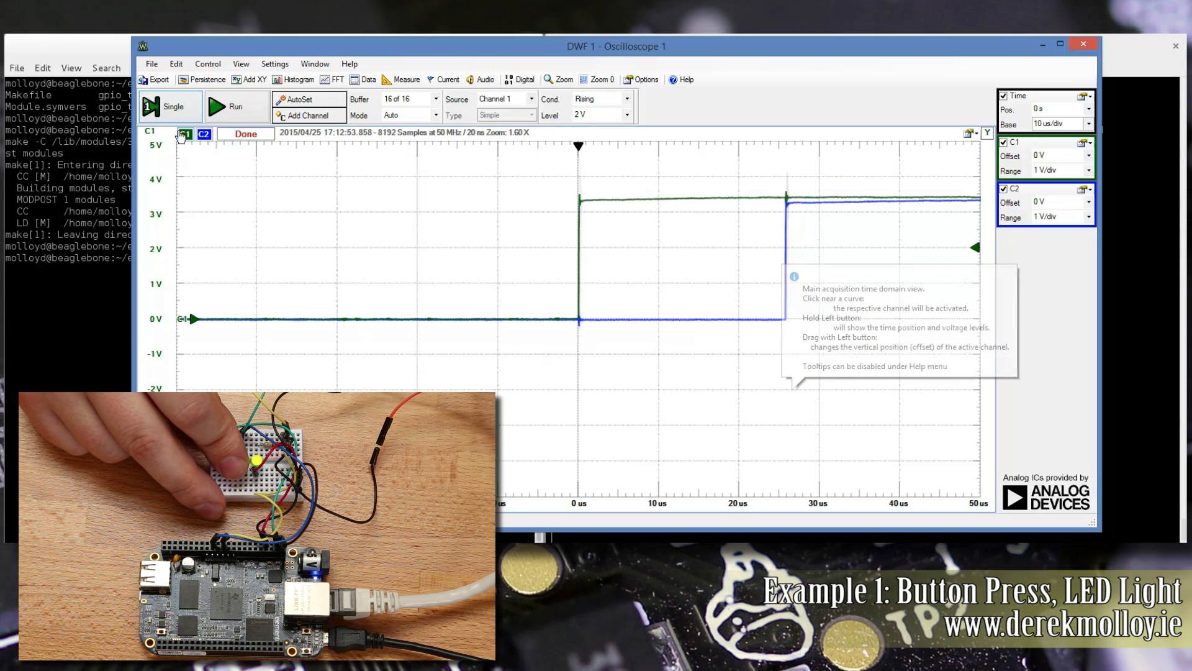
left_click(173, 107)
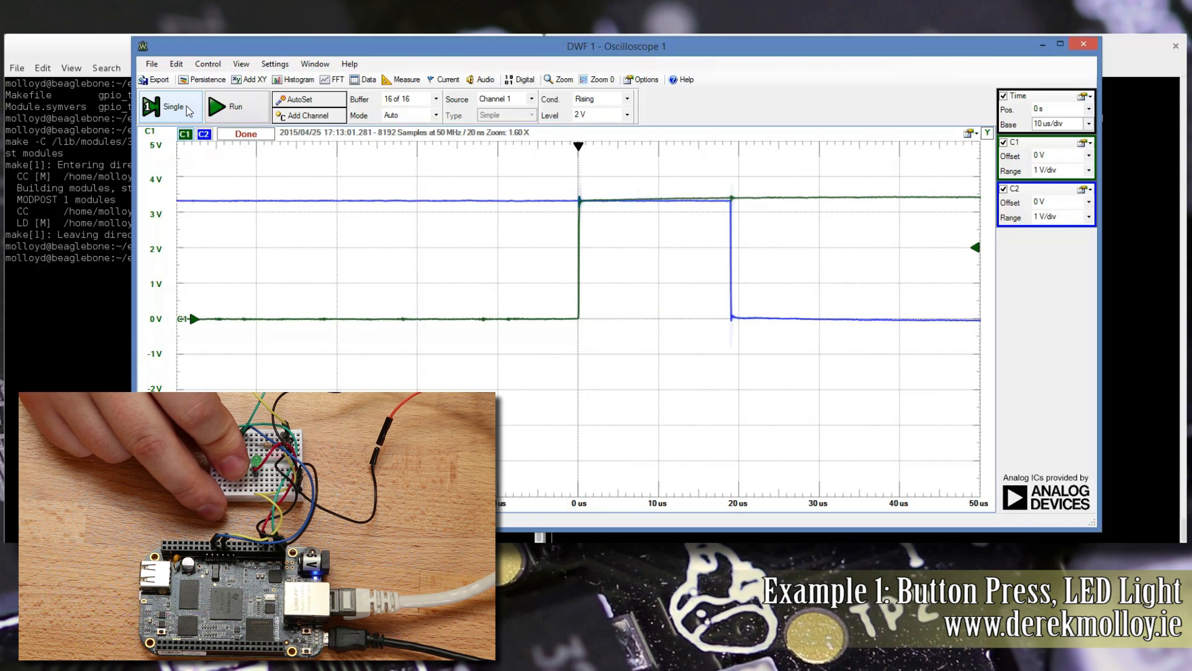
mouse_move(741, 479)
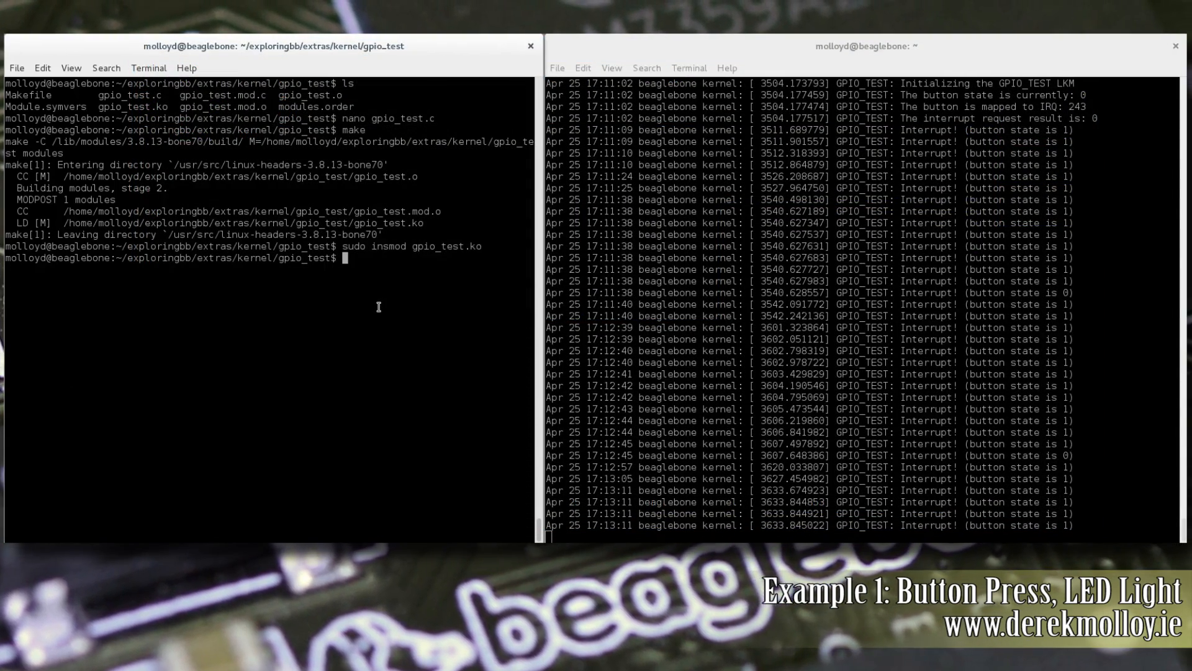
- Run lsmod, then modinfo gpio_test.ko showing version 0.1, GPL, Button/LED test driver
type("l")
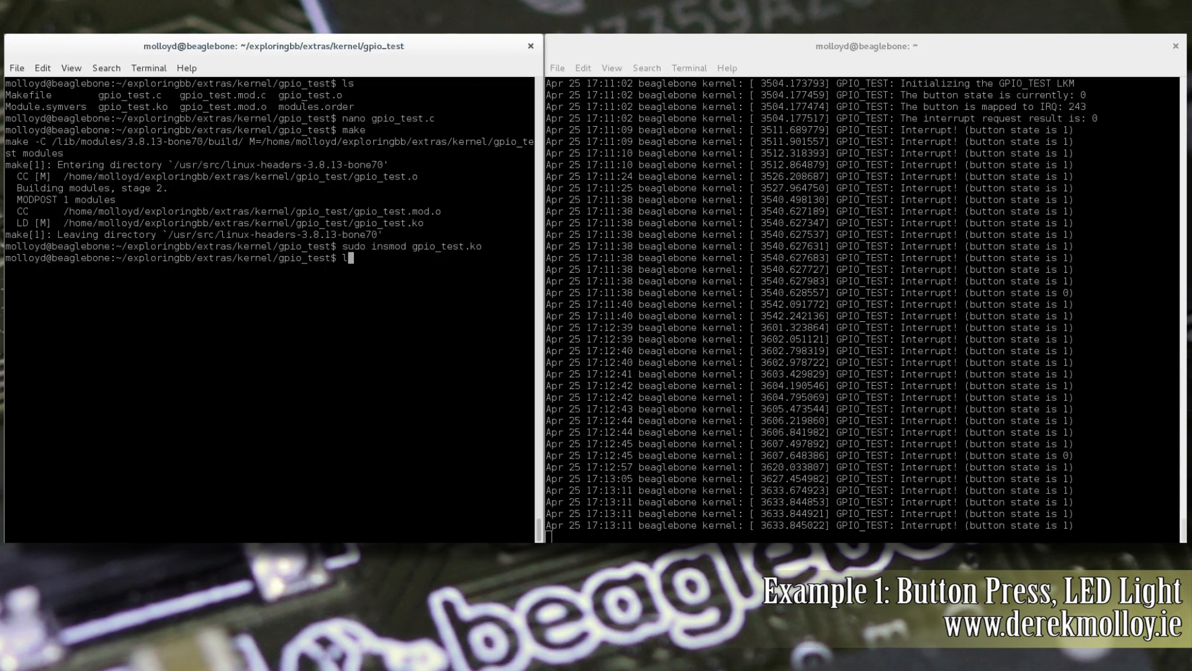
type("smod")
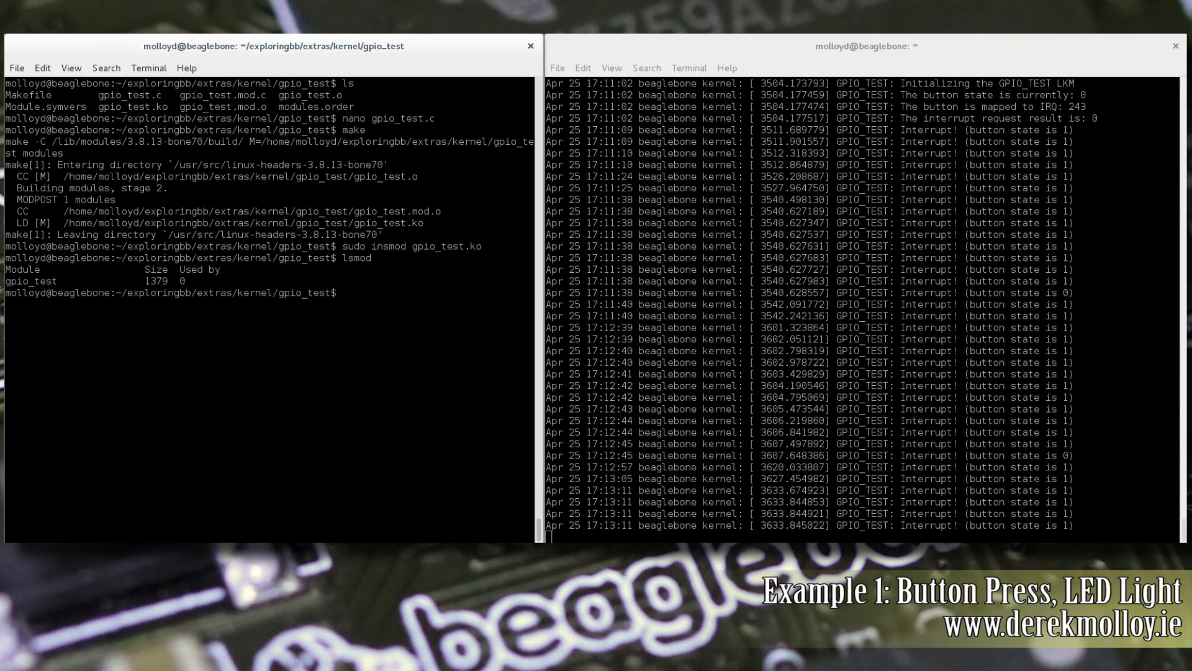
type("mo")
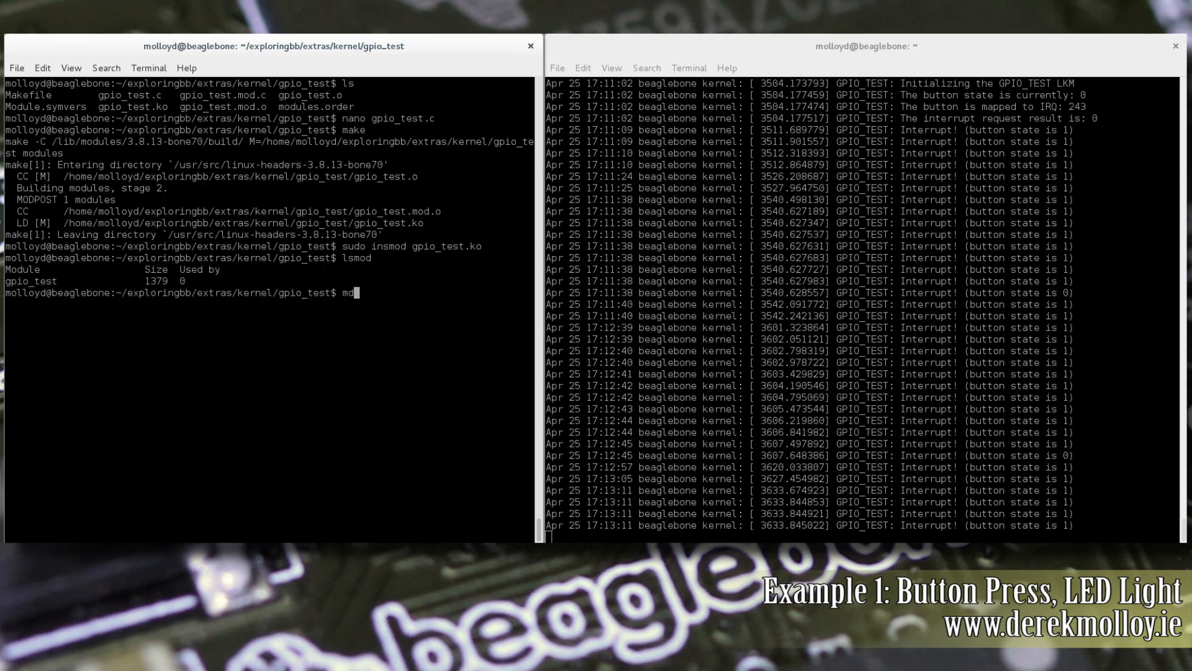
type("info")
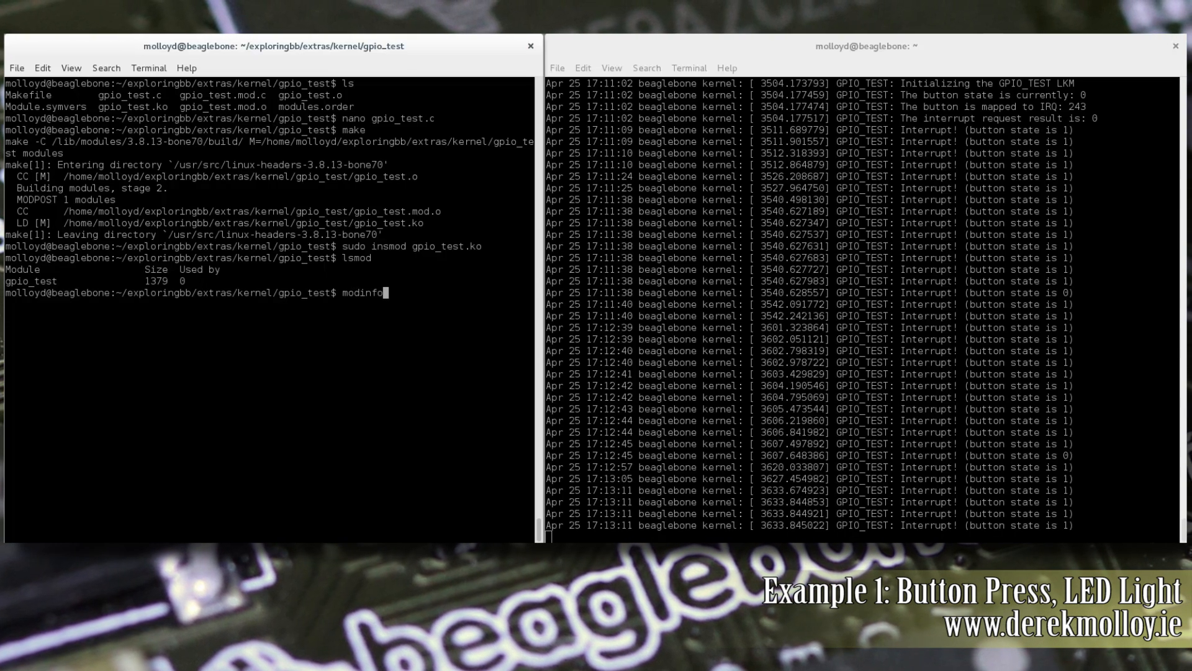
type("g")
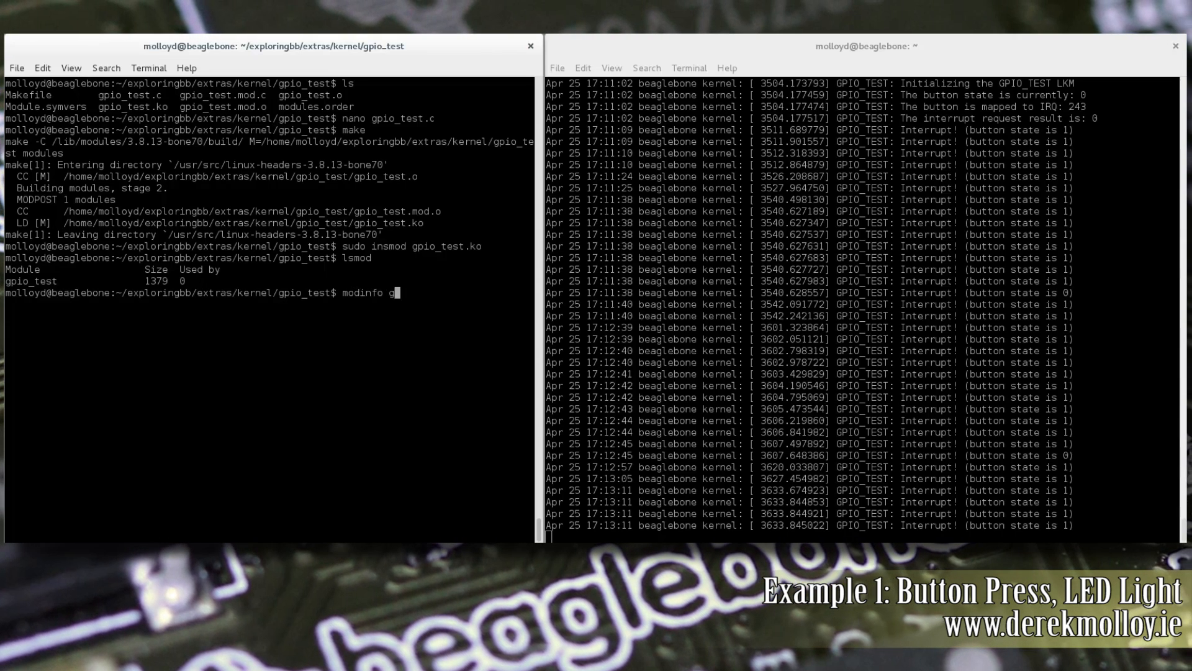
type("pio_test.ko")
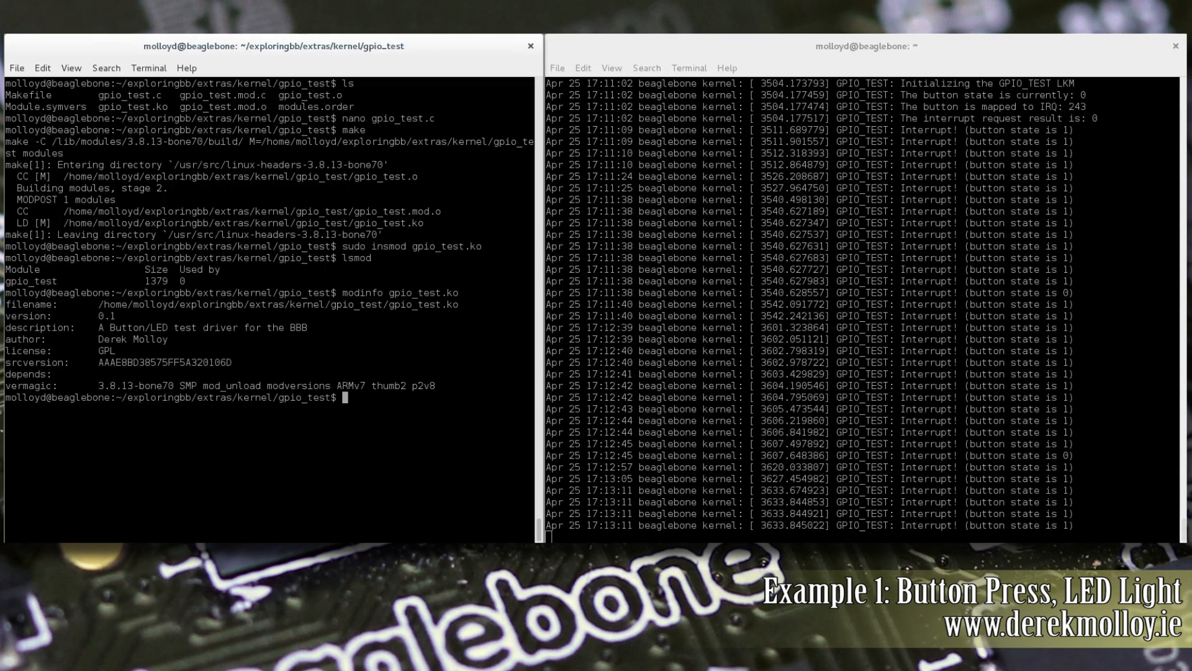
- Begin the more /proc/interrupts command
type("more /")
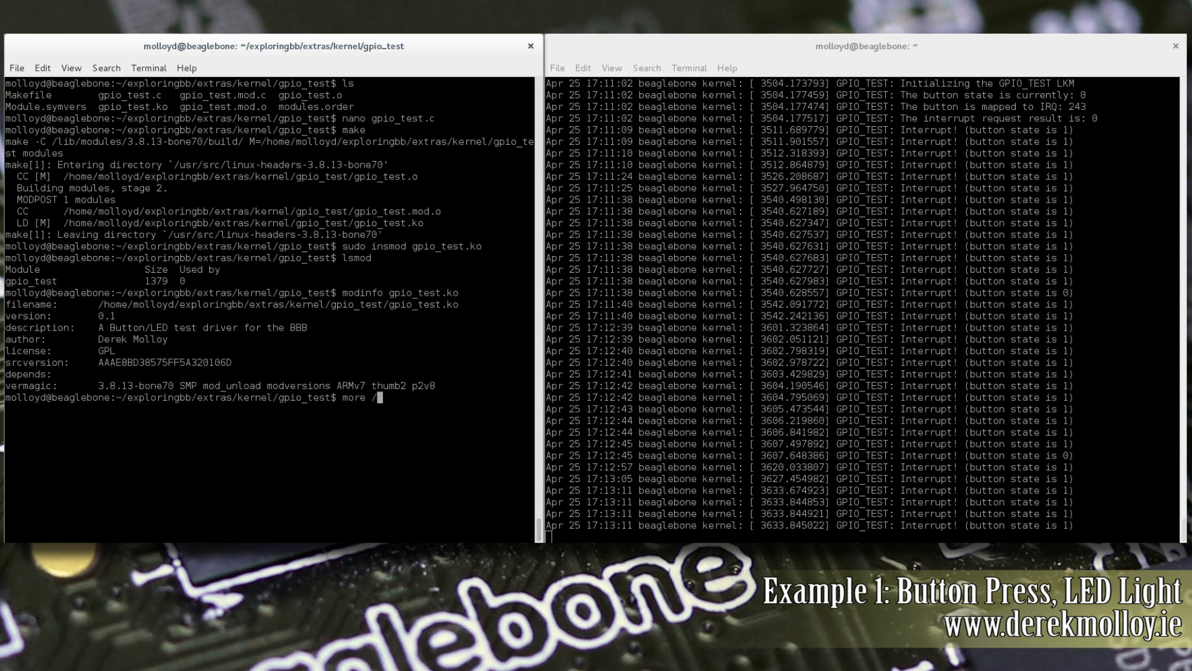
- Run more /proc/interrupts, showing IRQ 243 ebb_gpio_handler with 150 counts
type("proc/in")
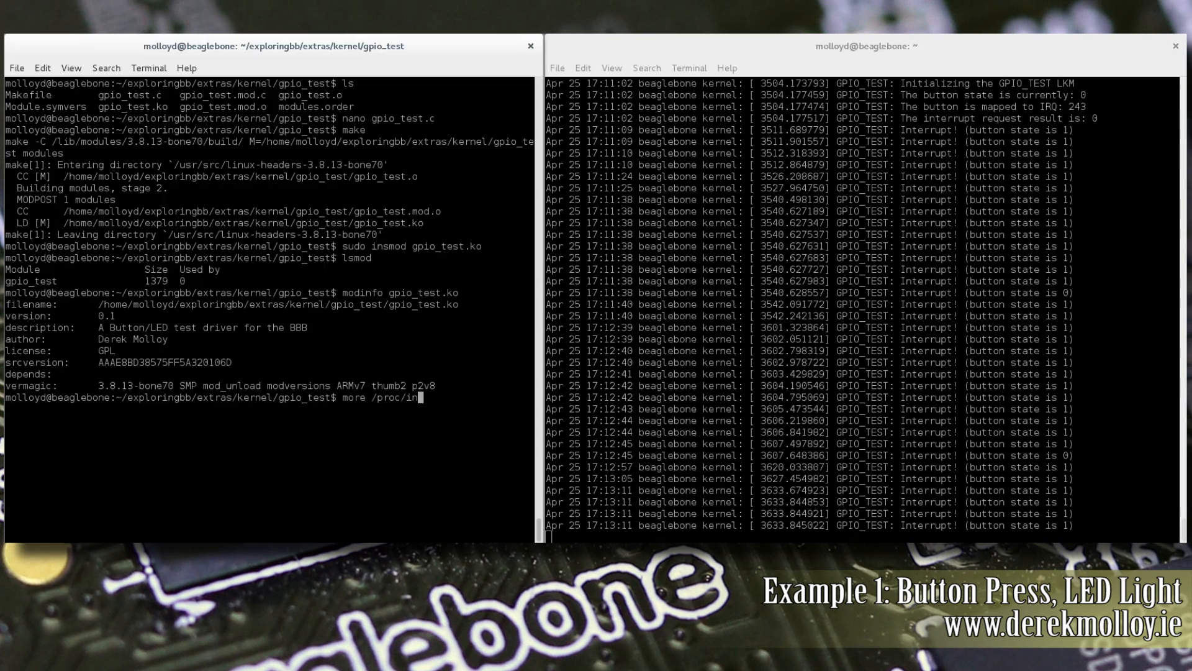
type("terrupts")
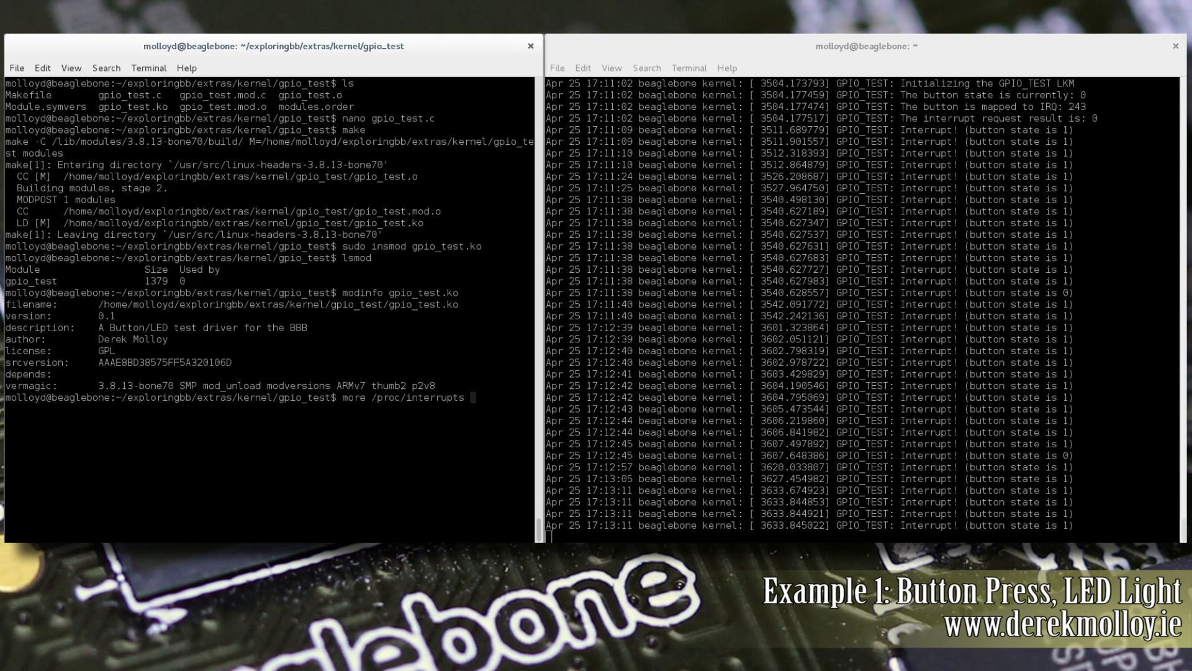
key("Return")
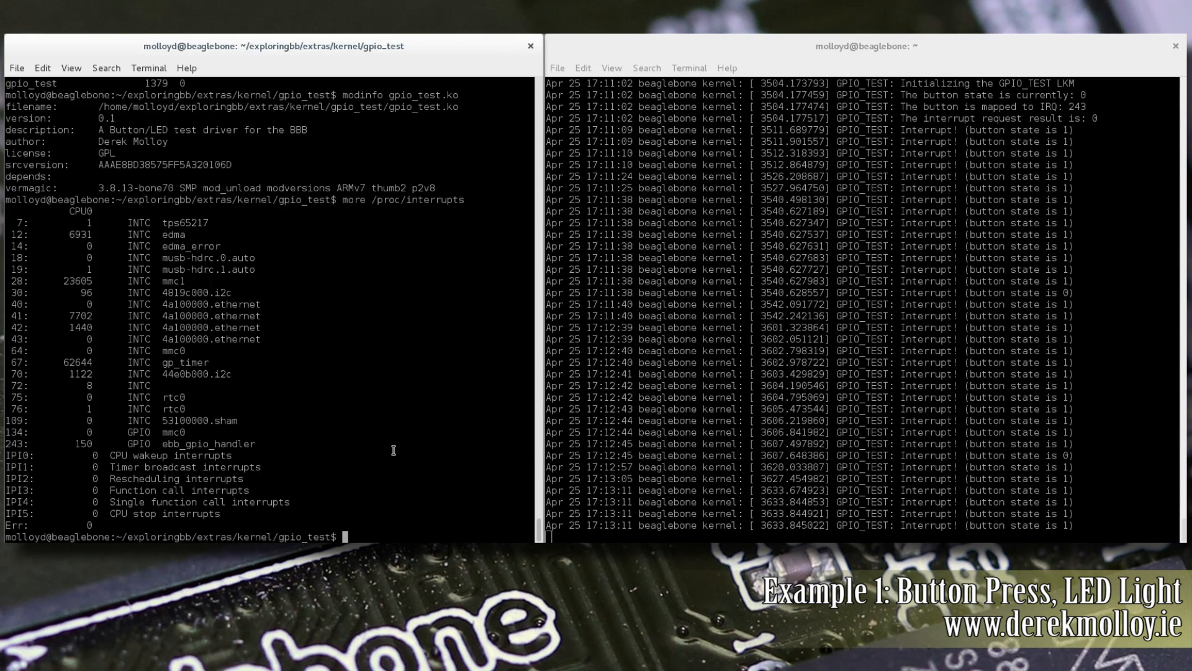
mouse_move(405, 491)
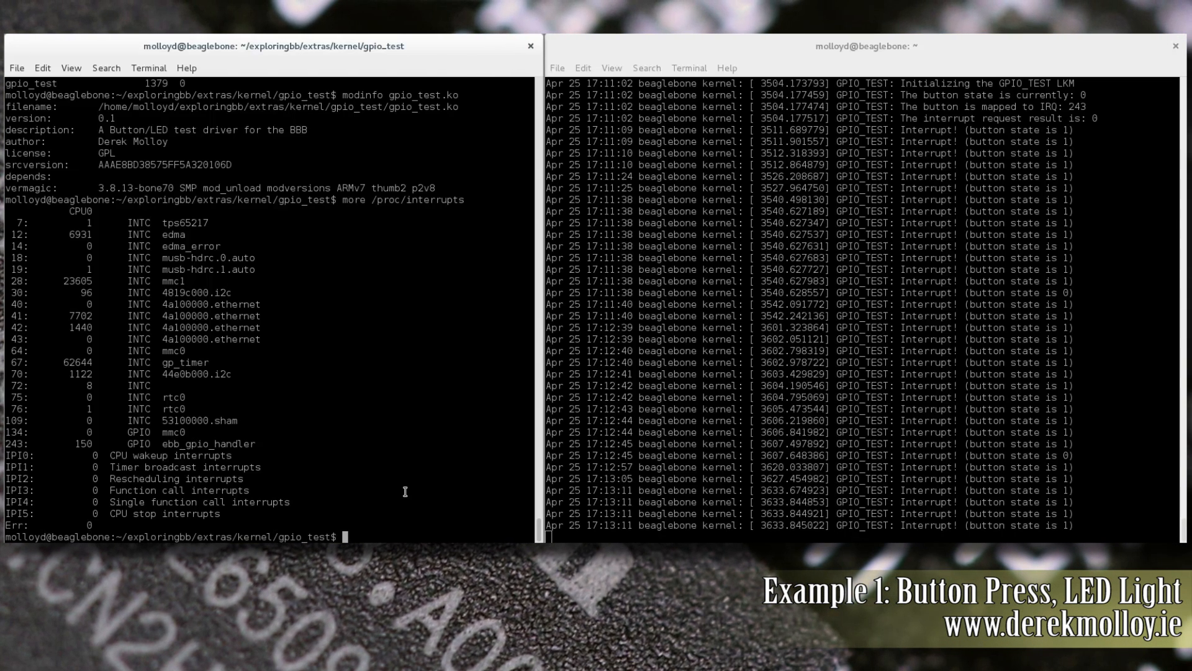
- Unload the gpio_test module with sudo rmmod so the log reports 35 presses and goodbye
type("sudo")
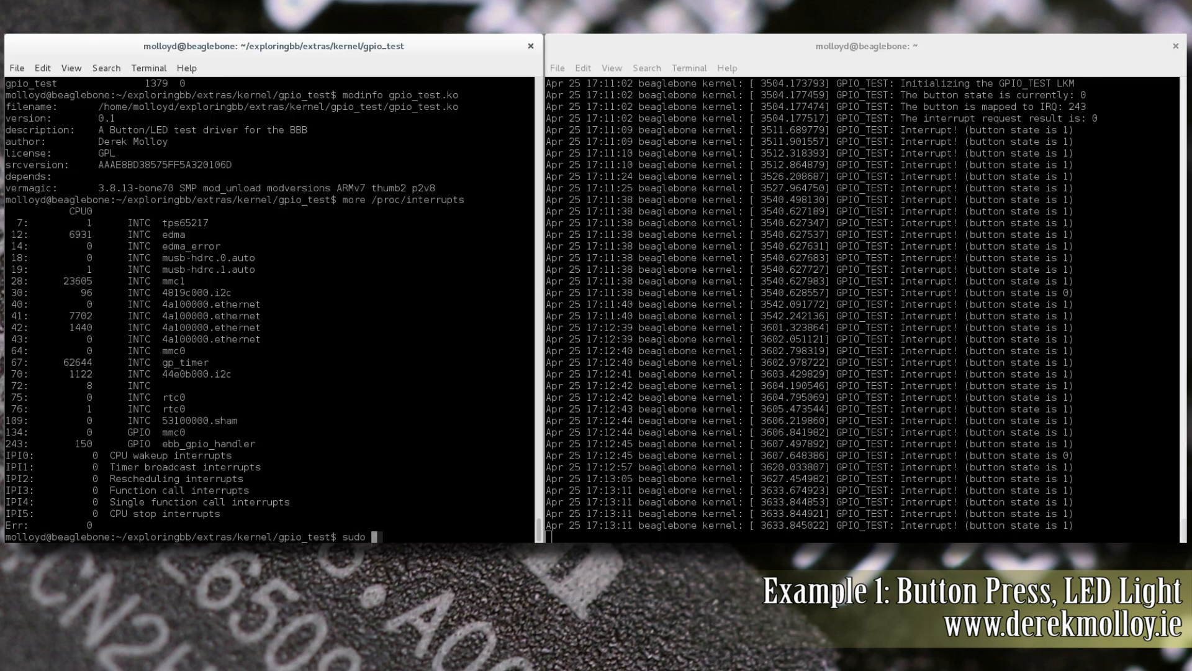
type("rmmod")
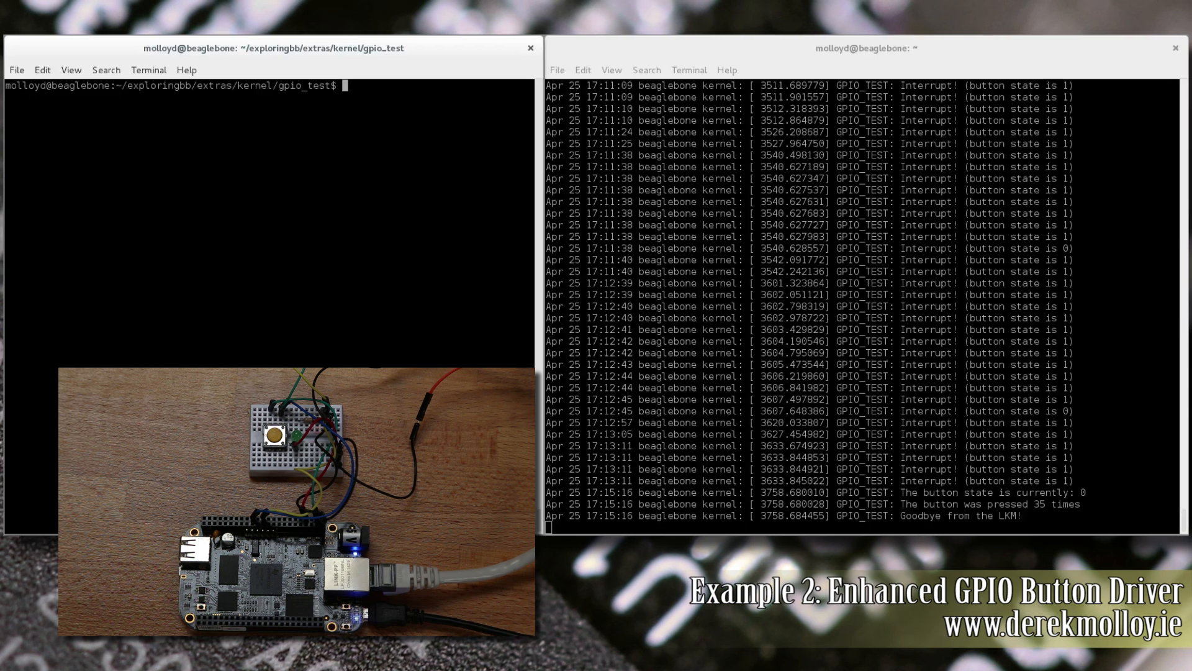
mouse_move(387, 239)
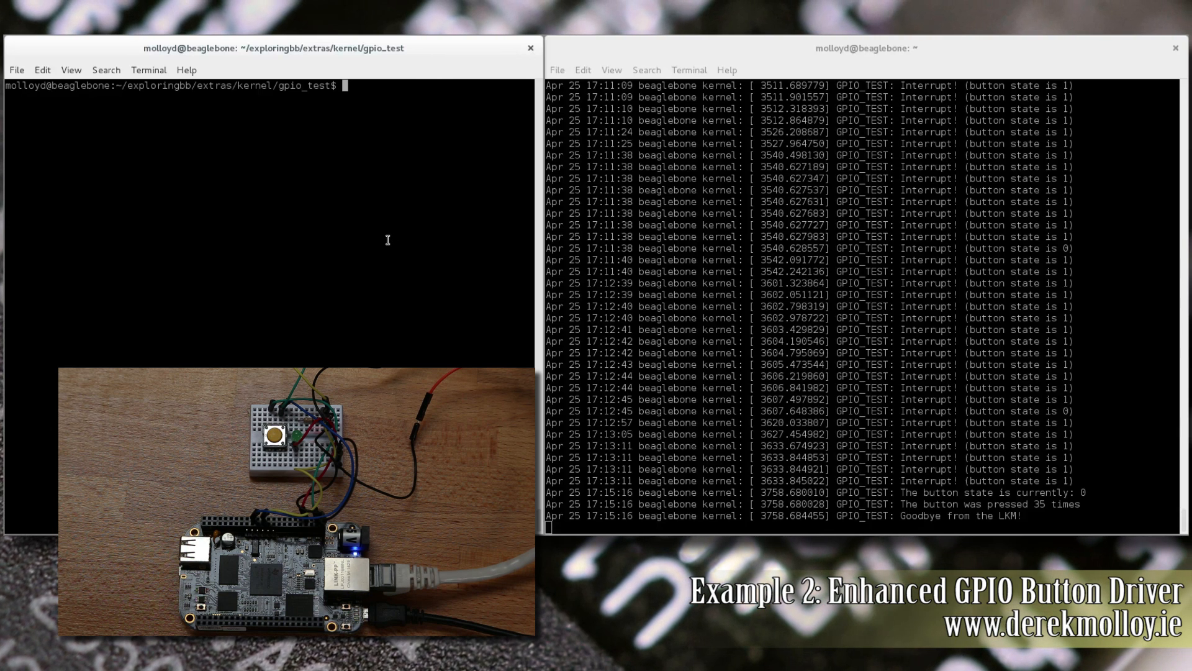
- List modules, move into the button folder, build it and insmod button.ko (IRQ 243)
type("lsmod")
type("cd")
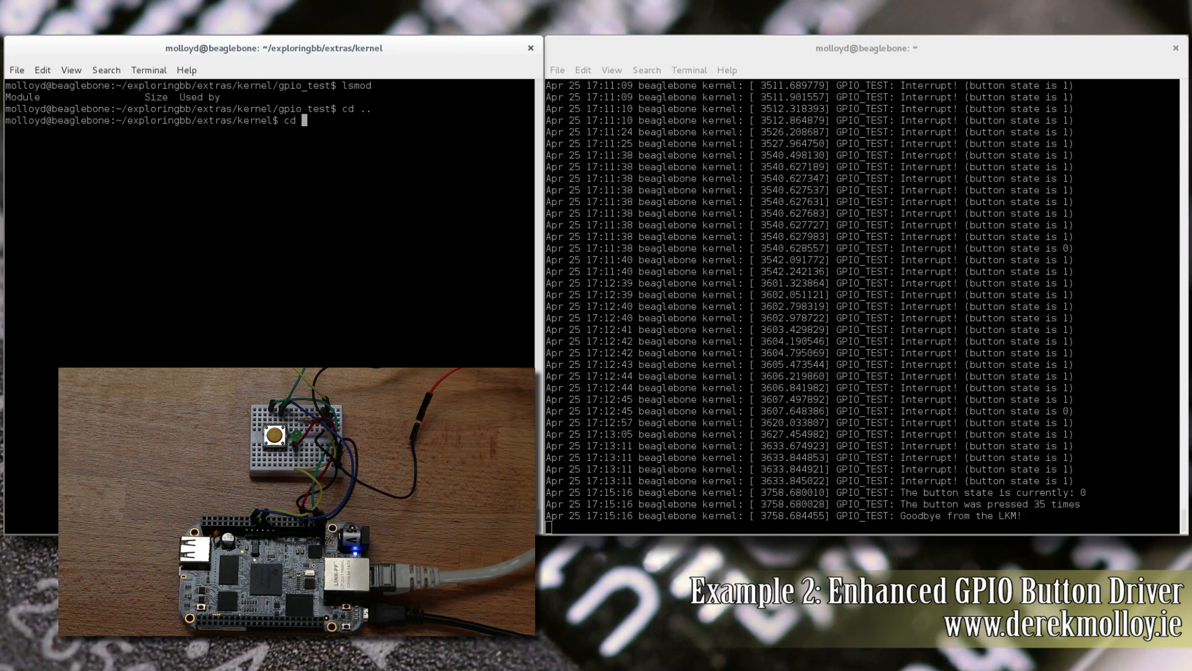
type("button/")
type("make")
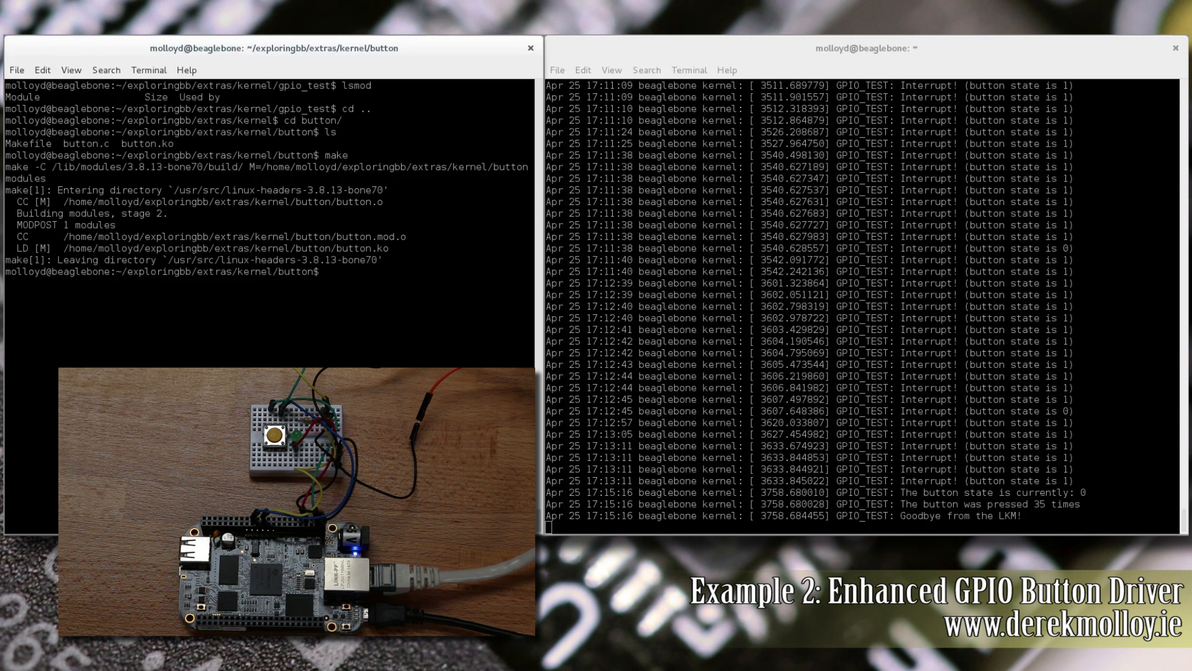
type("sudo insmod button.ko")
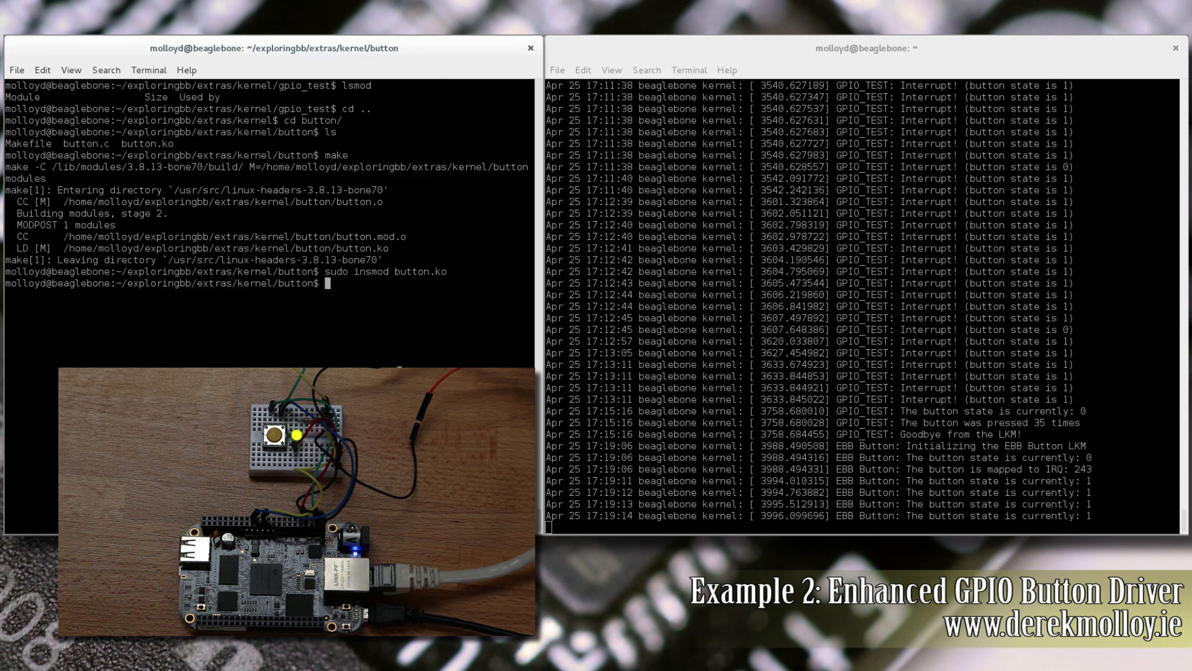
- Show modinfo for button.ko: GPL, Derek Molloy, parameters isRising, gpioButton 115, gpioLED 49
type("m")
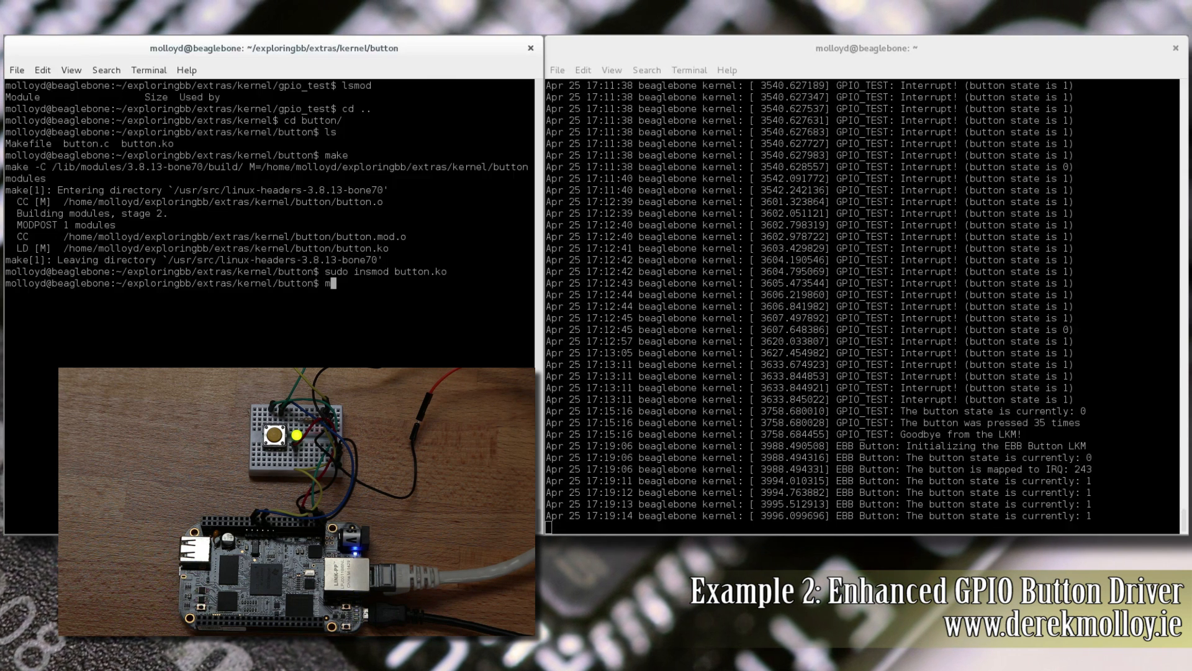
type("odinfo")
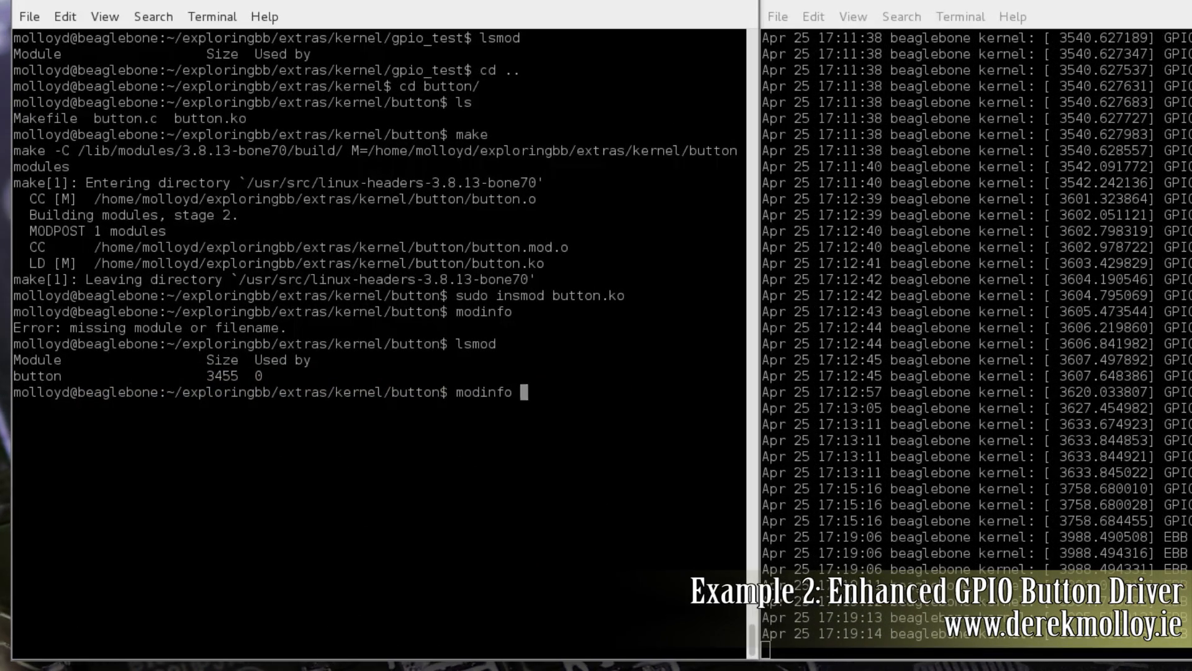
type("button.ko")
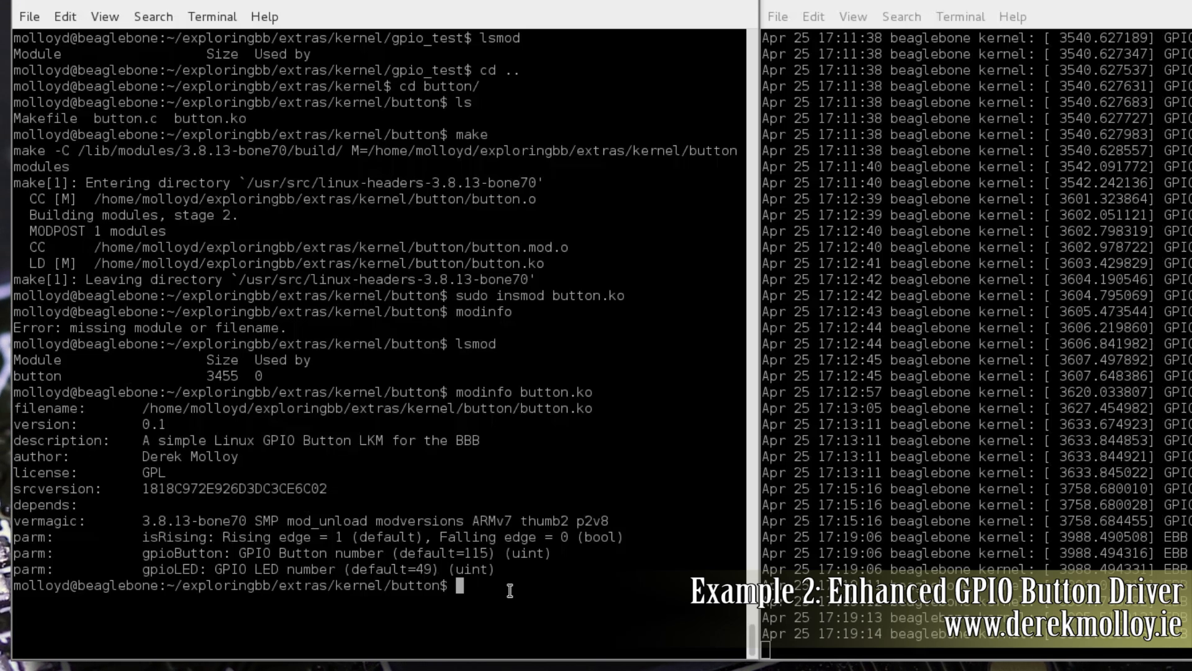
- Clear the terminal screen after reviewing the module info
type("l")
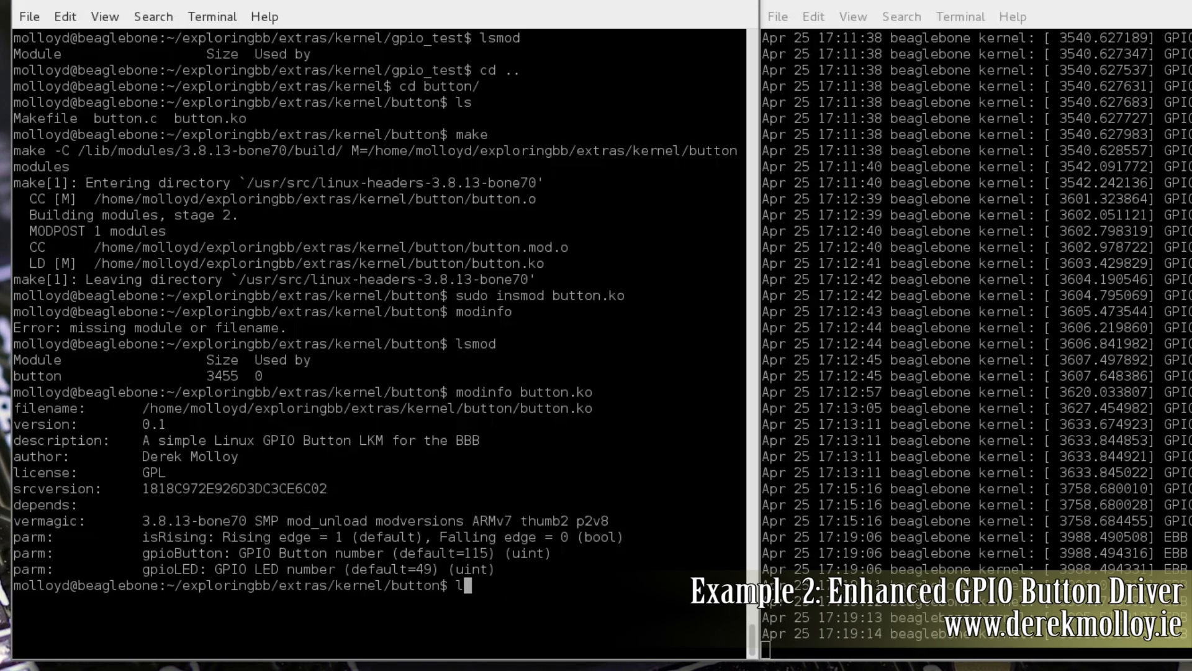
key("BackSpace")
type("cd")
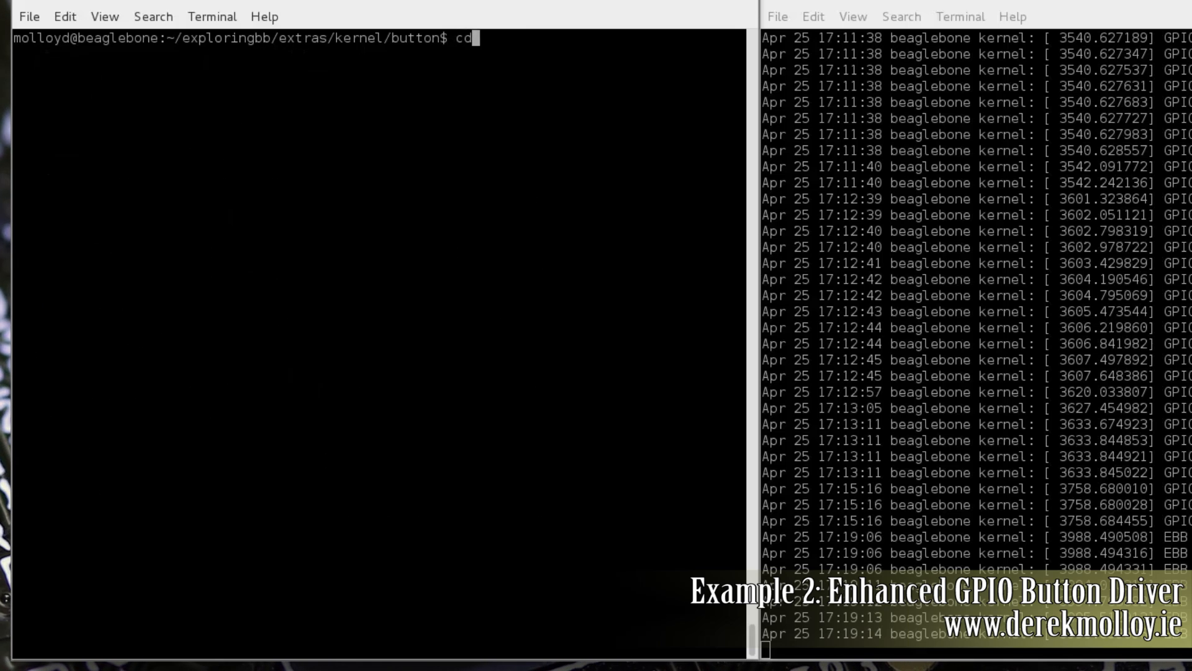
- Enter /sys/ebb/gpio115 and list its diffTime, isDebounce, lastTime, ledOn and numberPresses attributes
type("/sus")
type("ls")
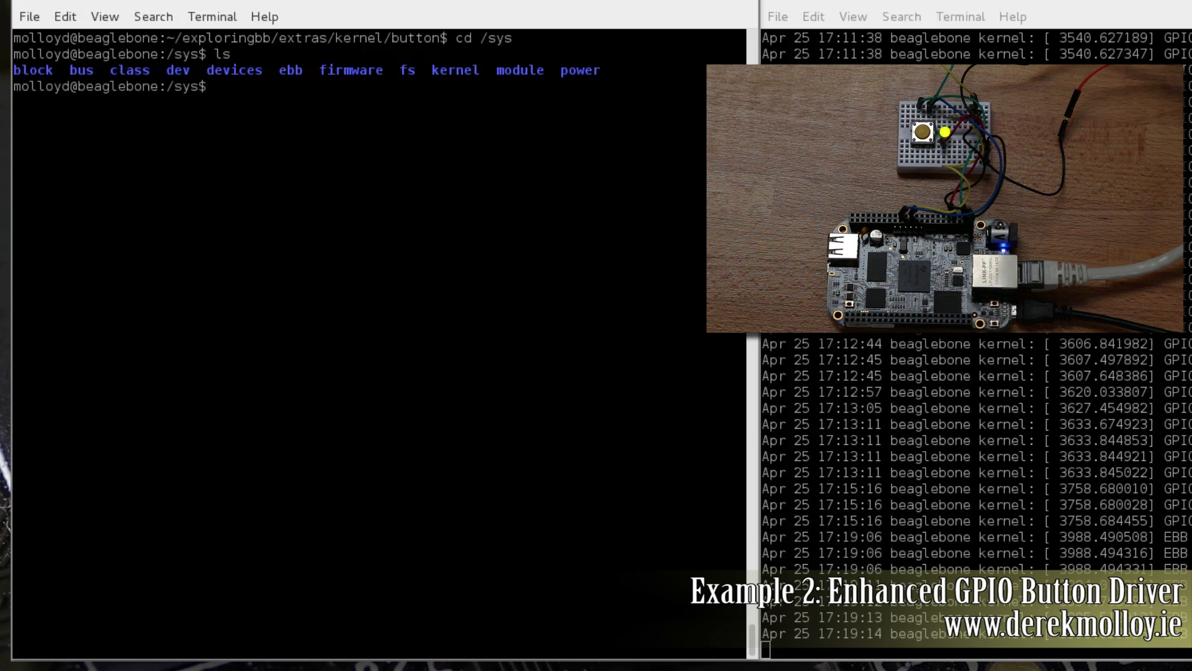
type("cd ebb/")
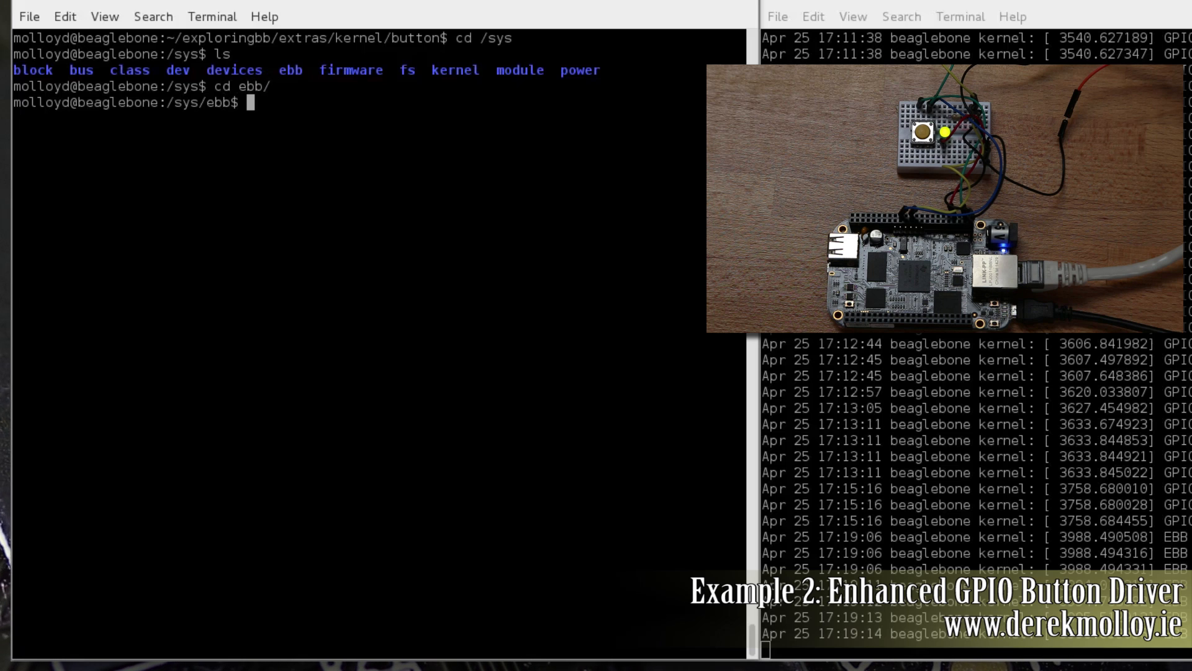
type("ls")
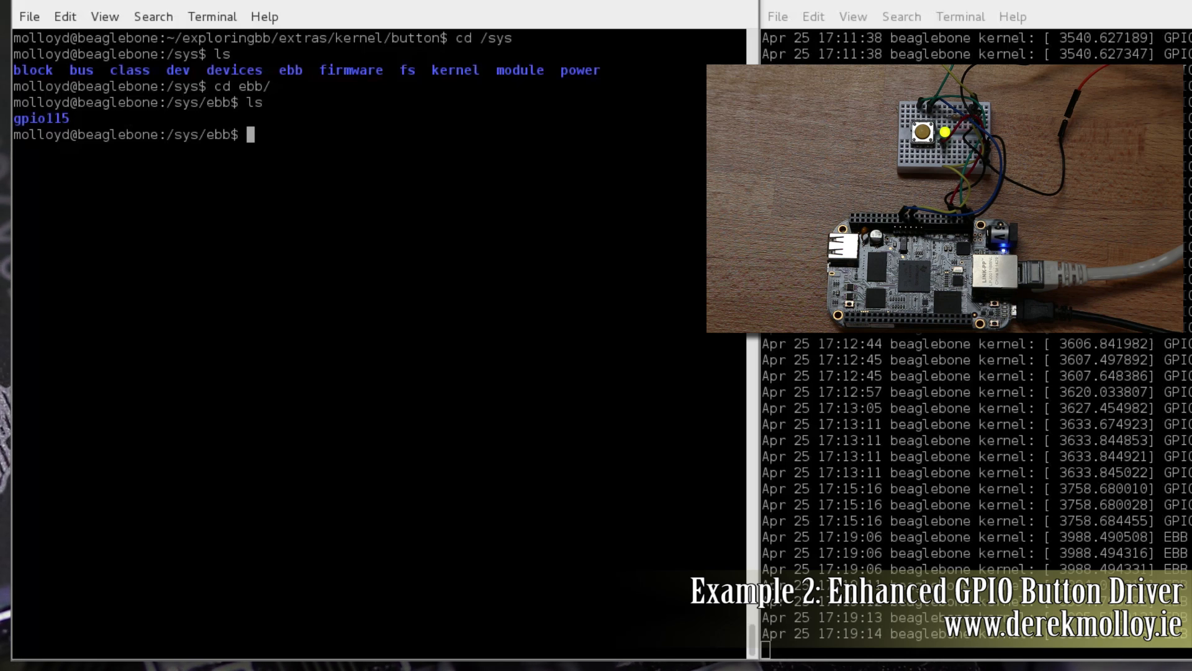
type("cd gpio115/")
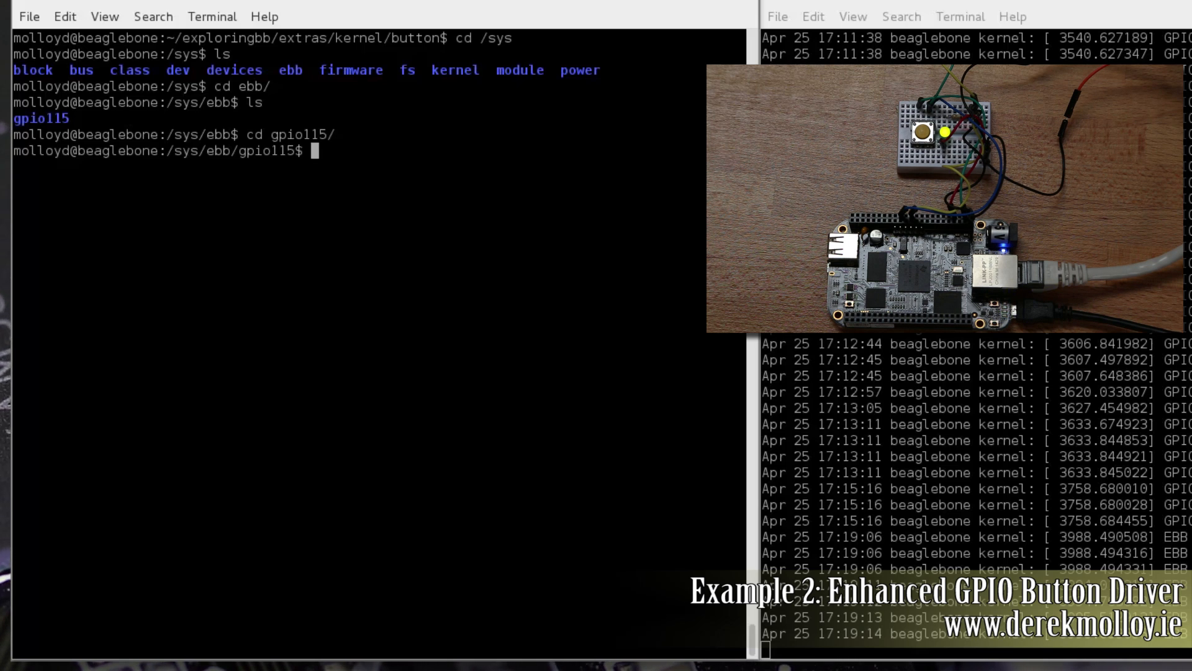
type("ls -l")
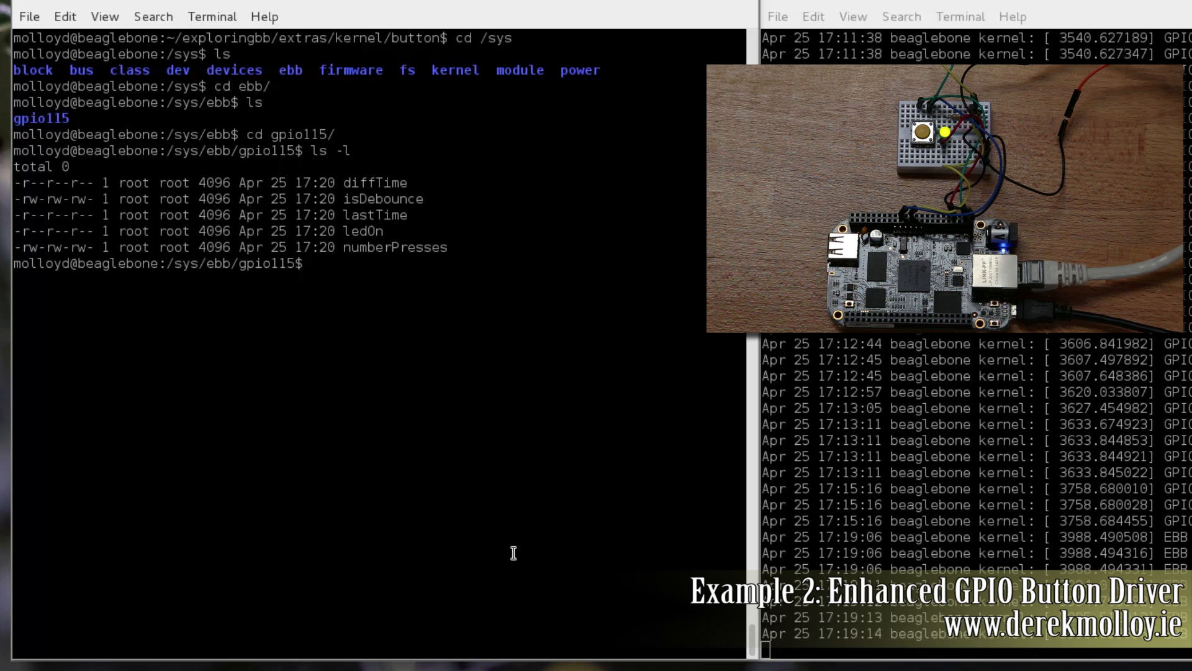
- Read numberPresses (4 then 9) and ledOn (0 then 1) while pressing the button
type("cat numberPresses")
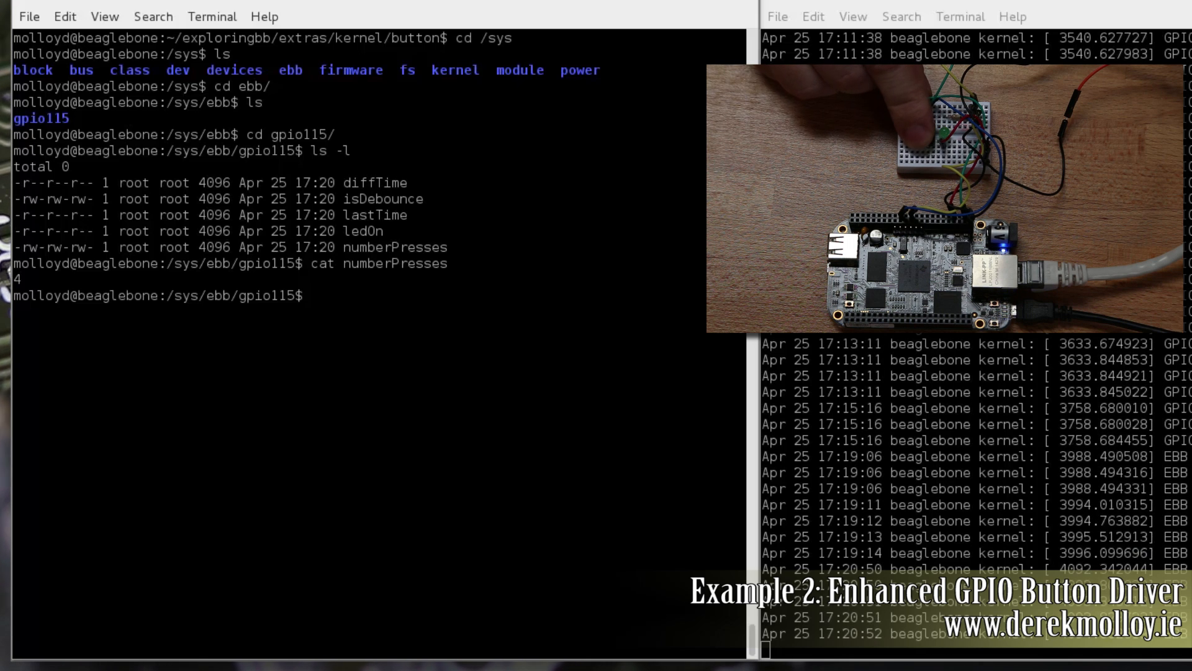
type("cat numberPresses")
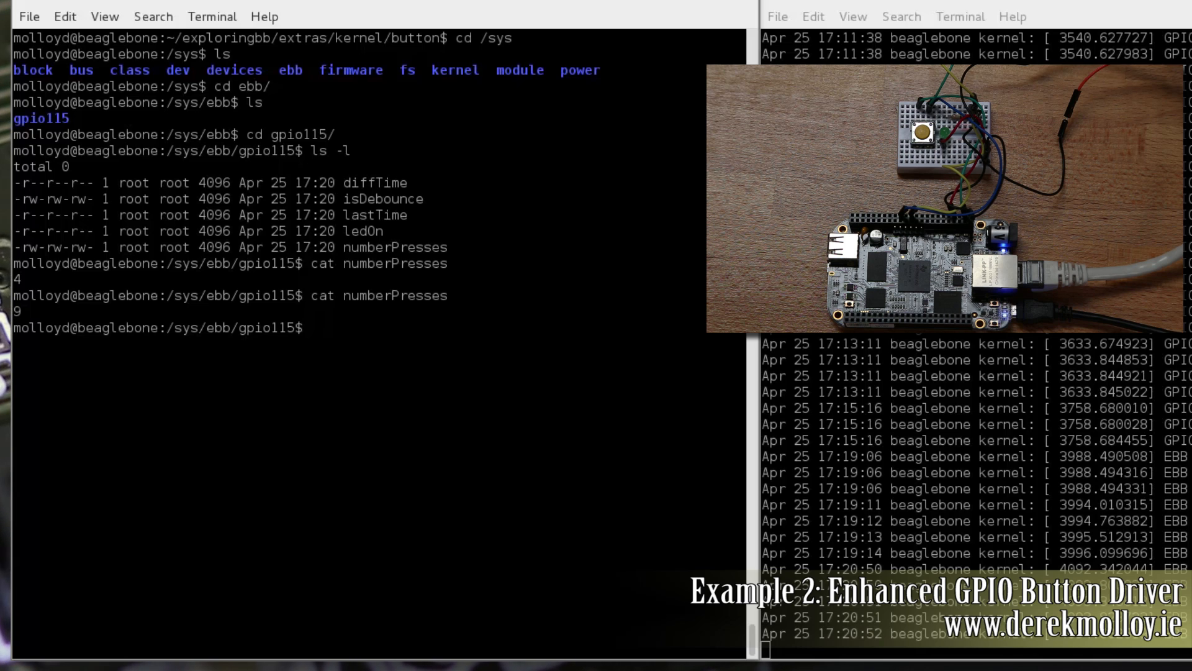
type("ca")
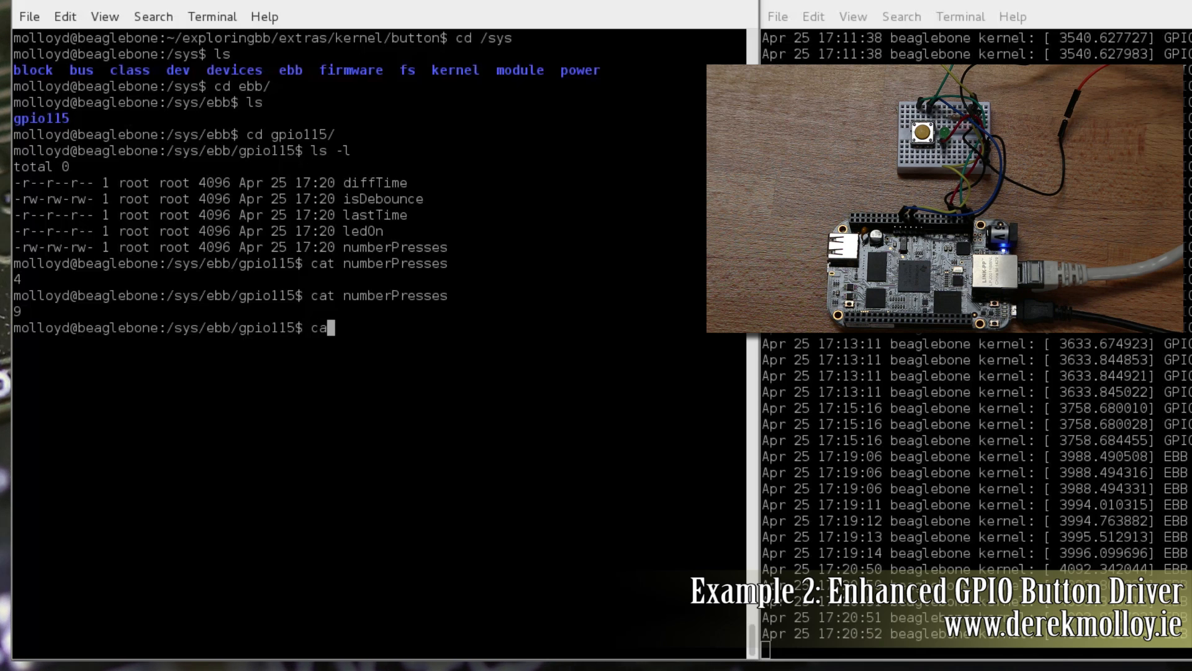
type("ledOn")
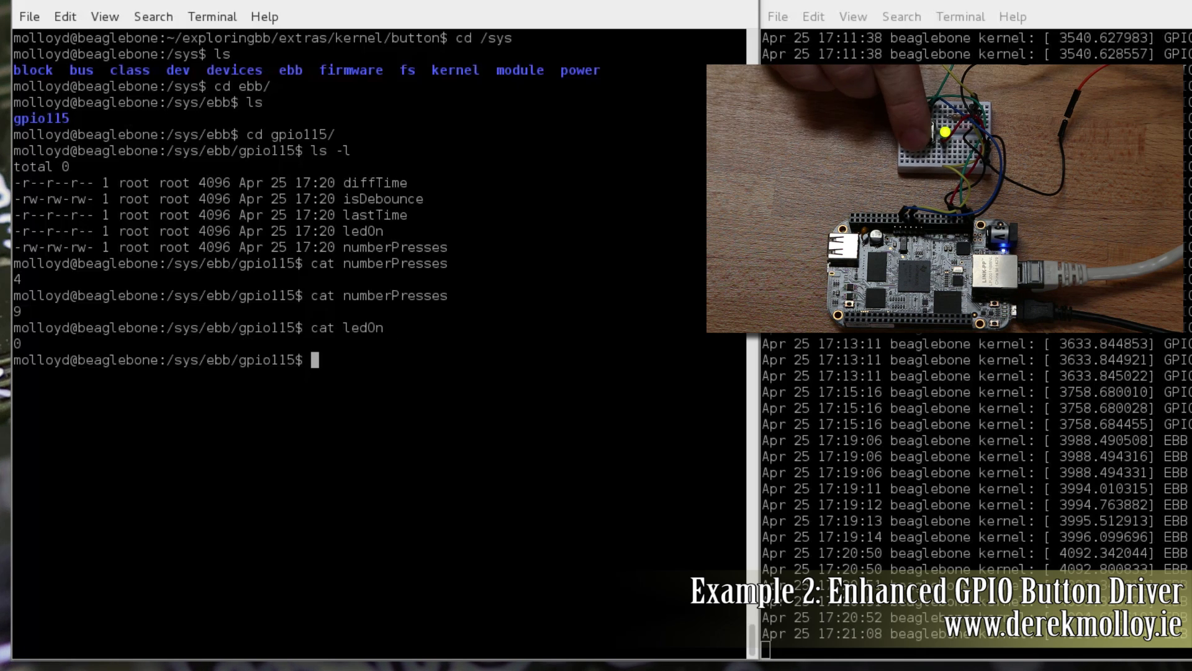
type("cat ledOn")
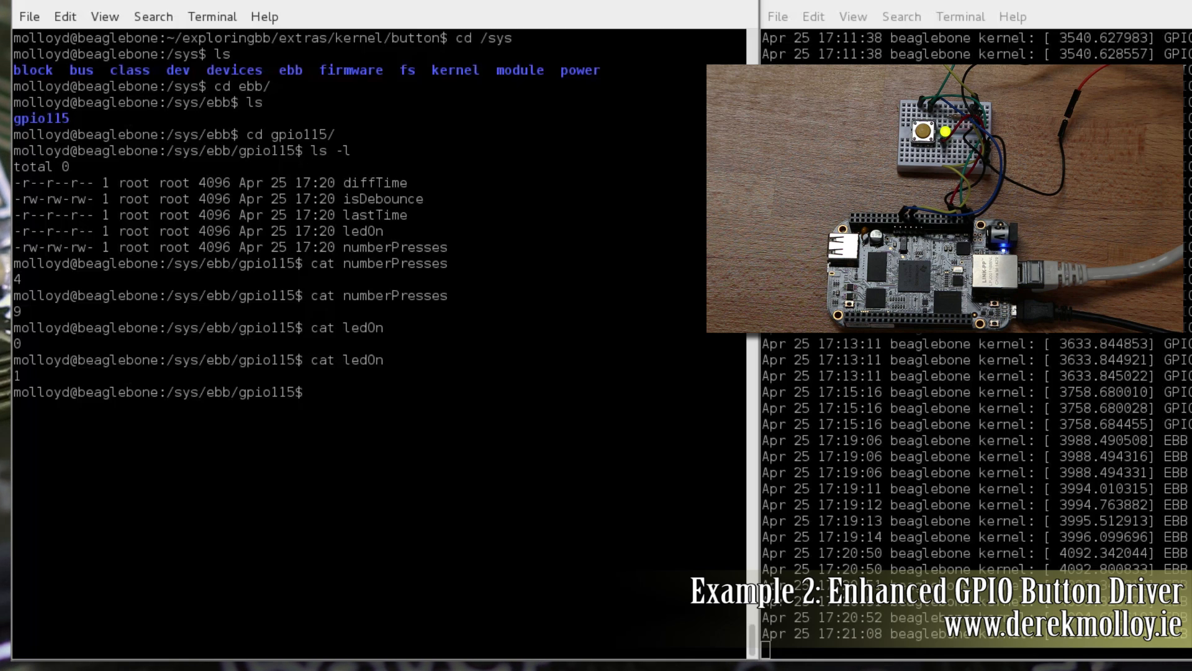
- Read lastTime 16:21:08, the current date and diffTime 15.85 seconds
type("cat lastTime")
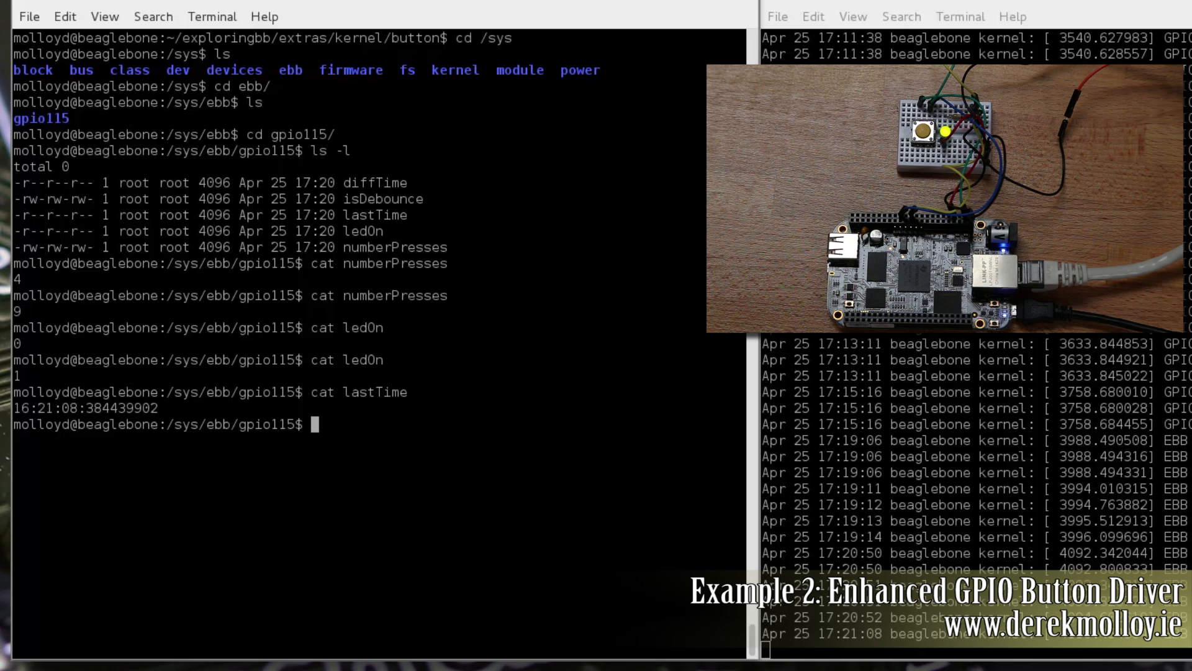
type("dataz")
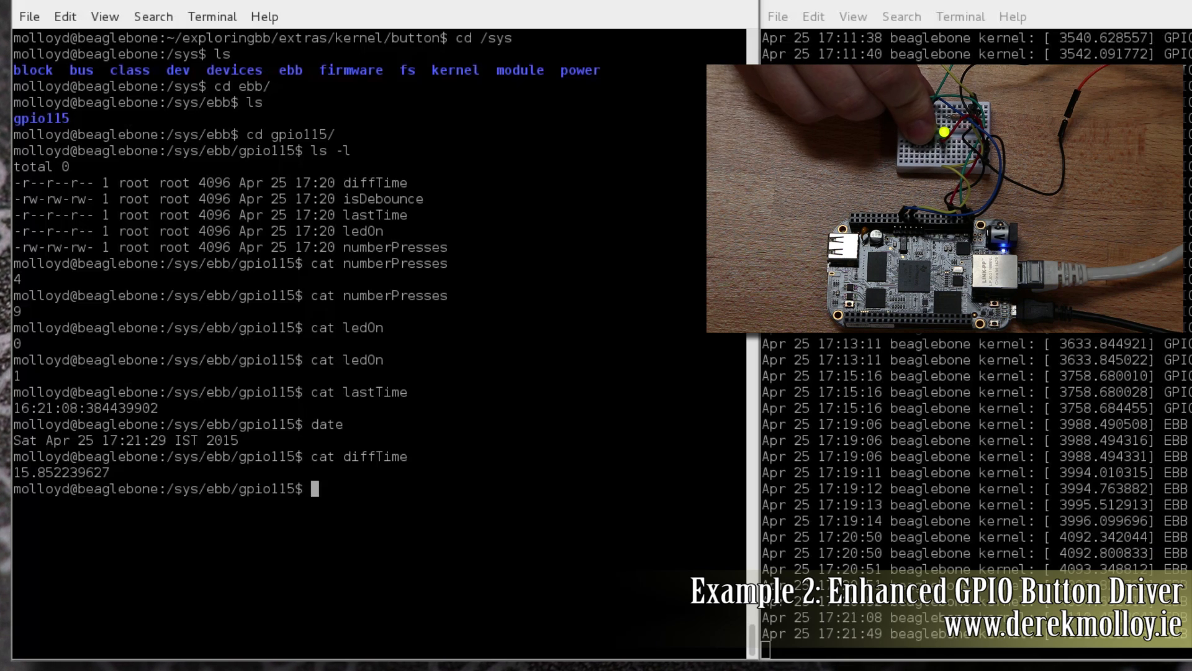
- Read diffTime 1.05 seconds and numberPresses 12, then echo 0 into numberPresses
type("cat diffTime")
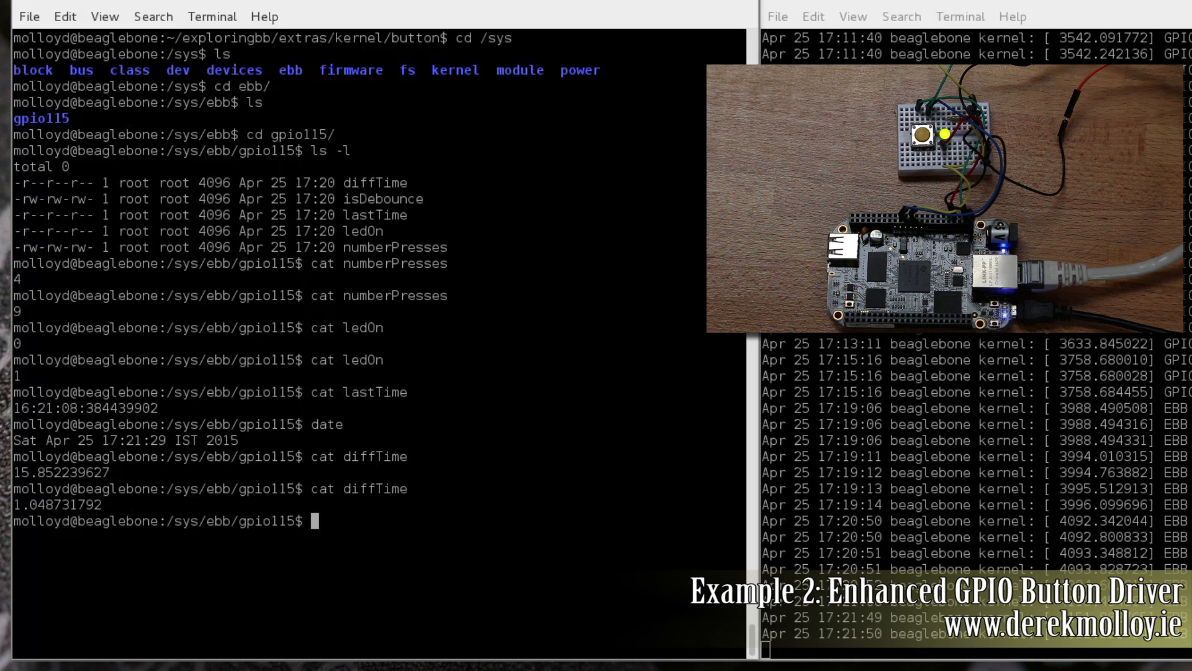
type("date")
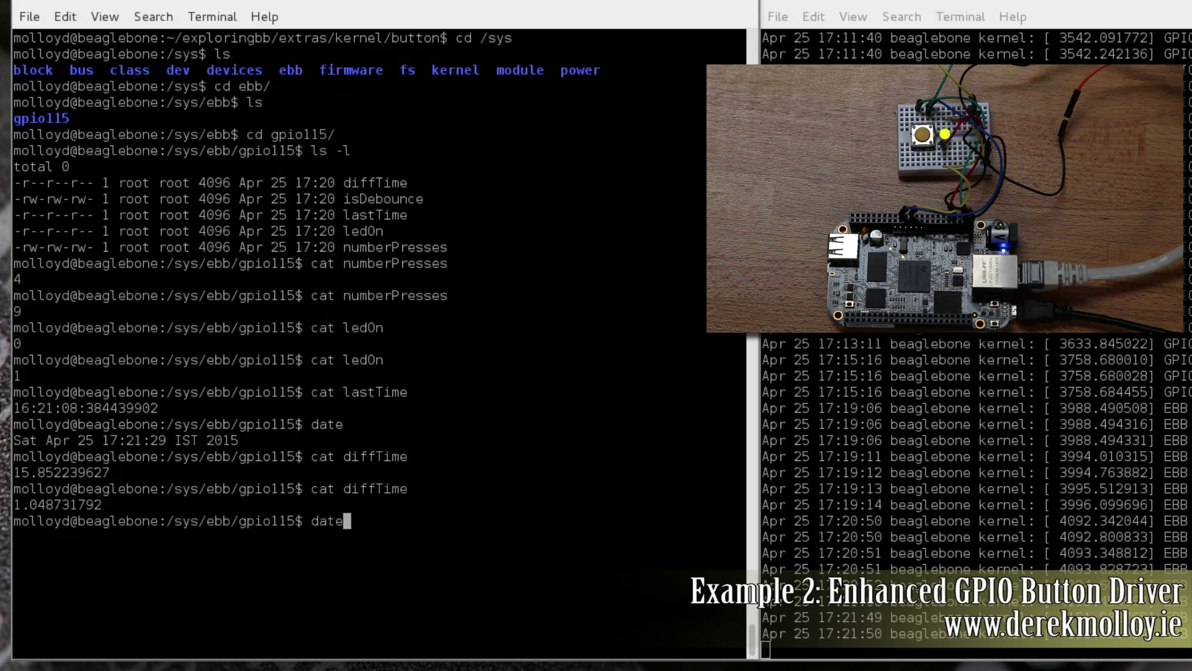
type("cat numberPresses")
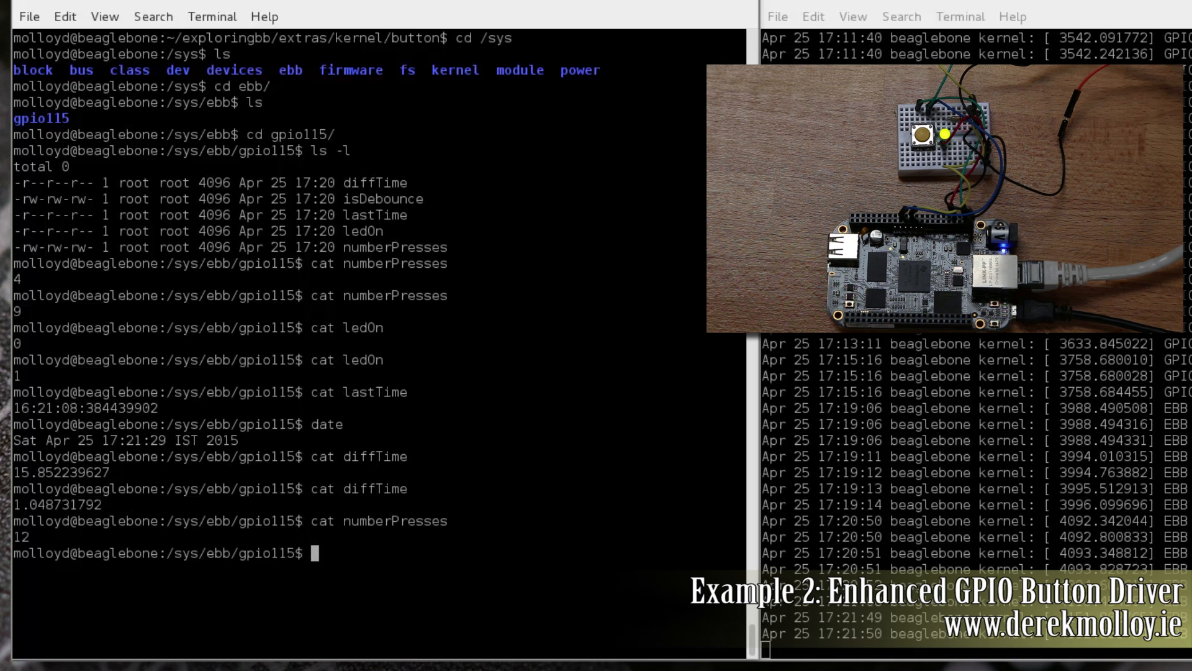
type("echo 0 > numberPresses")
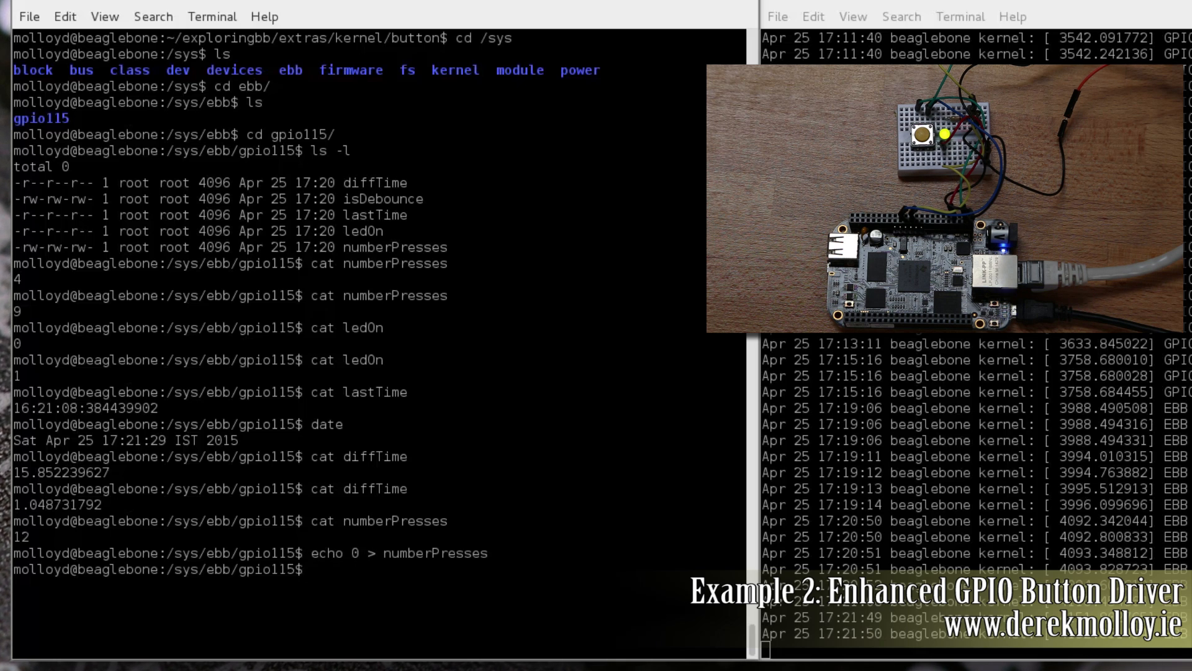
- Read numberPresses 0 then 2 and isDebounce 1, write to isDebounce and relist gpio115
type("cat numberPresses")
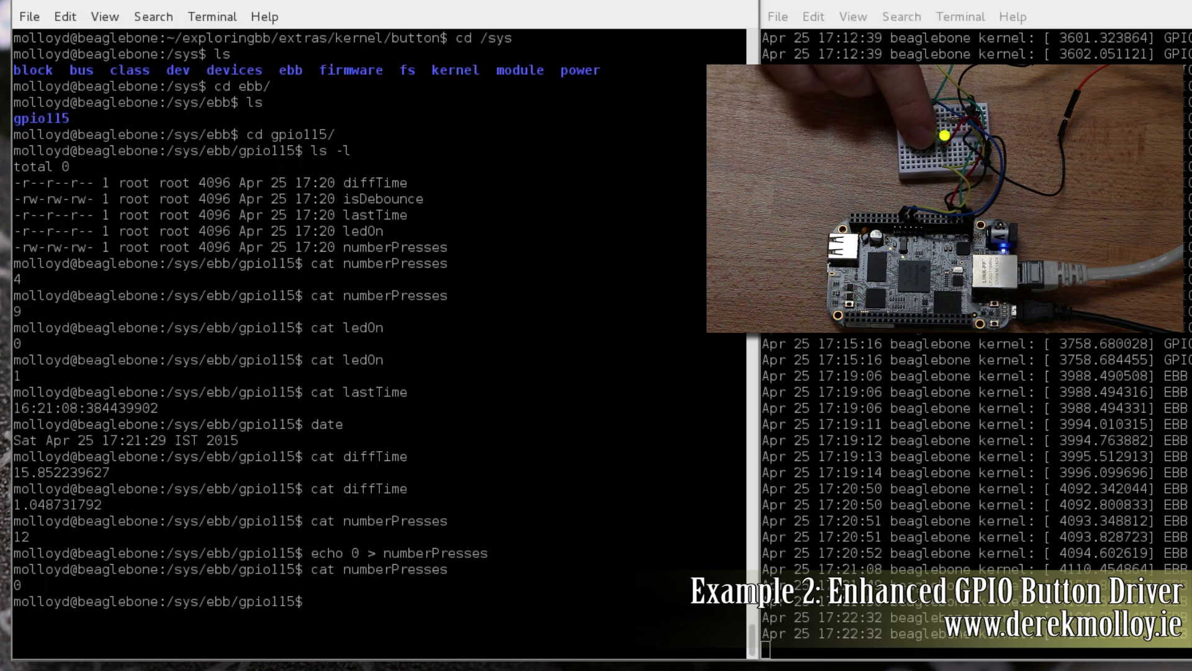
type("cat numberPresses")
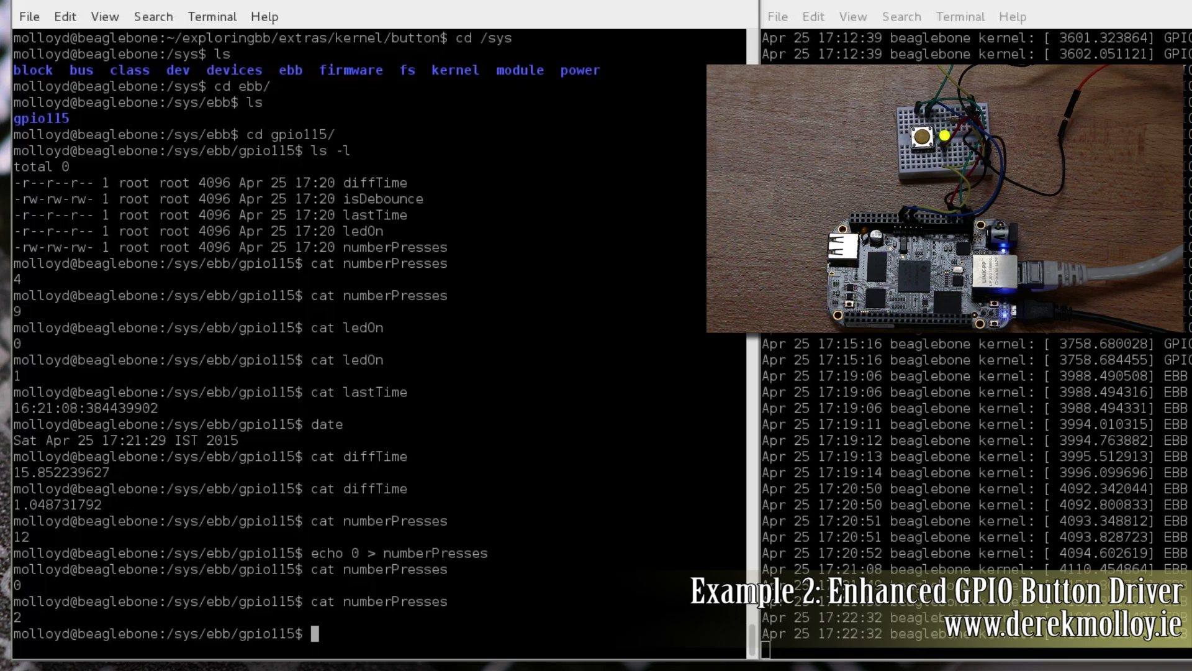
type("cat isDebounc")
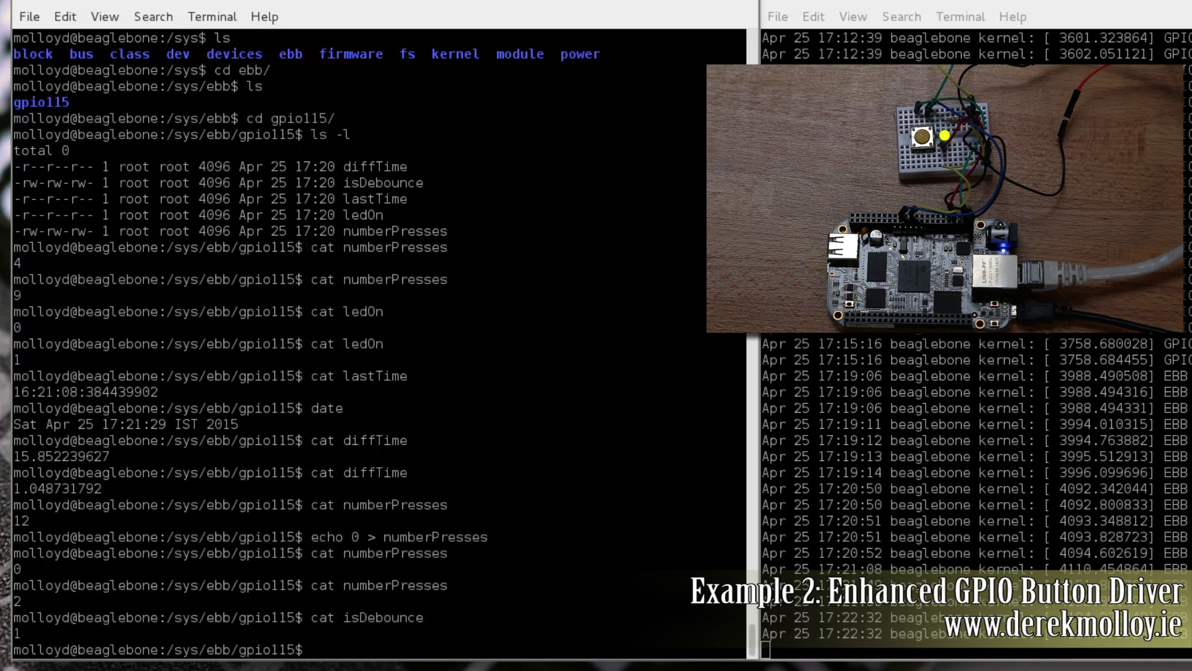
type("e")
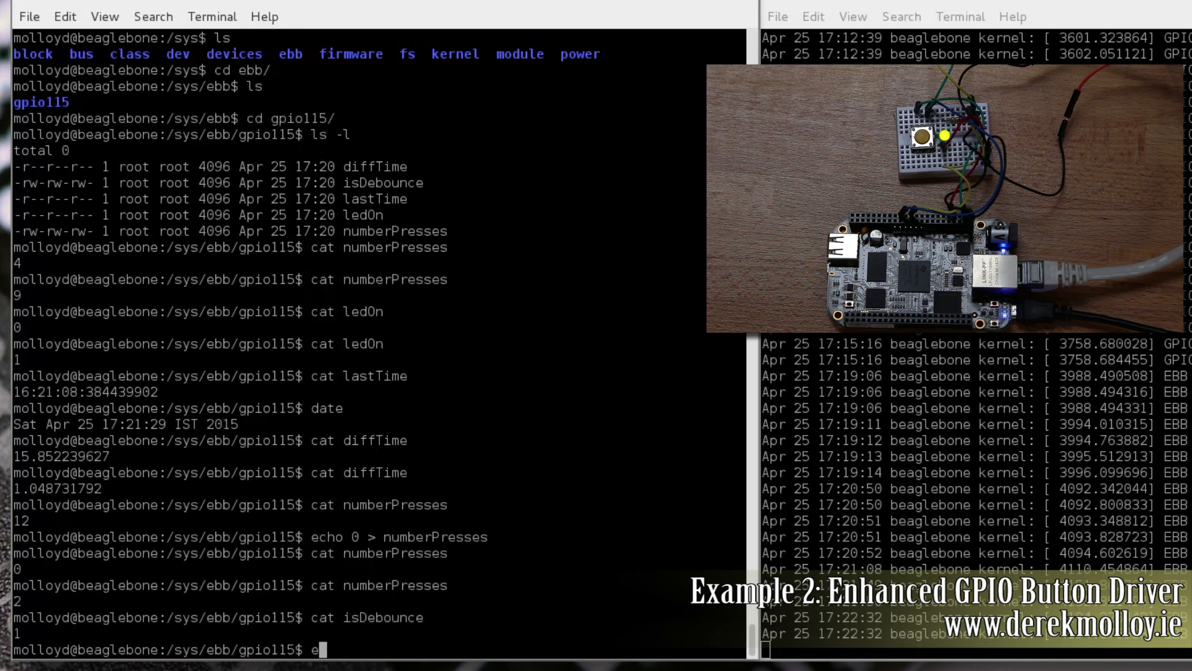
type("cho 0 >")
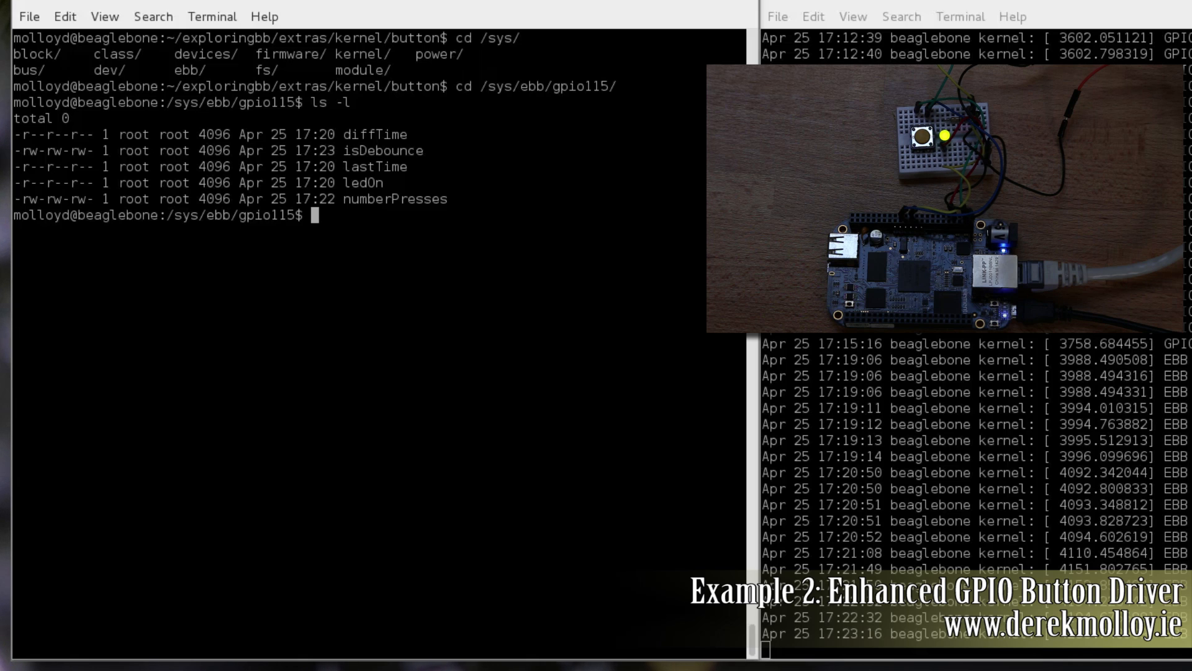
- Return to ~/exploringbb/extras/kernel/button, unload the button module with rmmod and move to led
type("cd")
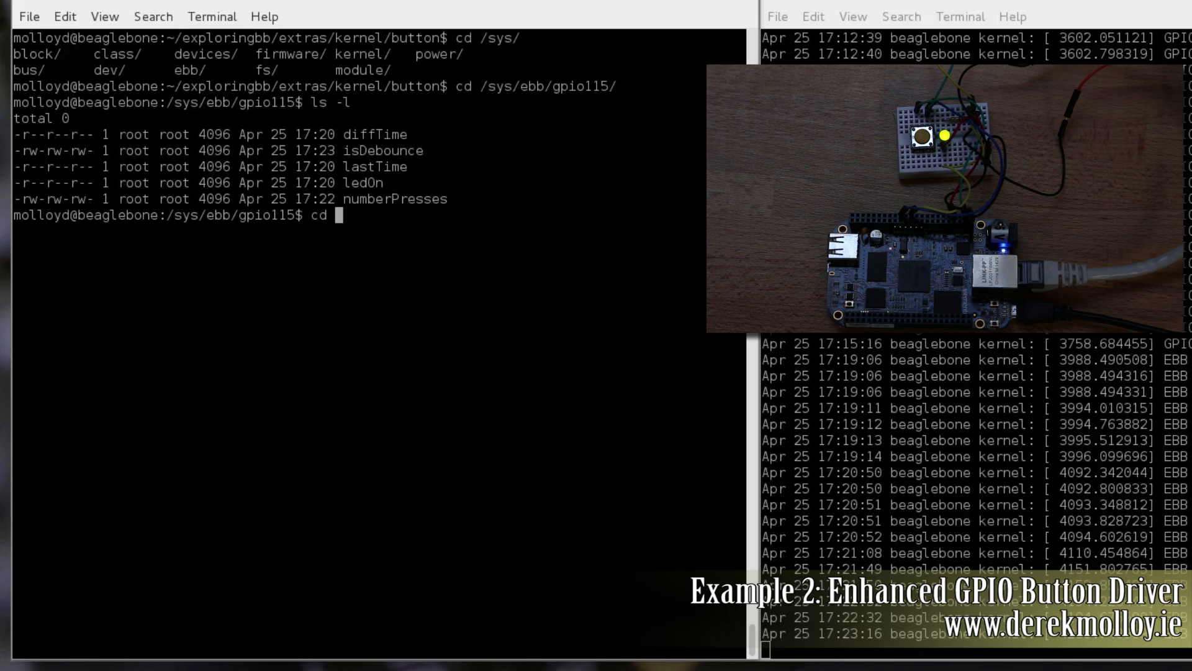
type("~/exploringbb/")
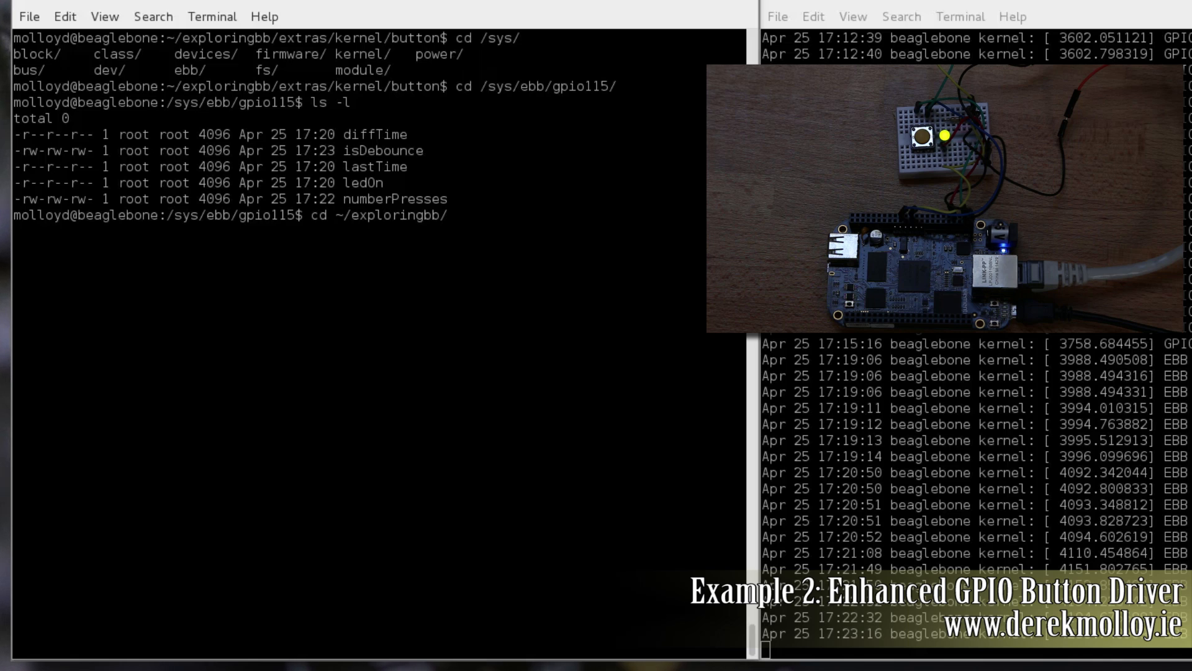
type("extras/kernel/button/")
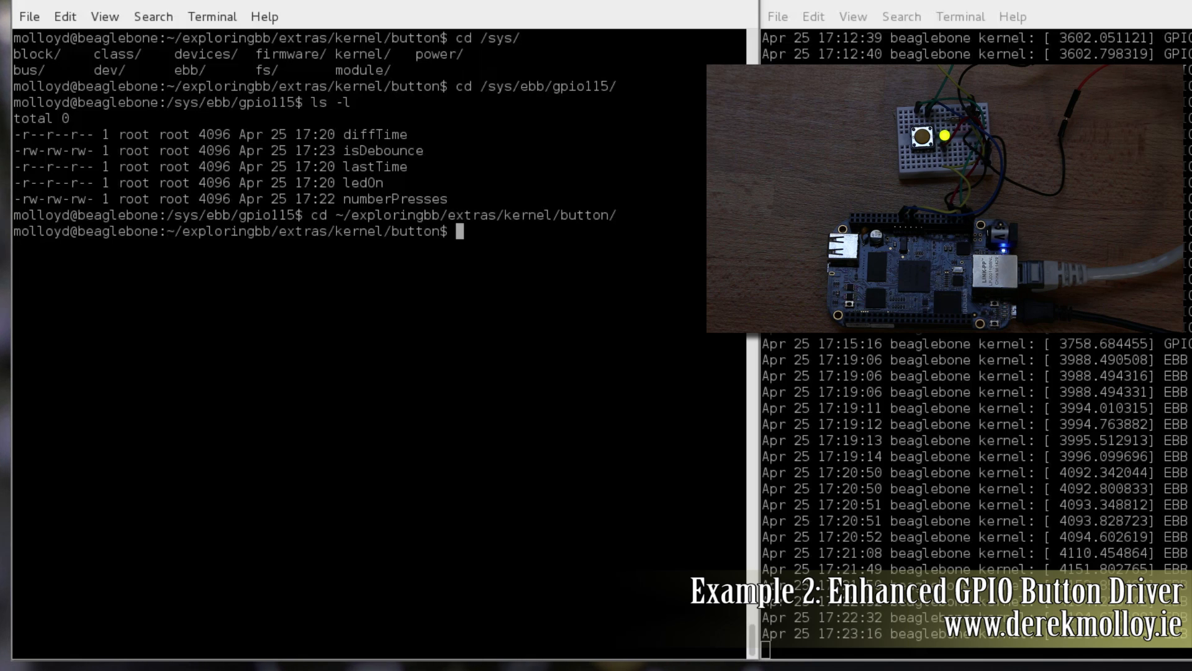
type("lsmod")
type("sudo r")
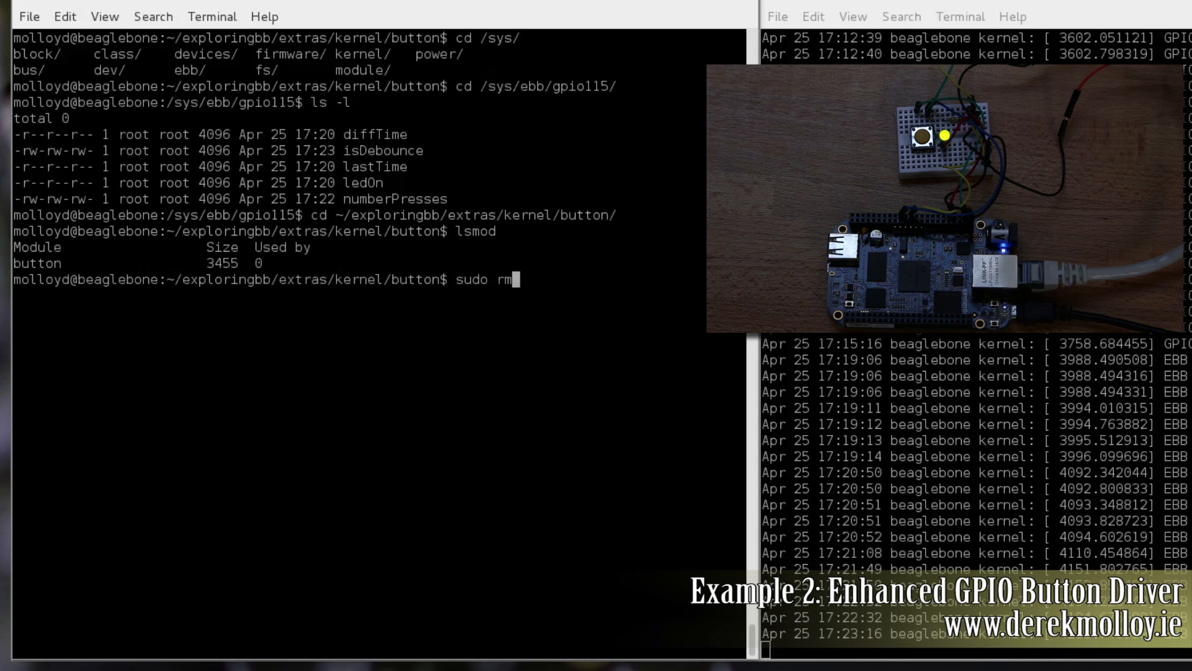
type("mod button")
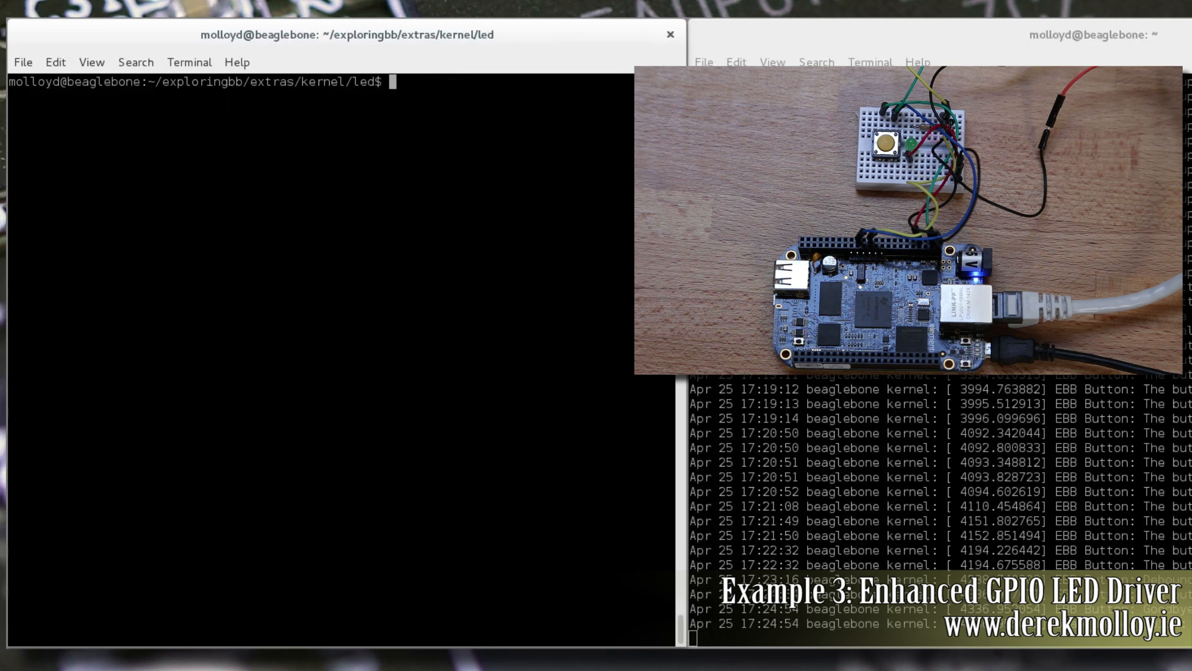
- List led.c and led.ko, check lsmod and load led.ko with sudo insmod
type("ls")
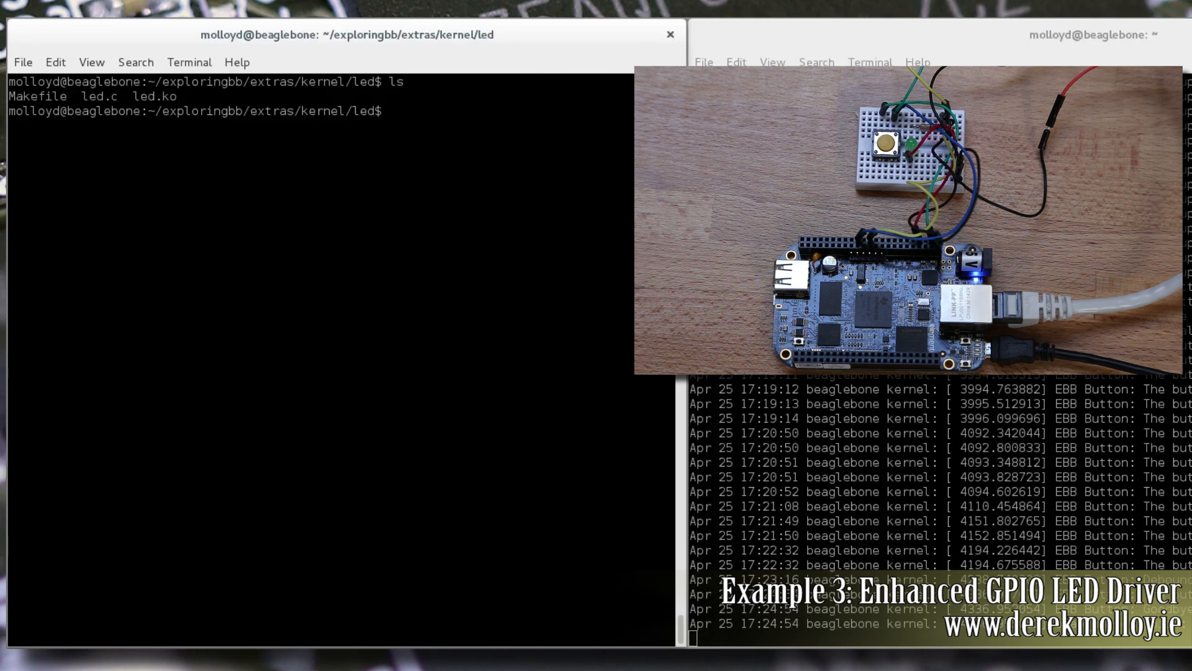
type("lsmod")
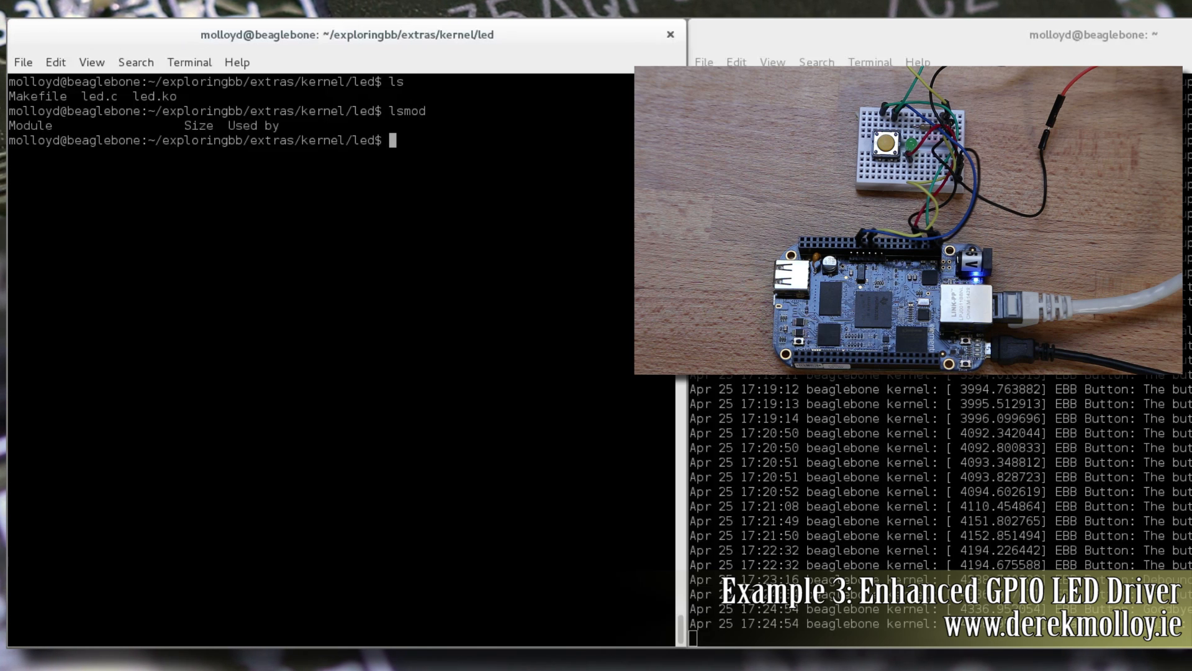
type("sudo insmod")
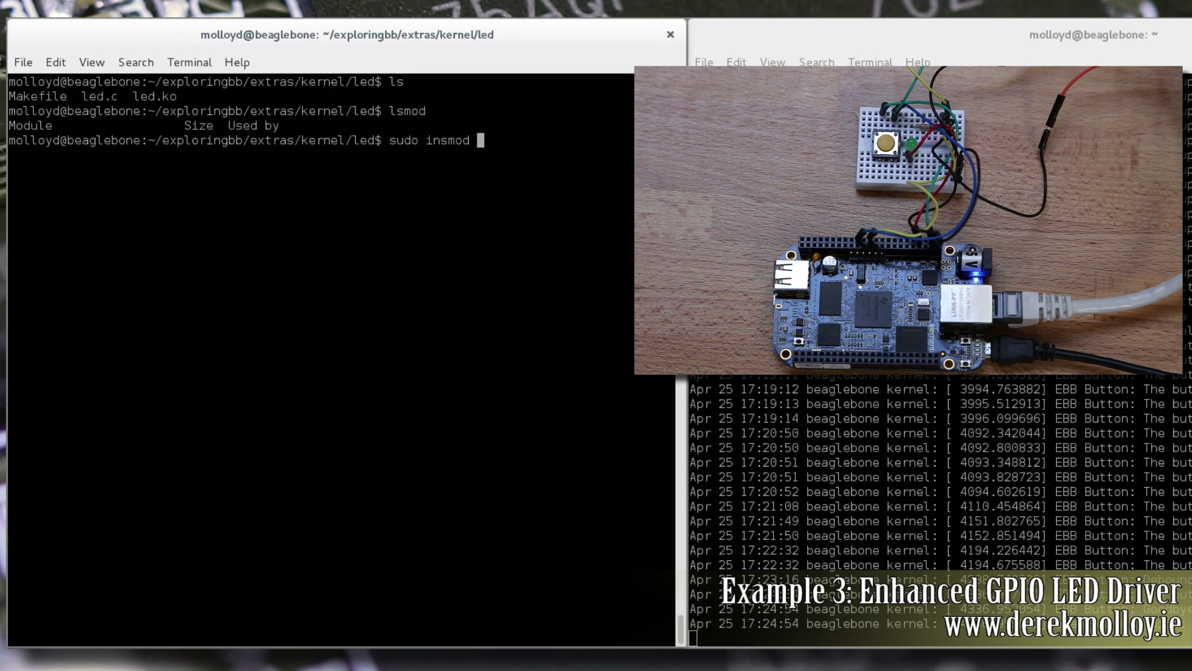
type("led.ko")
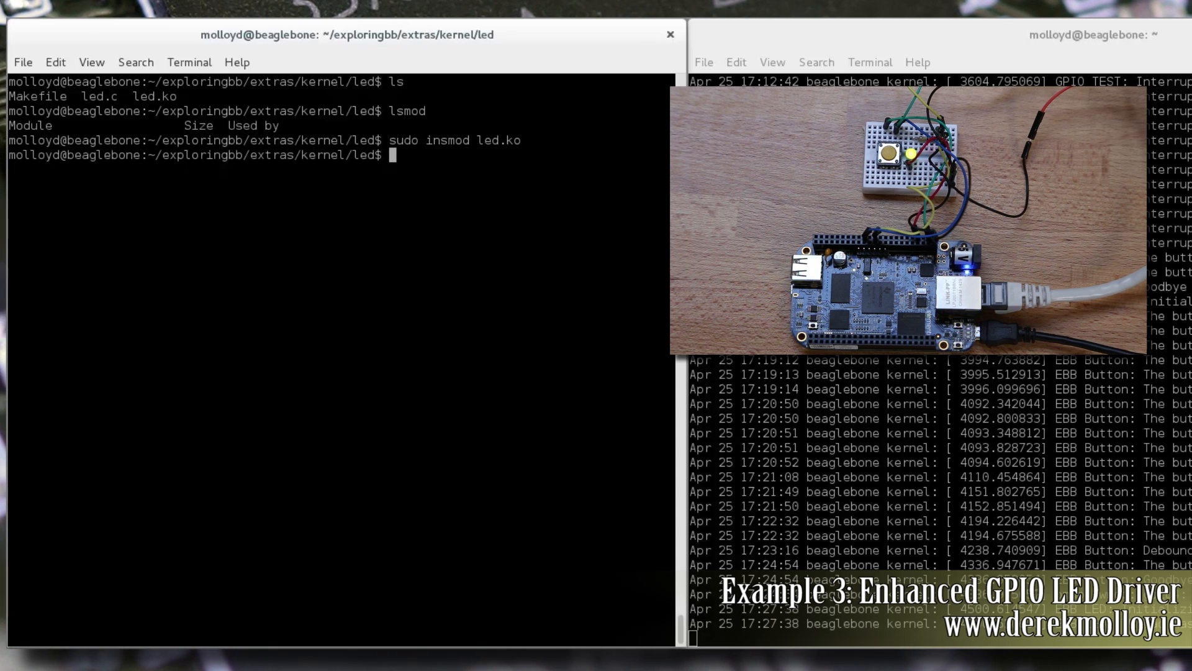
- Confirm the LED_flash_thread kernel thread is running with ps aux|grep LED
type("ps")
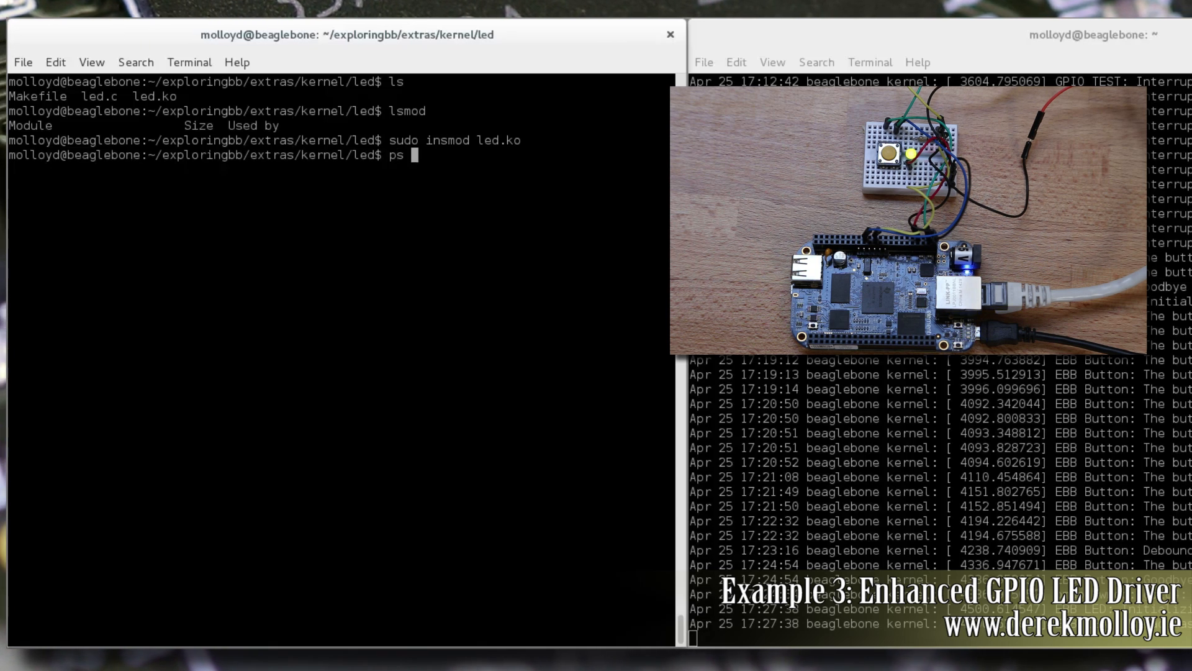
type("aux|grep LED")
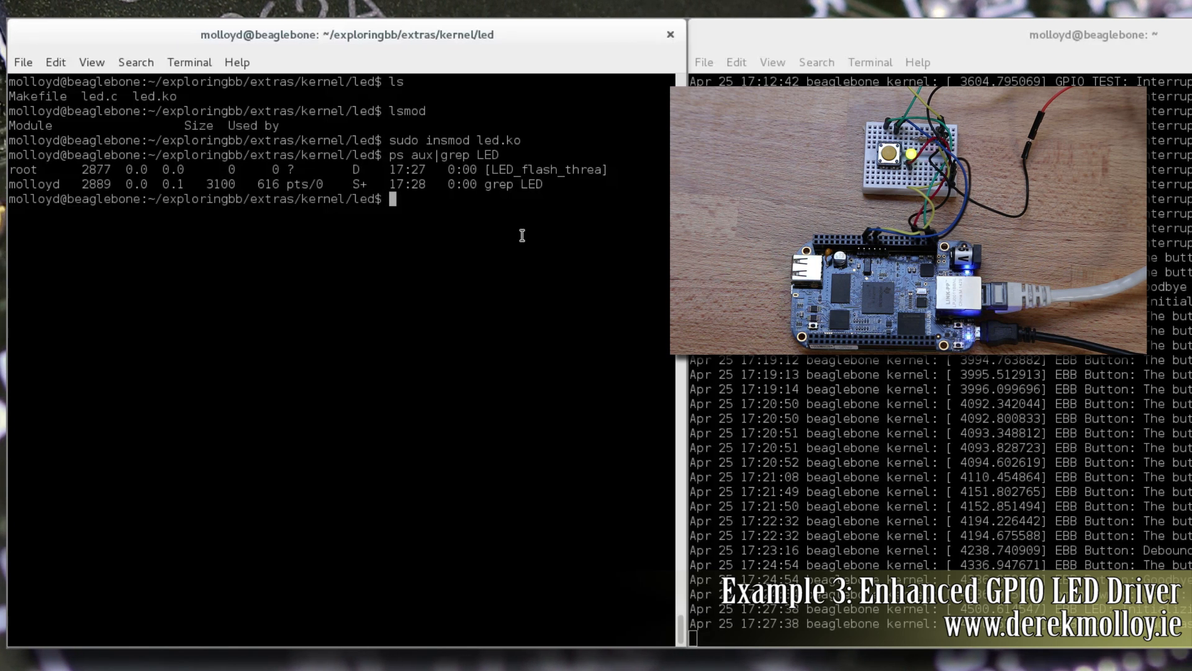
- Enter /sys/ebb/led49 and list its blinkPeriod and mode attributes
type("cd /sys/")
type("ls")
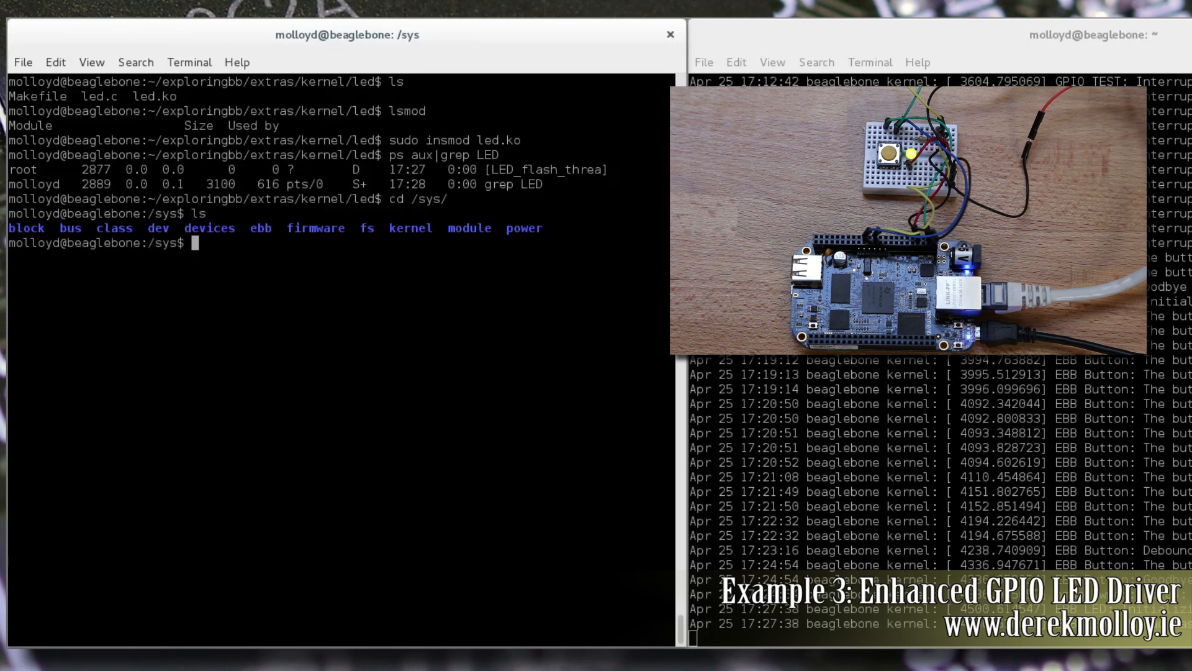
type("cd ebb/")
type("ls")
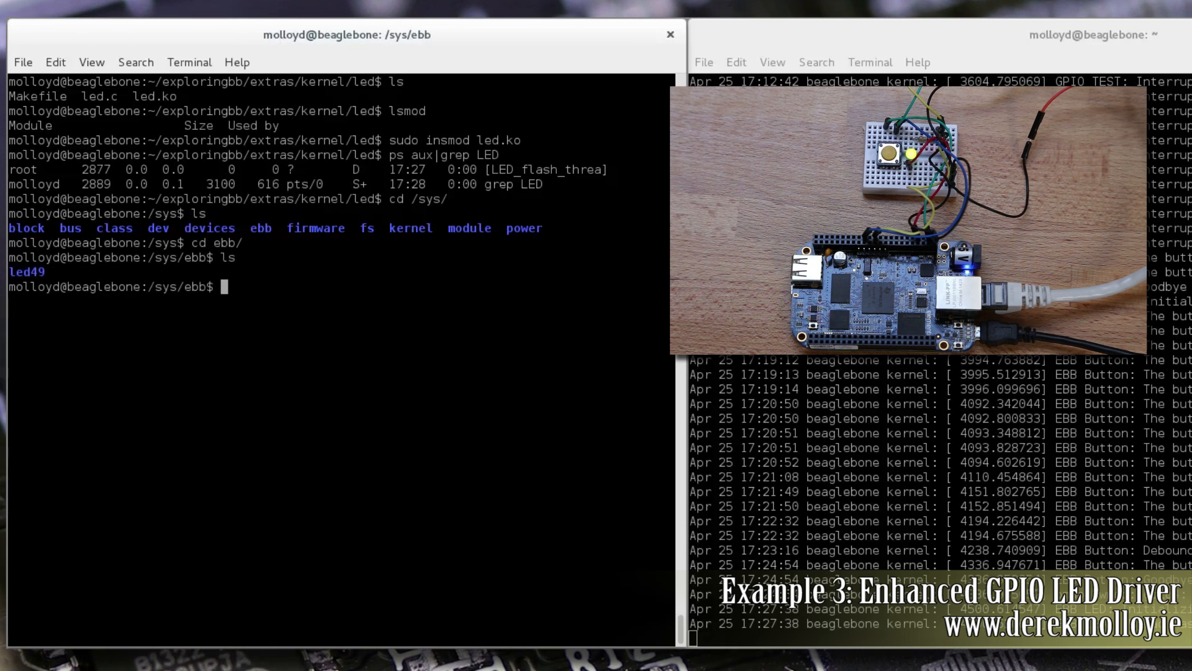
type("cd led49/")
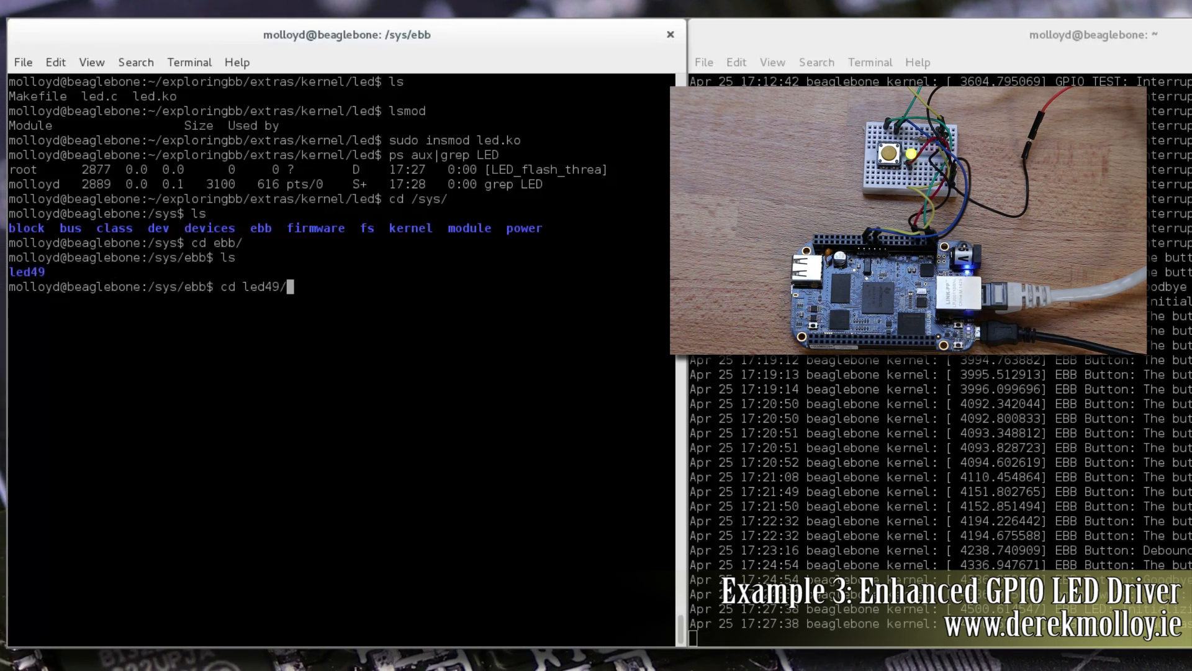
type("ls -l")
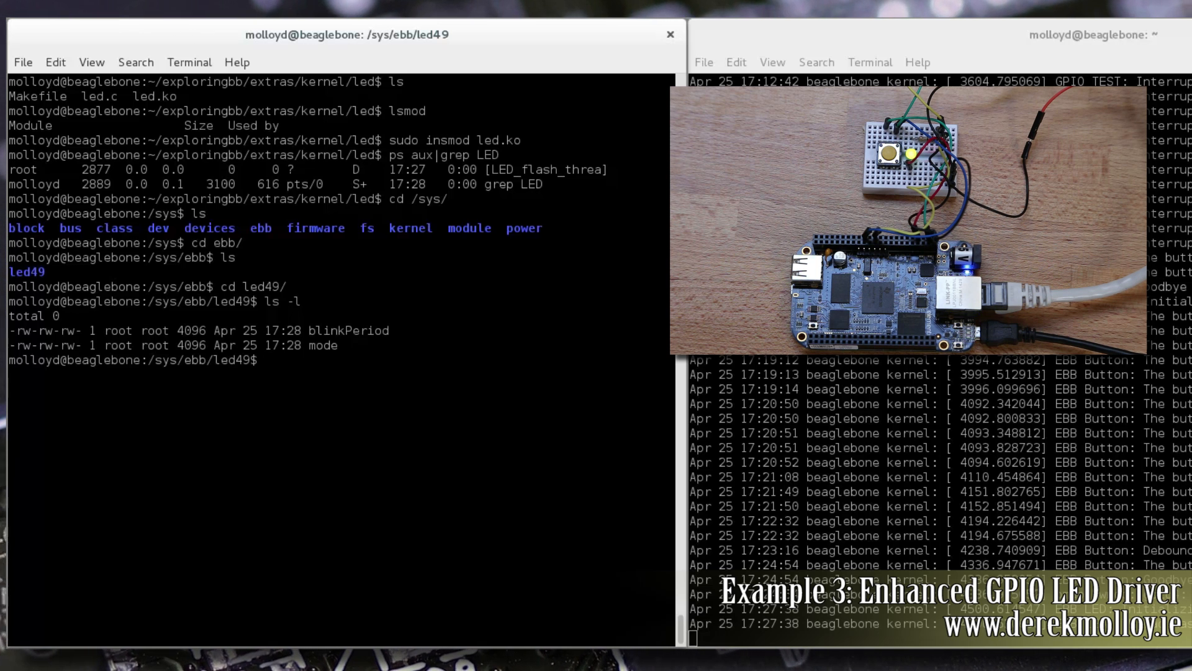
- Read mode flash and blinkPeriod 1000 from the led49 attributes
type("mode")
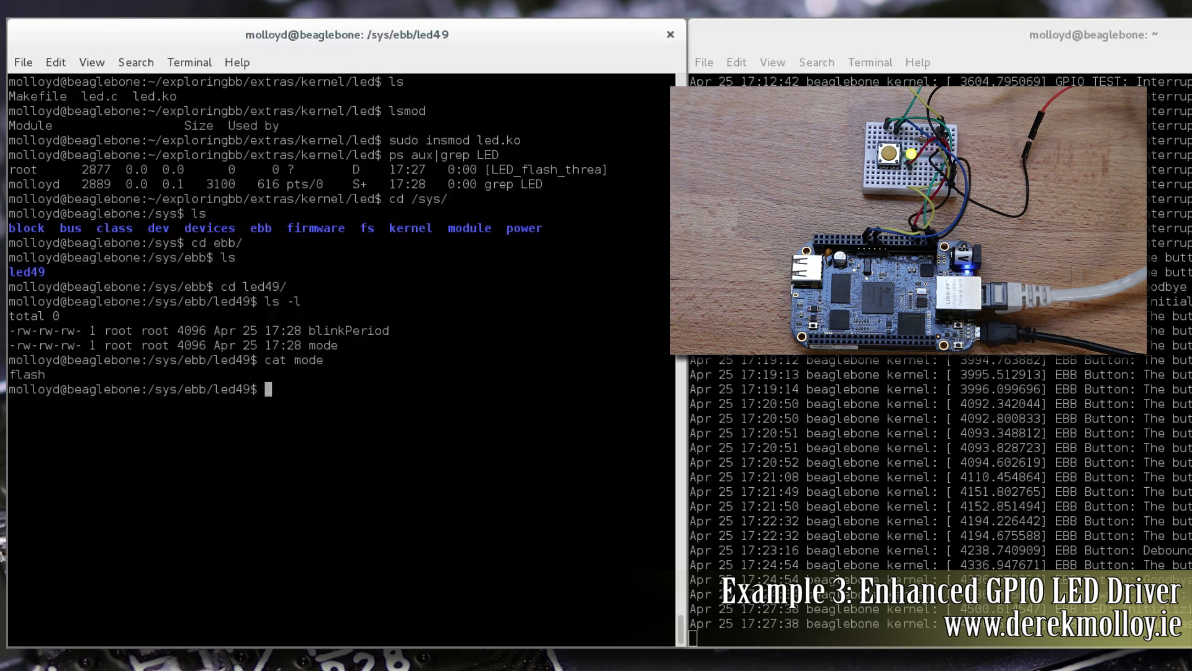
type("cat blinkPeriod")
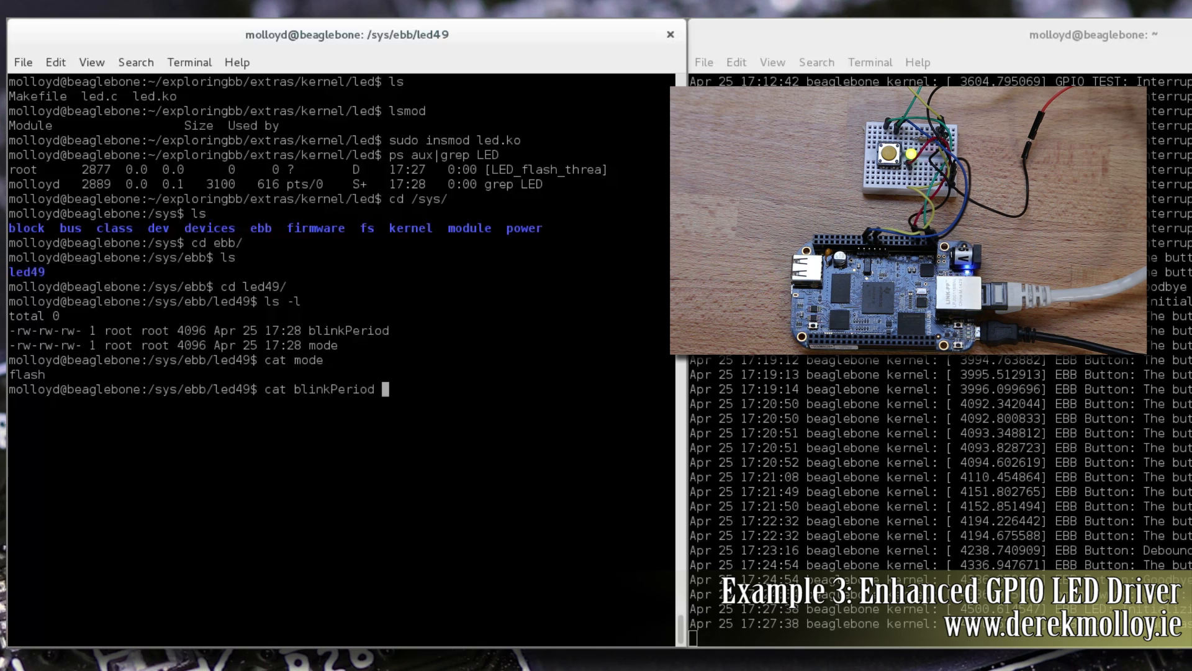
key("Return")
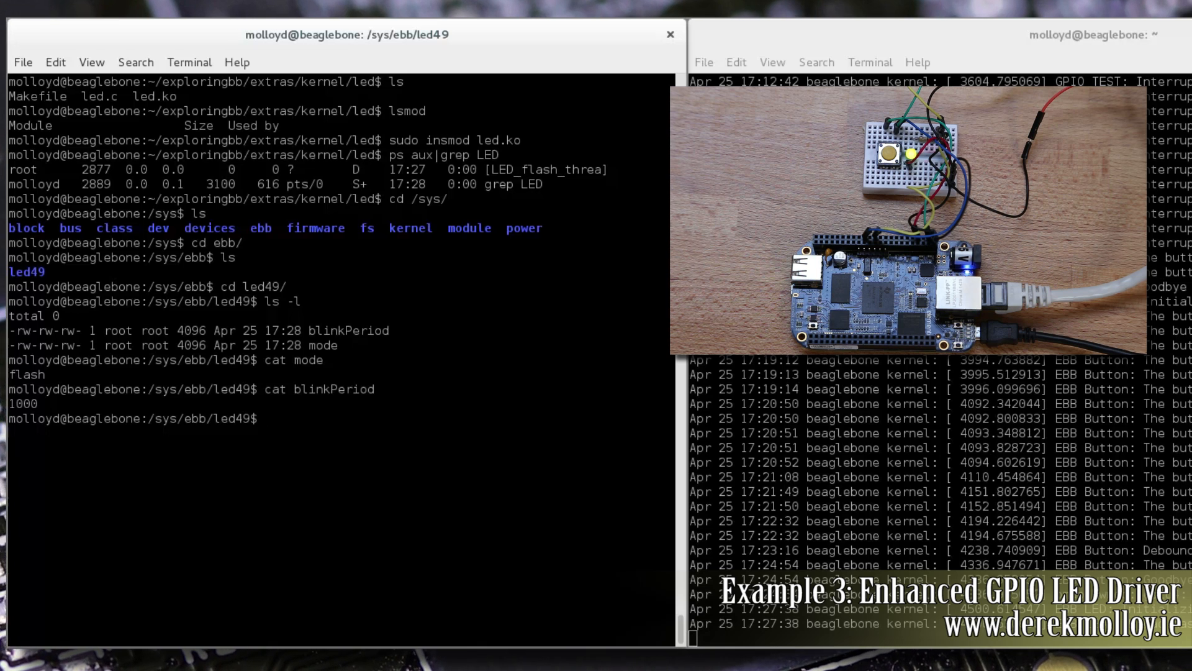
- Set the LED blinkPeriod to 200 and read the value back
type("echo")
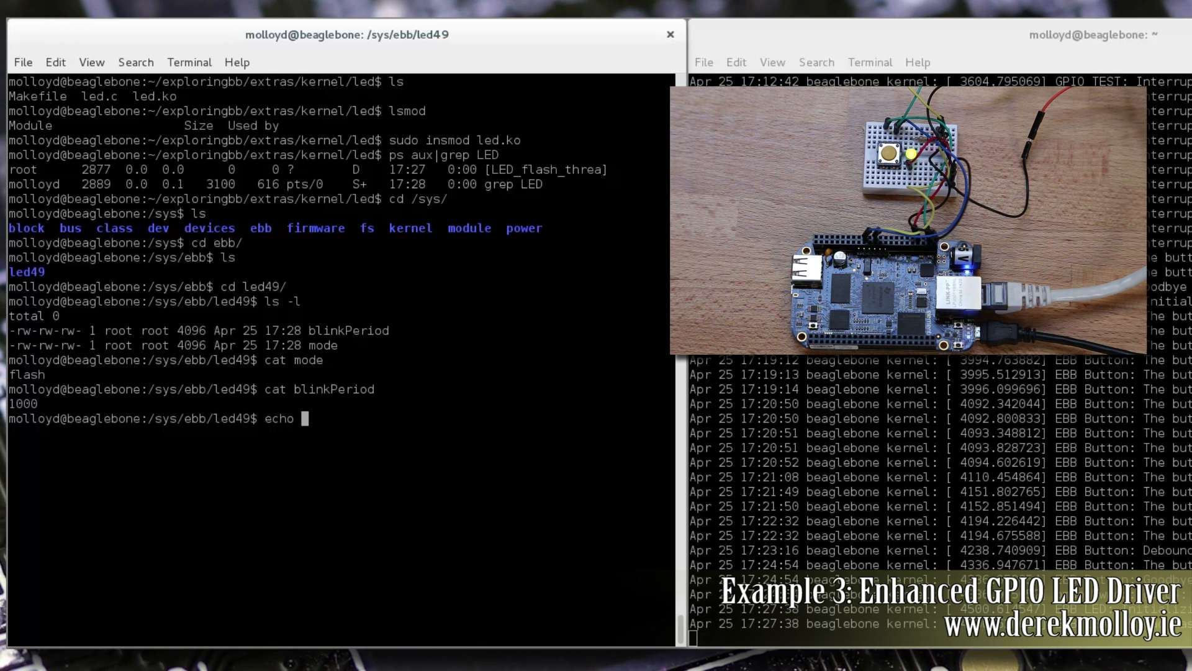
type("200 > blinkPeriod")
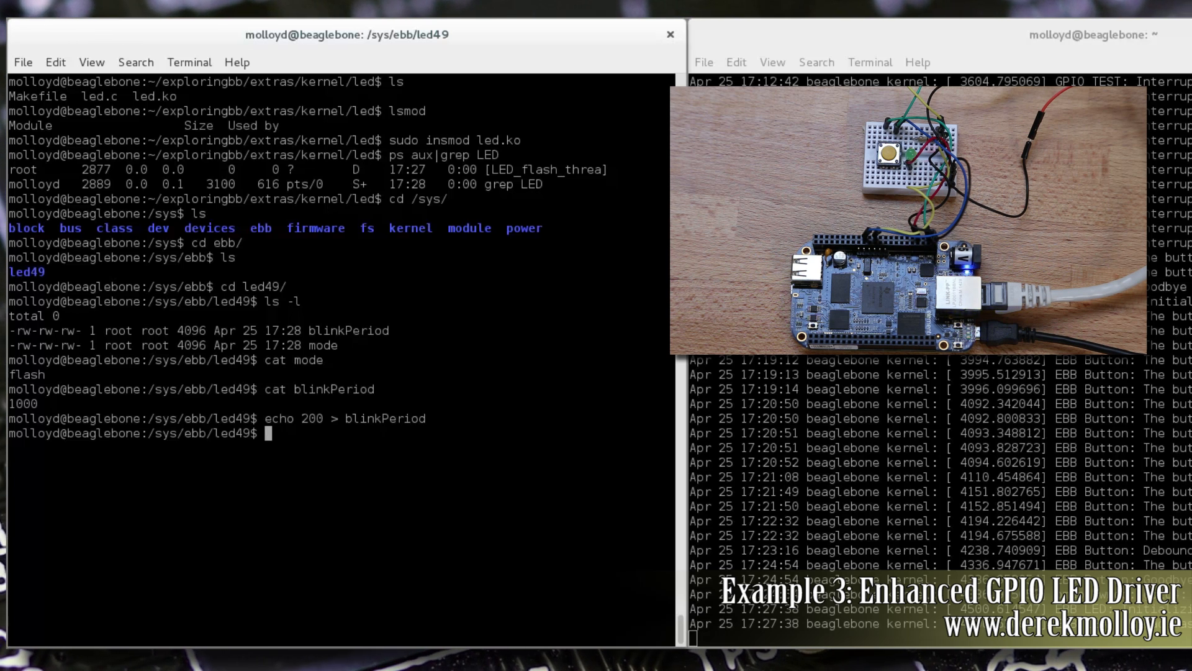
type("cat")
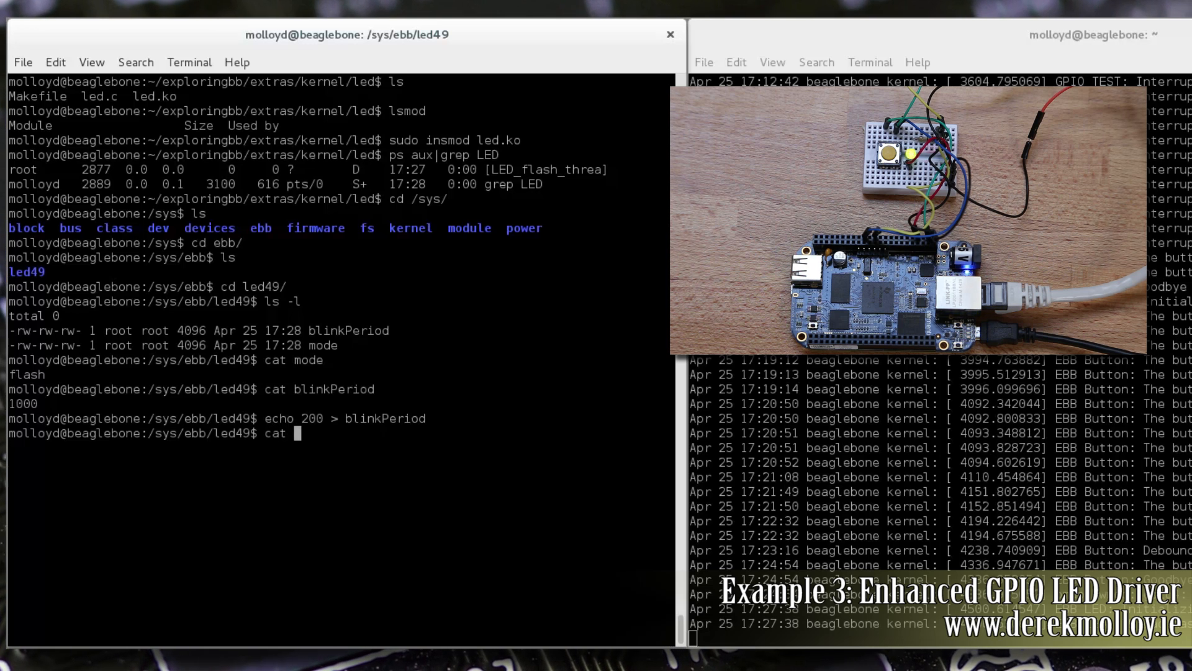
- Switch the LED mode to on, then off, then flash via sysfs
type("echo")
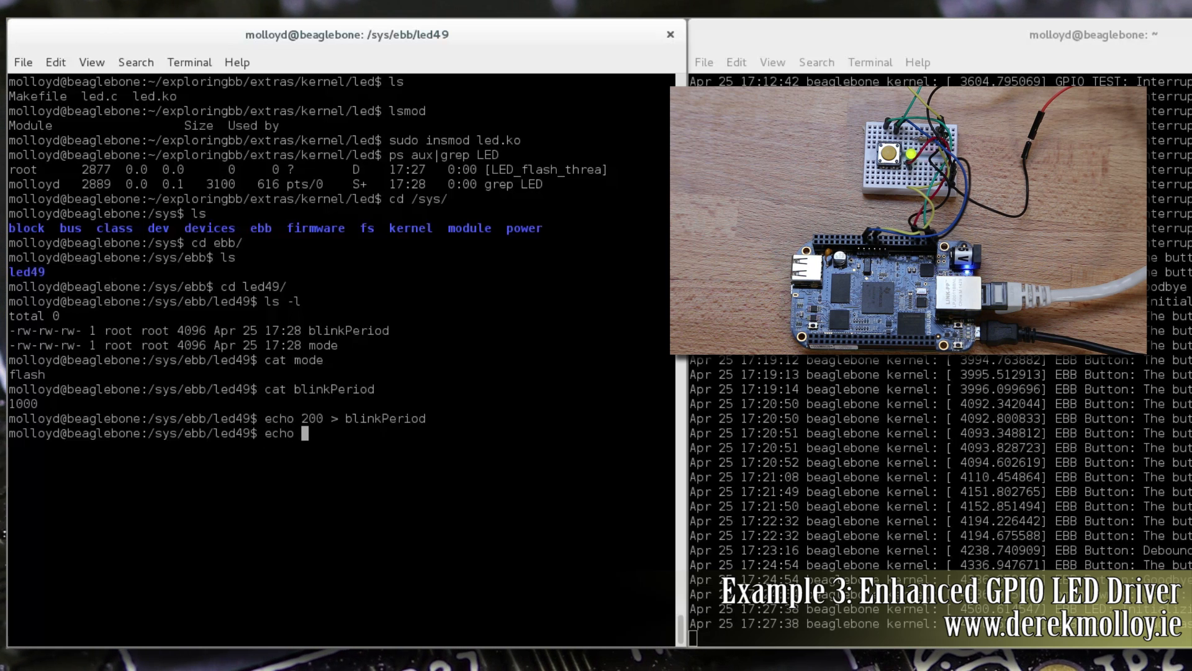
type("on > mod")
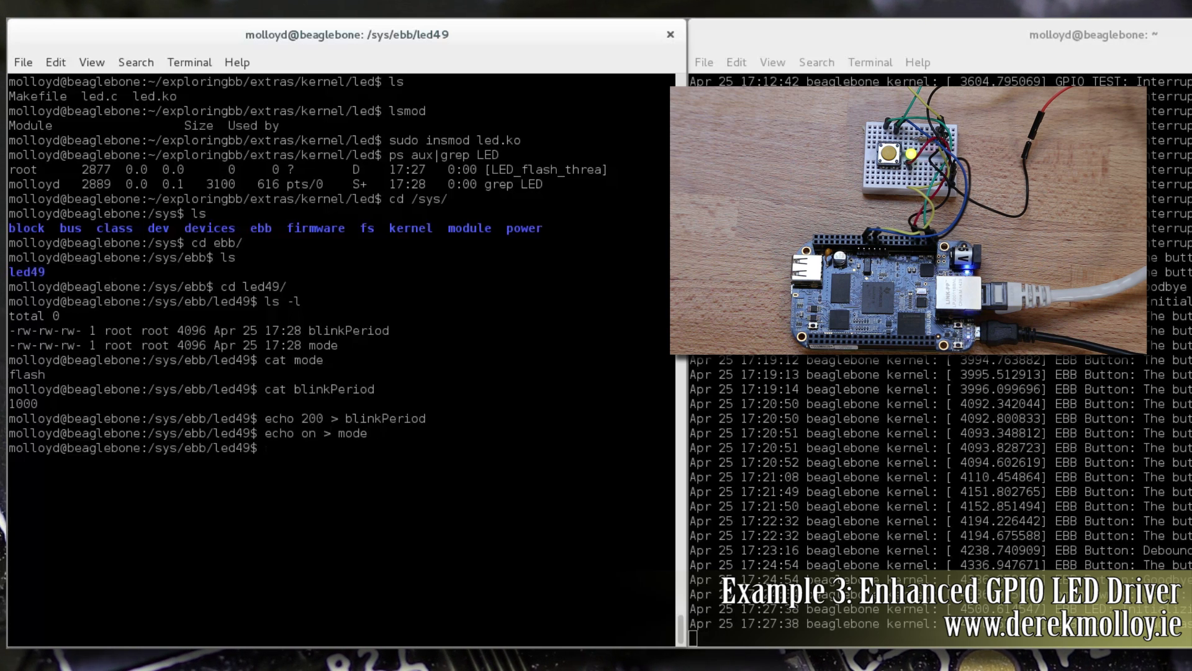
type("echo")
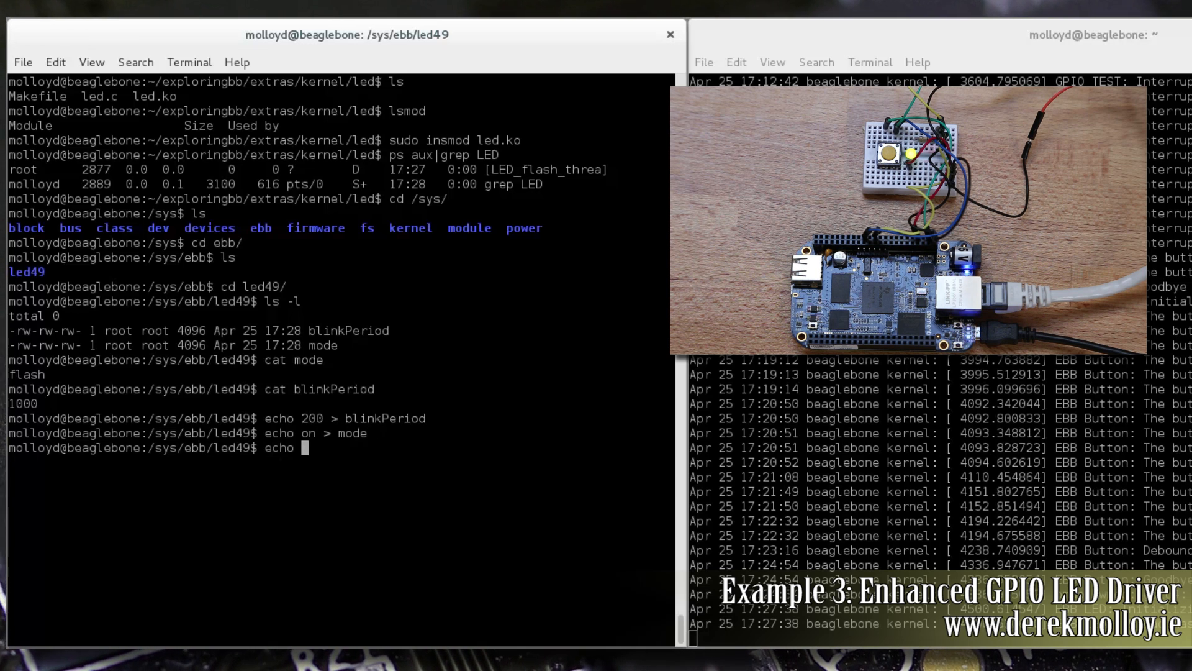
type("off > mode")
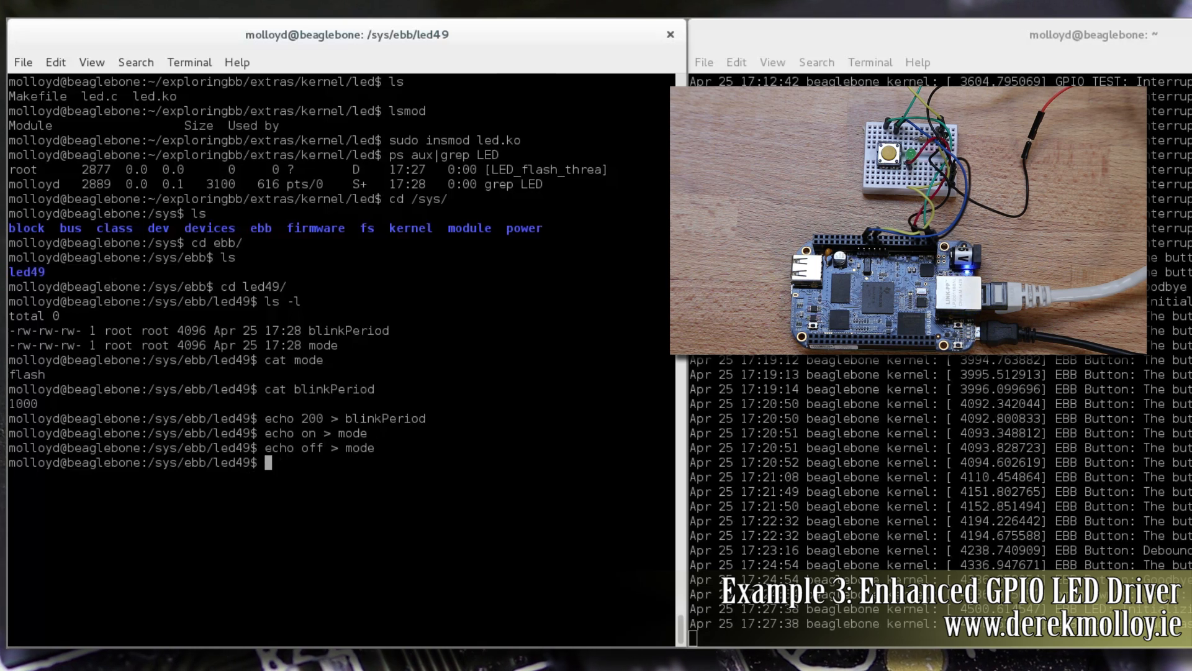
type("echo")
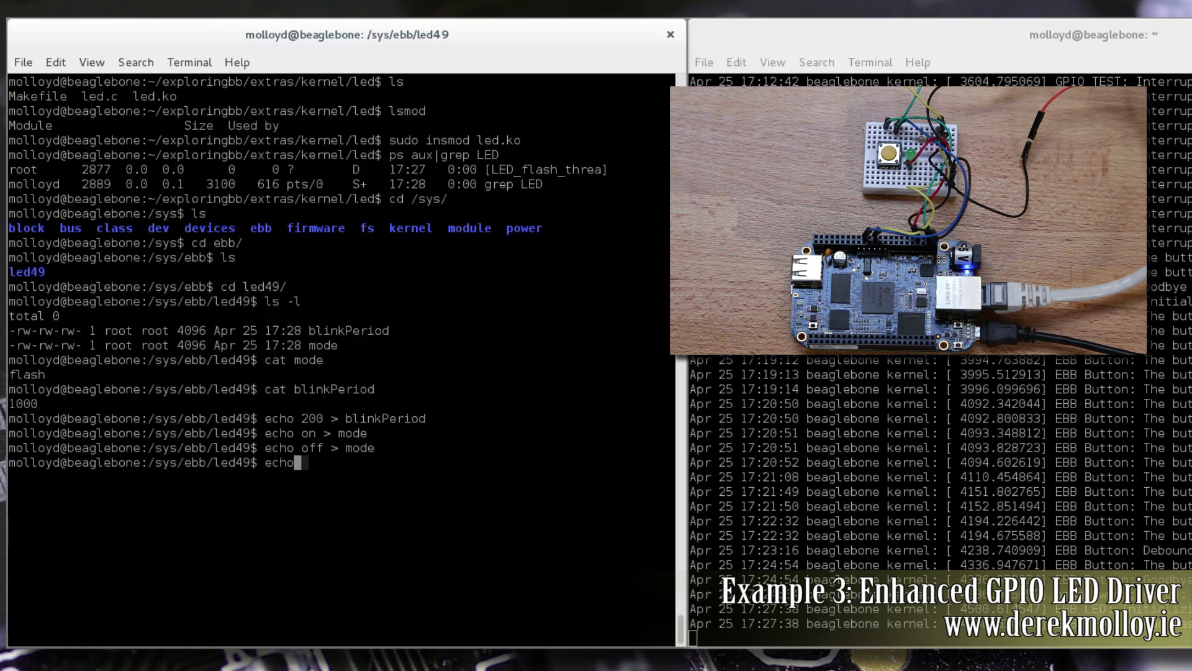
type("flash > mod")
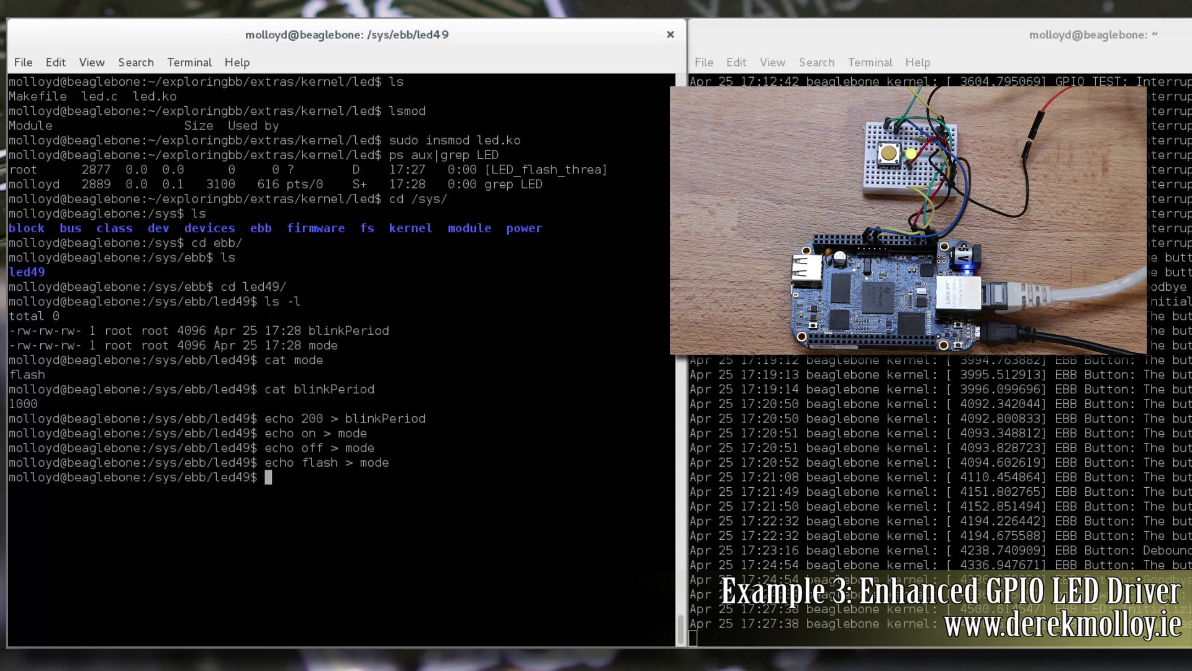
- Shorten the LED blinkPeriod to 10
type("ech")
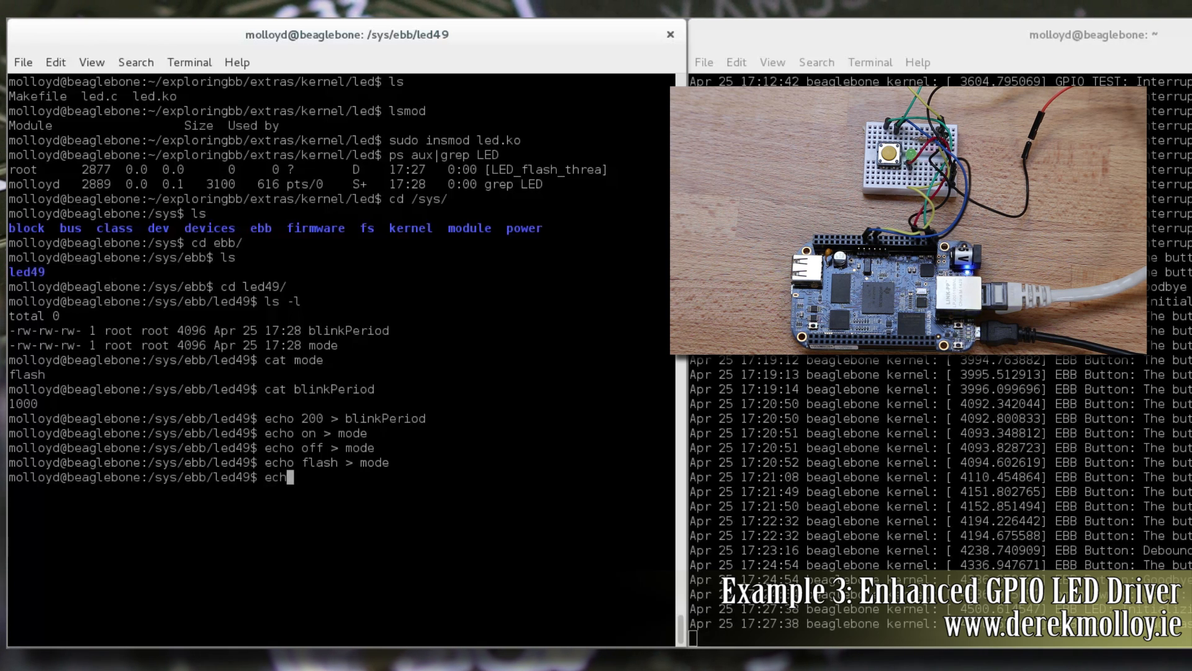
type("1")
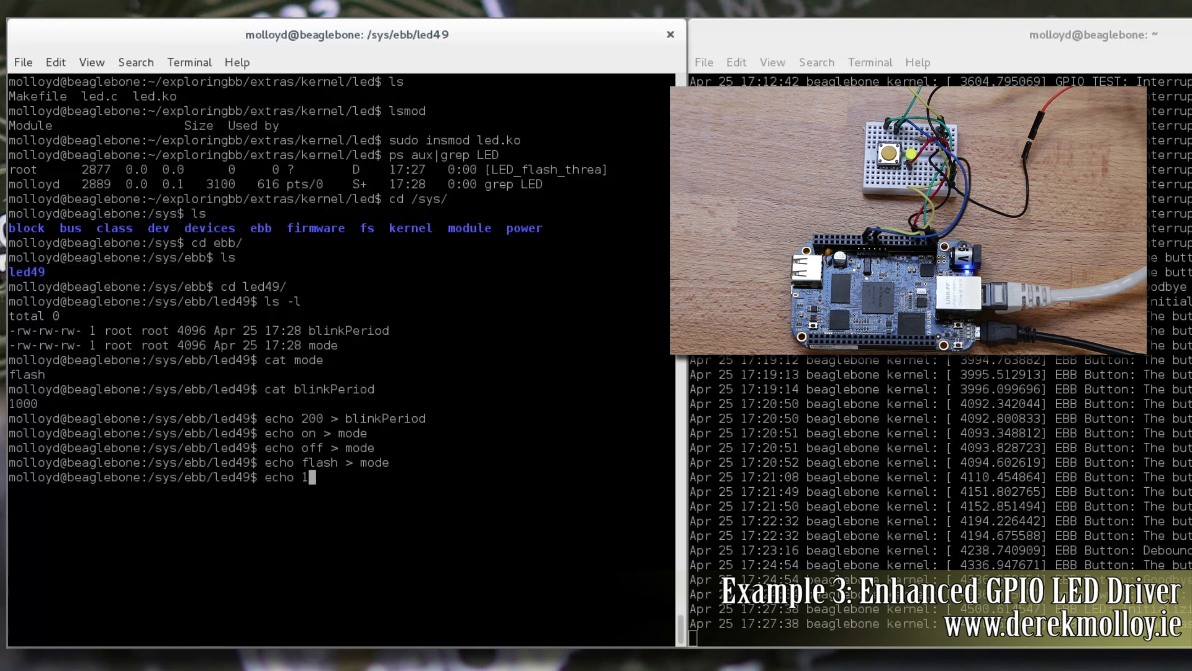
type("0 > blinkPeriod")
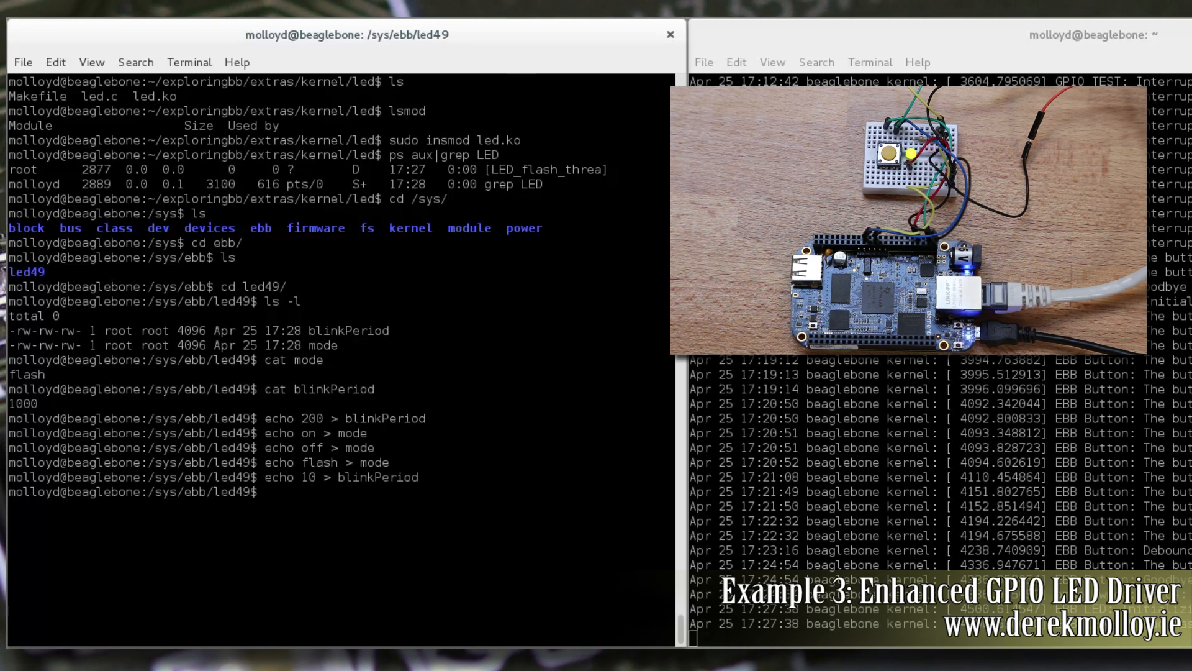
type("echo 10 > blinkPeriod")
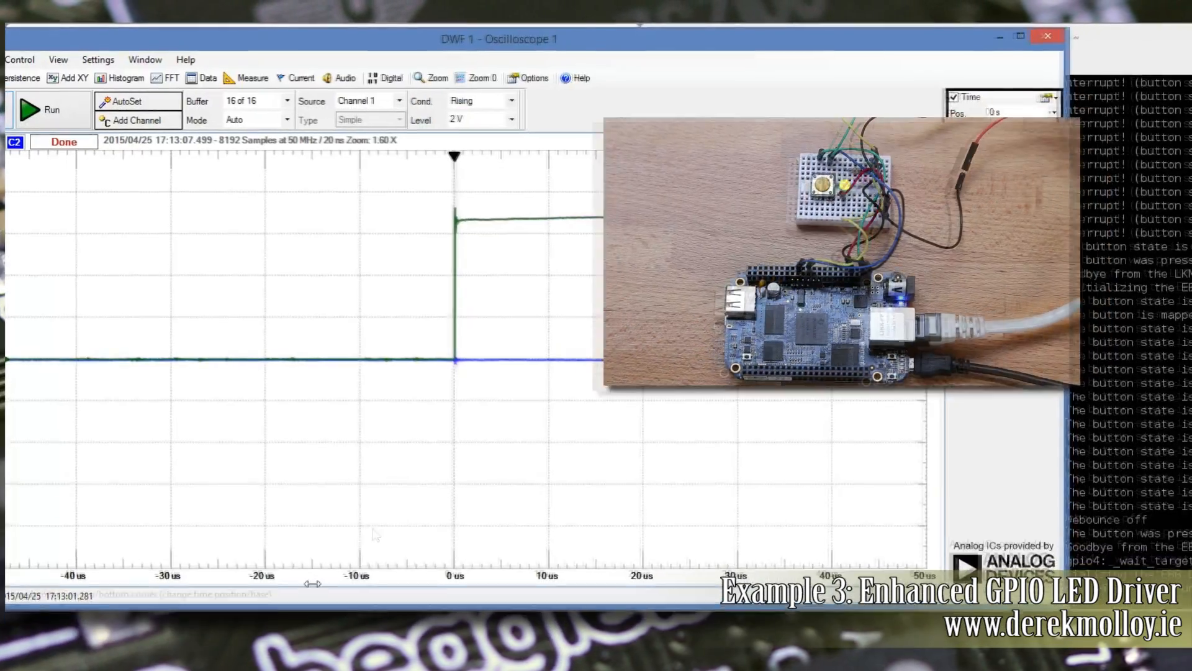
- Start continuous capture and show the LED square wave at 20 ms/div
left_click_drag(499, 38, 513, 50)
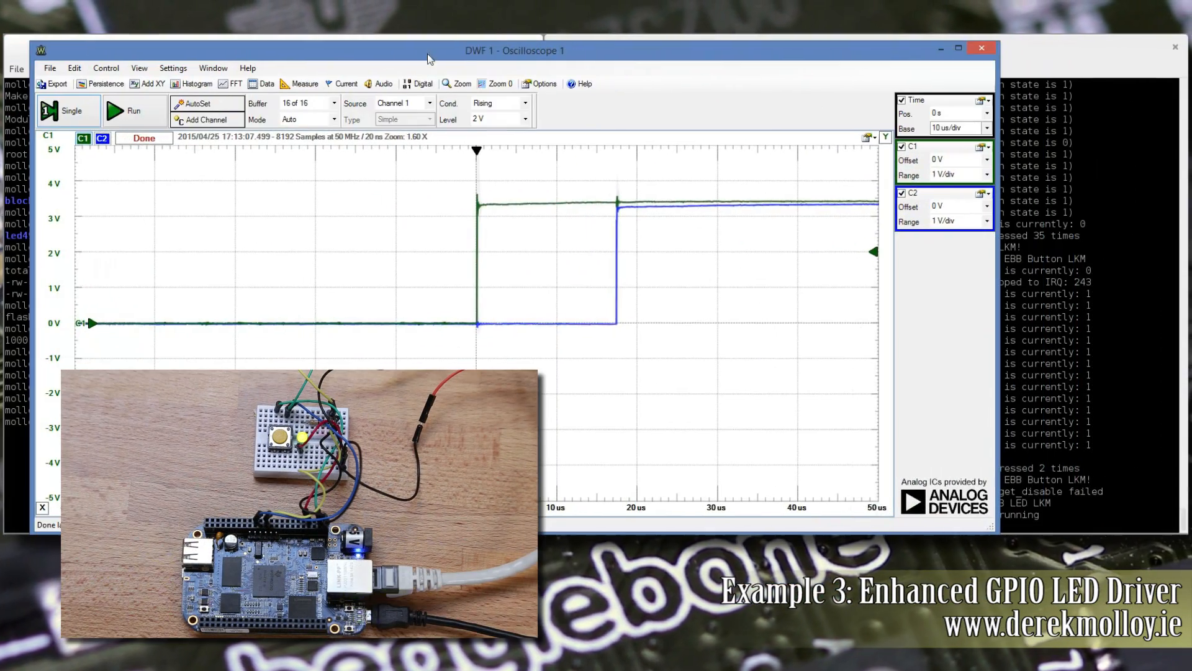
left_click(133, 111)
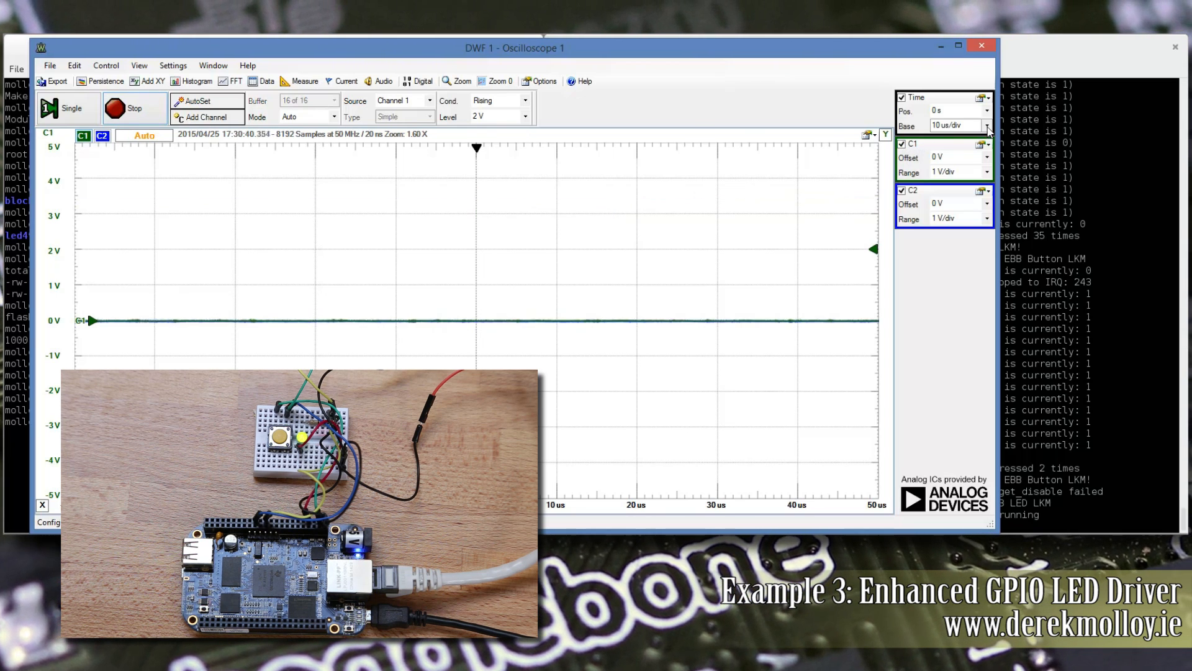
left_click(985, 125)
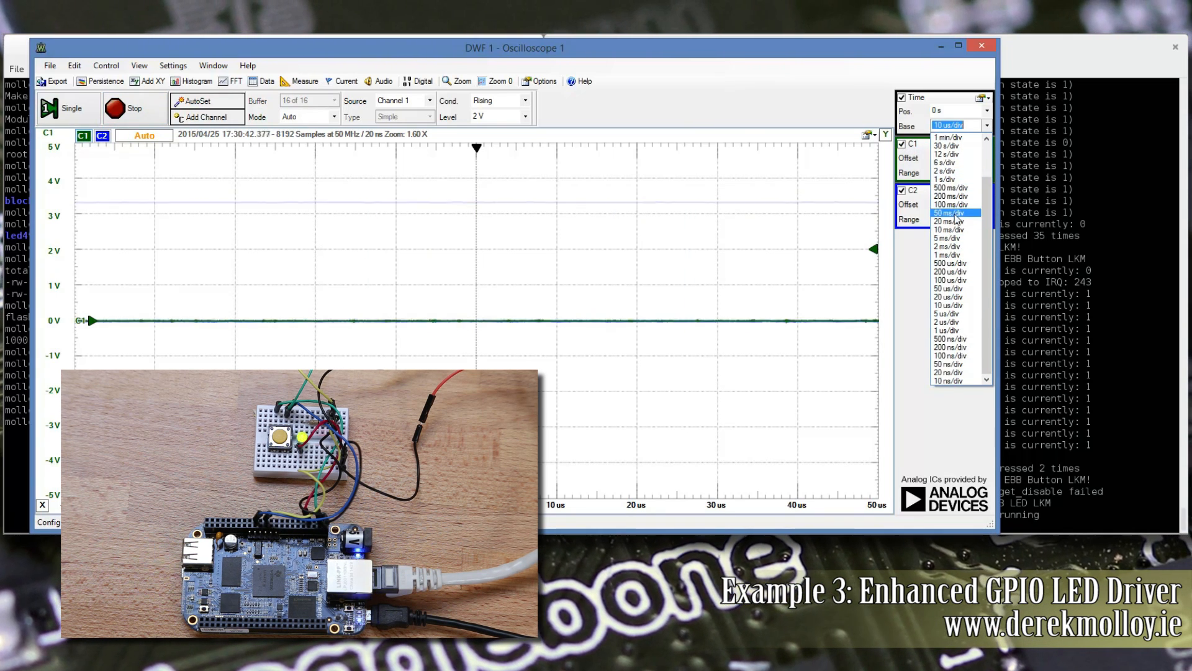
left_click(948, 229)
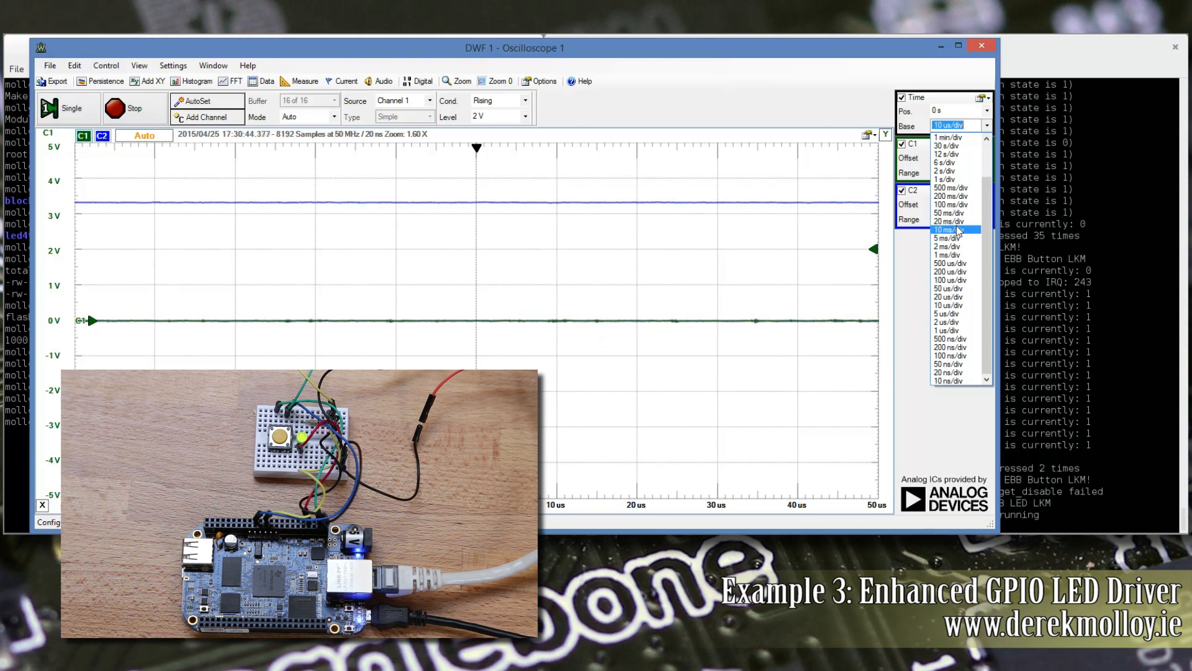
left_click(947, 221)
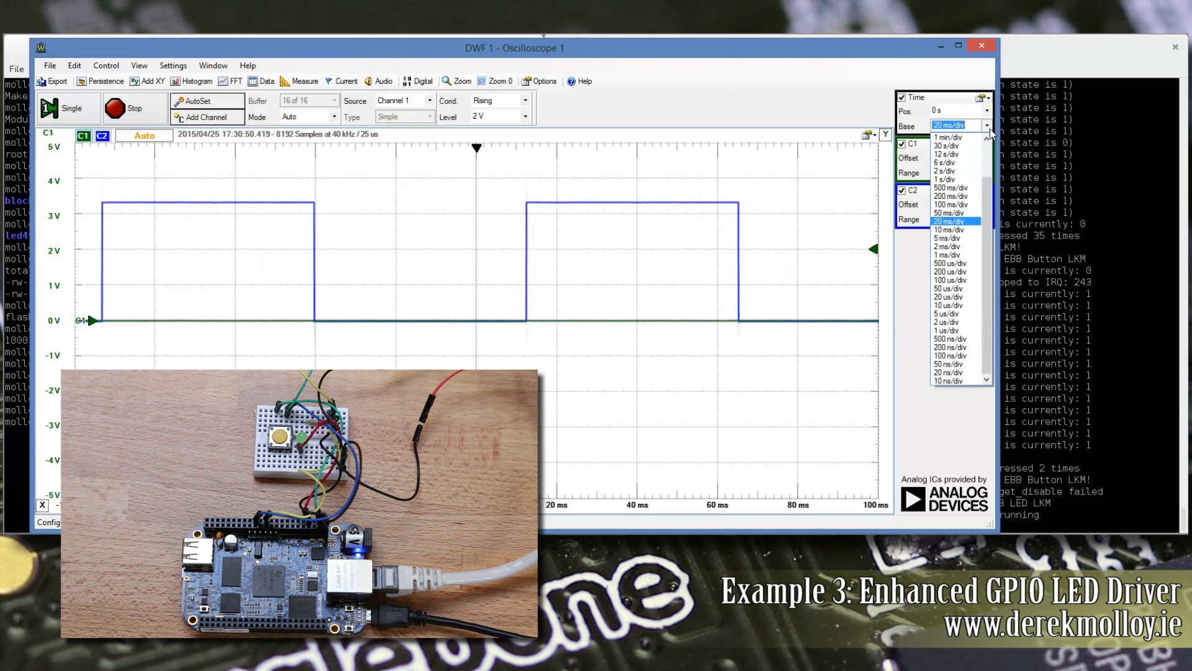
- Widen the time base to 100 ms/div to see the flashing waveform
left_click(950, 210)
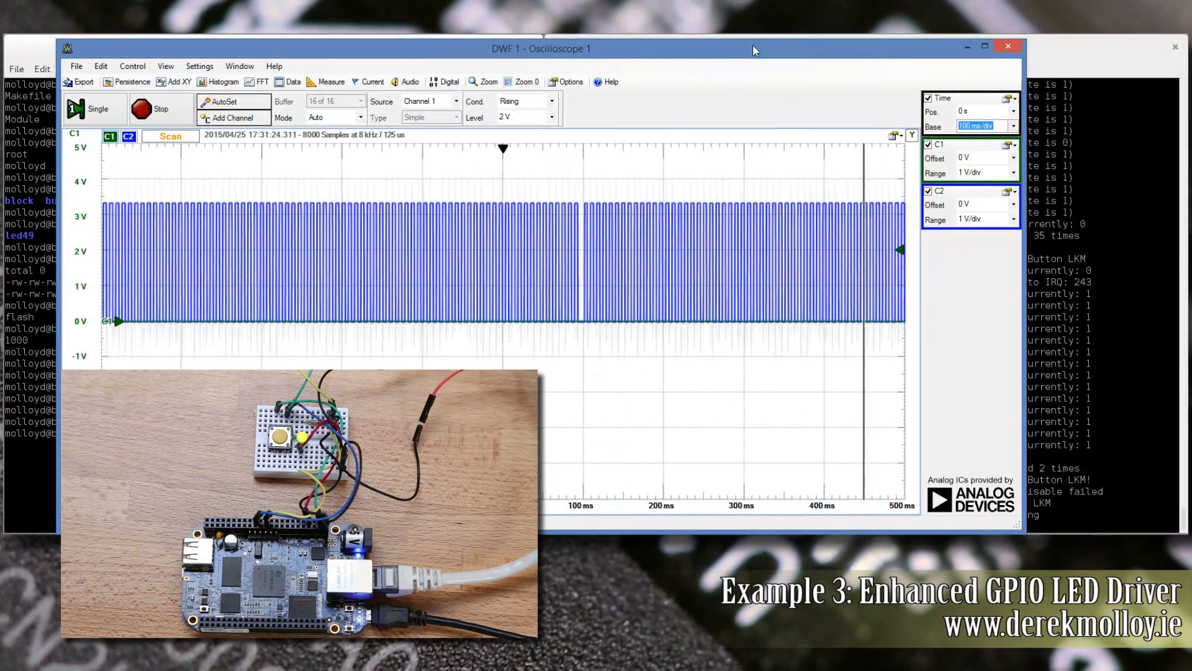
left_click(1012, 127)
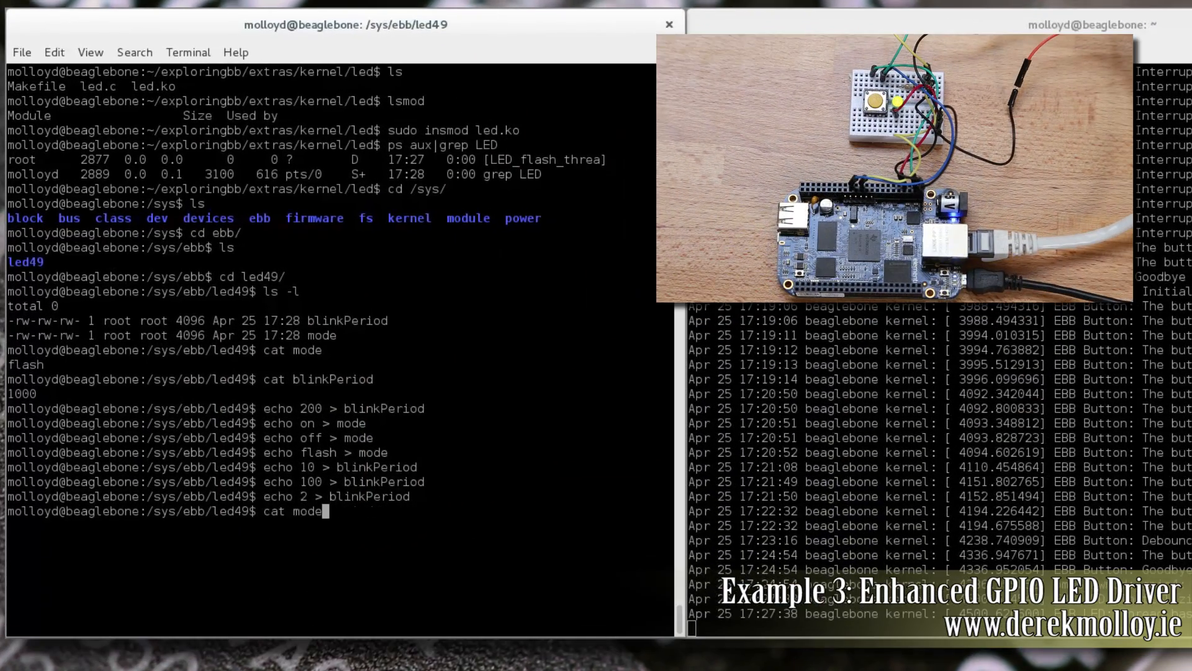
- Check for the LED flashing kernel thread with ps aux|grep LED
type("ps aux|grep LED")
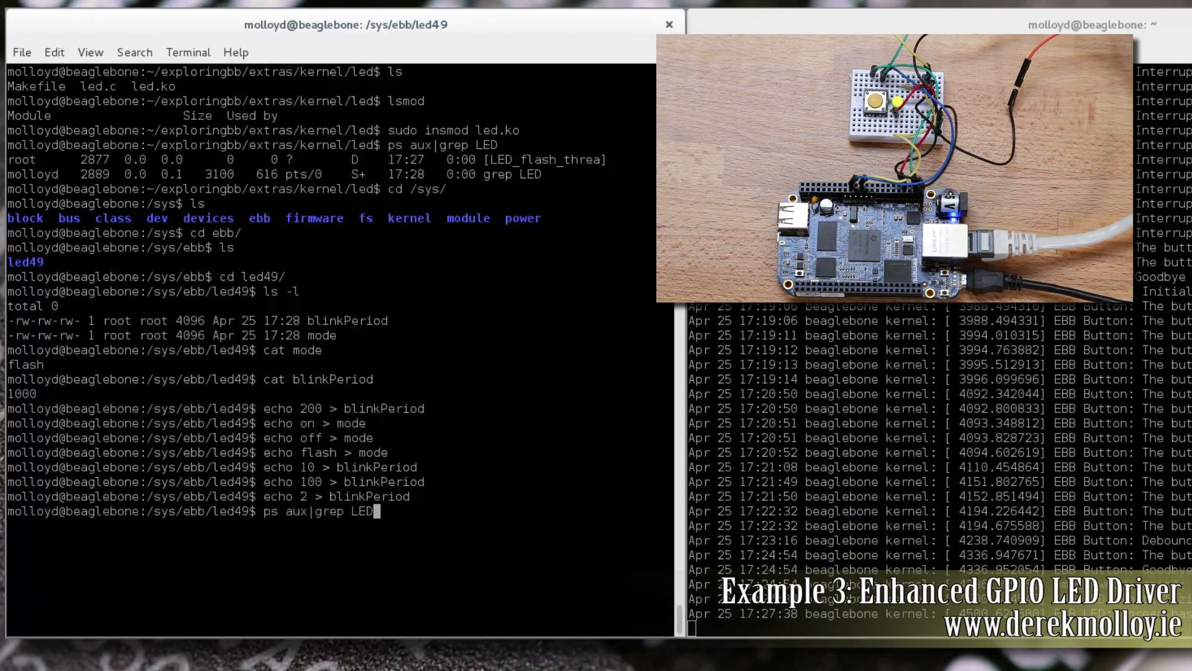